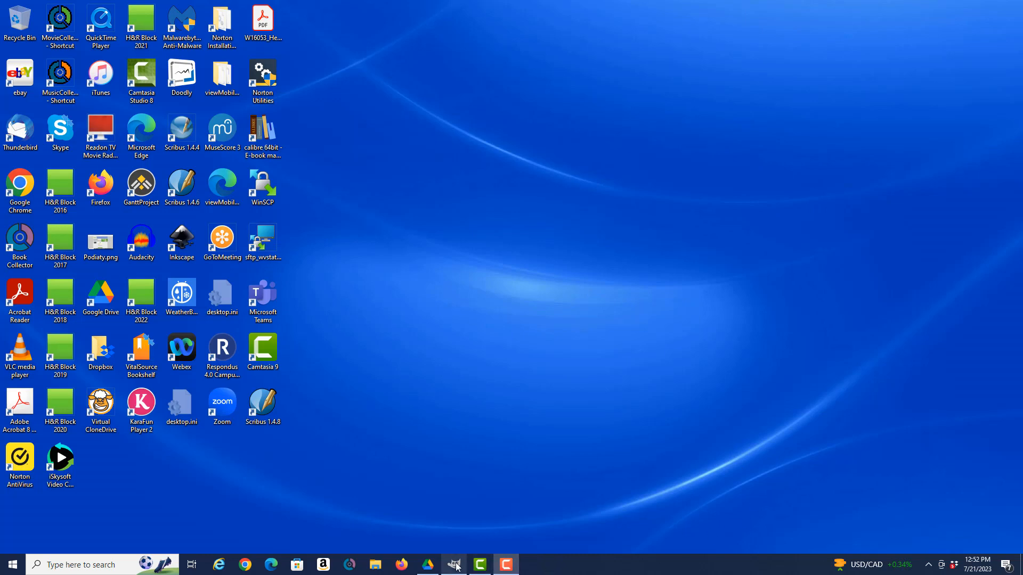
Launch GIMP and bring up the Open Image dialog from the File menu
left_click(453, 565)
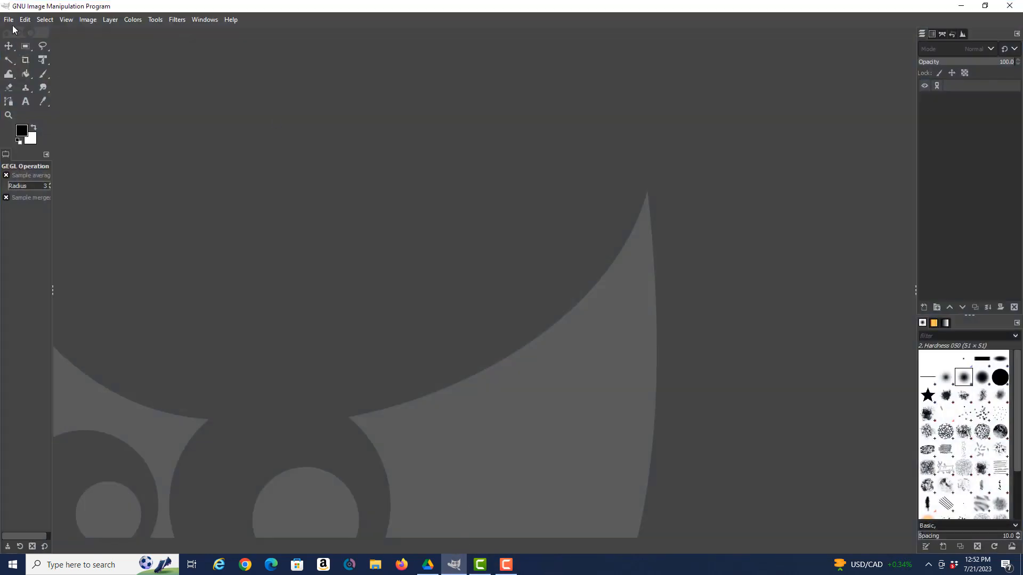
left_click(9, 19)
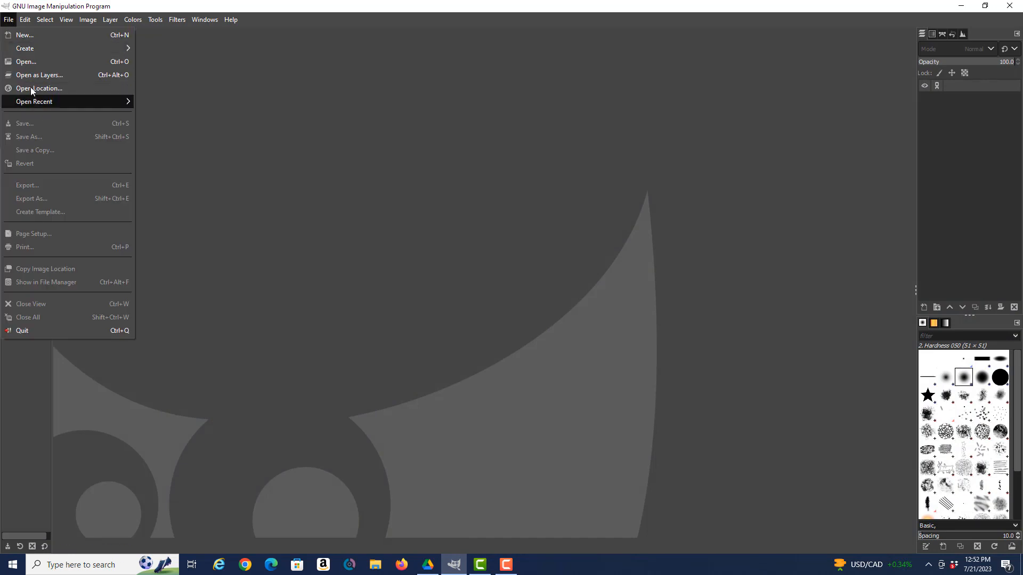
mouse_move(26, 61)
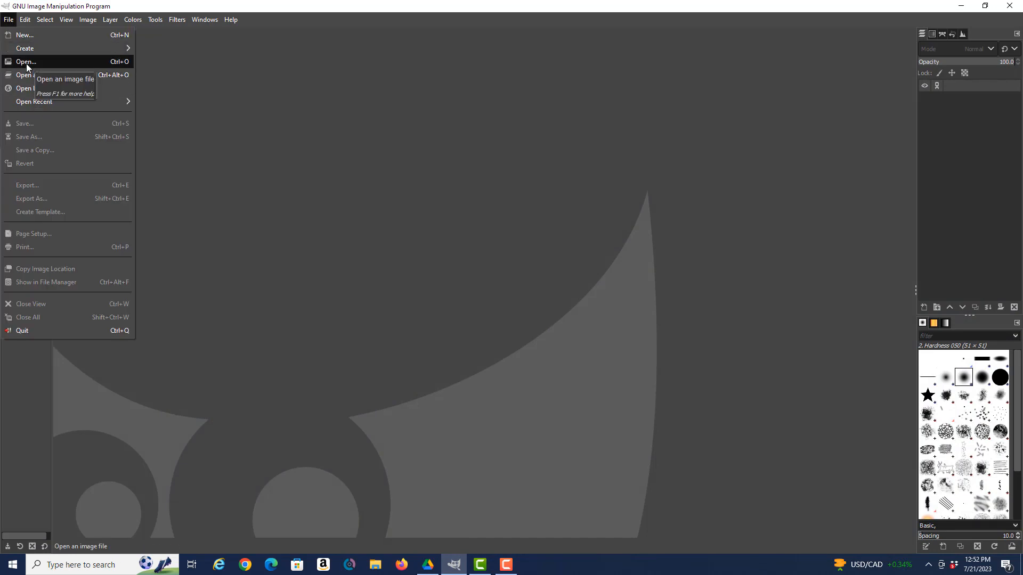
left_click(25, 61)
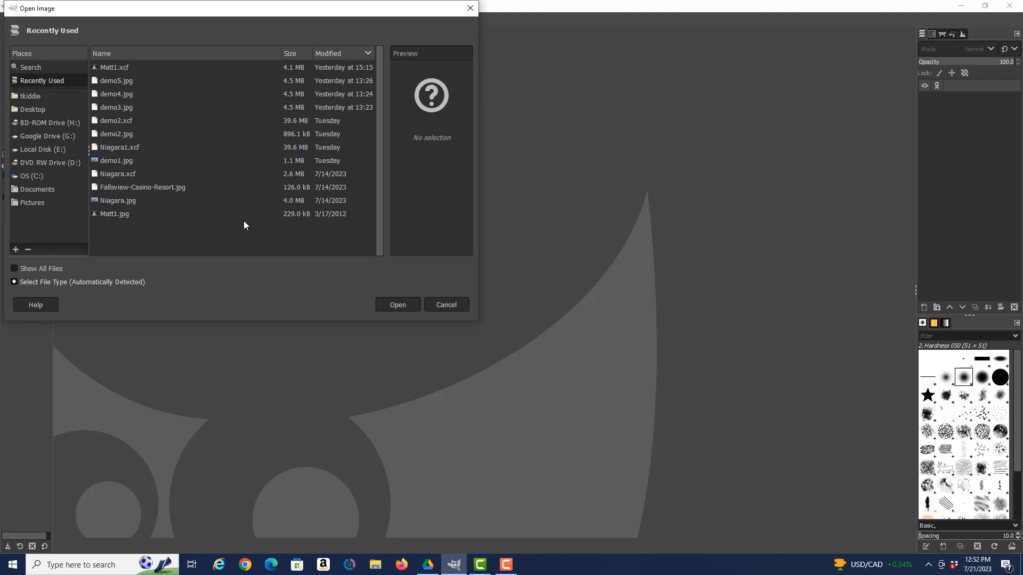
Select and open Matt1.jpg from the Open Image dialog
left_click(114, 213)
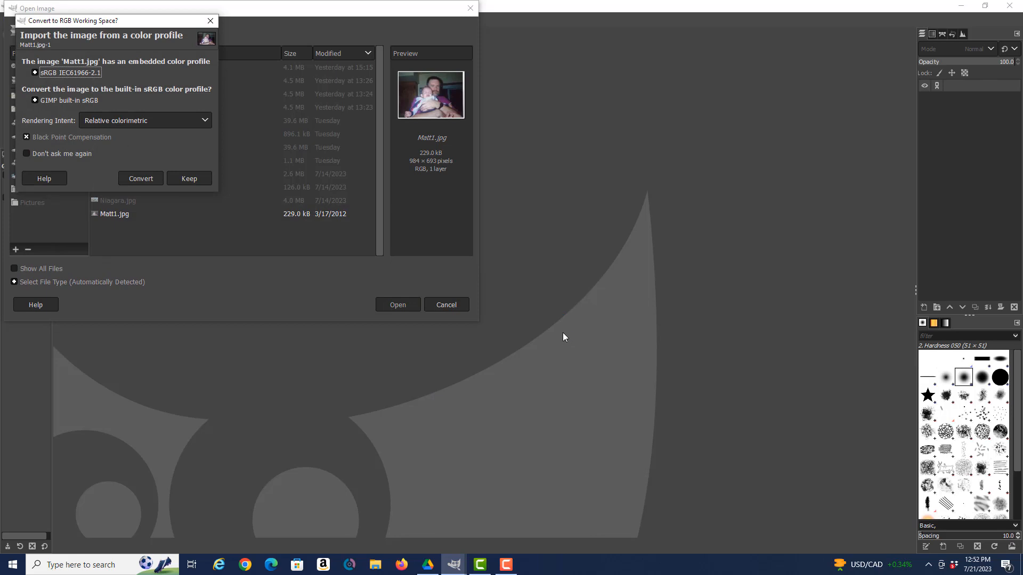
mouse_move(36, 38)
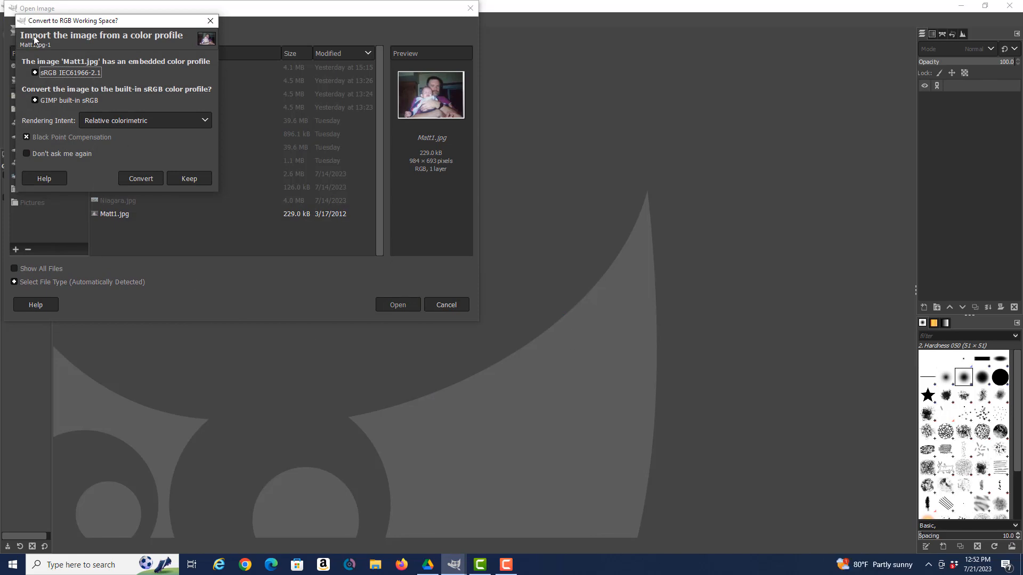
mouse_move(157, 48)
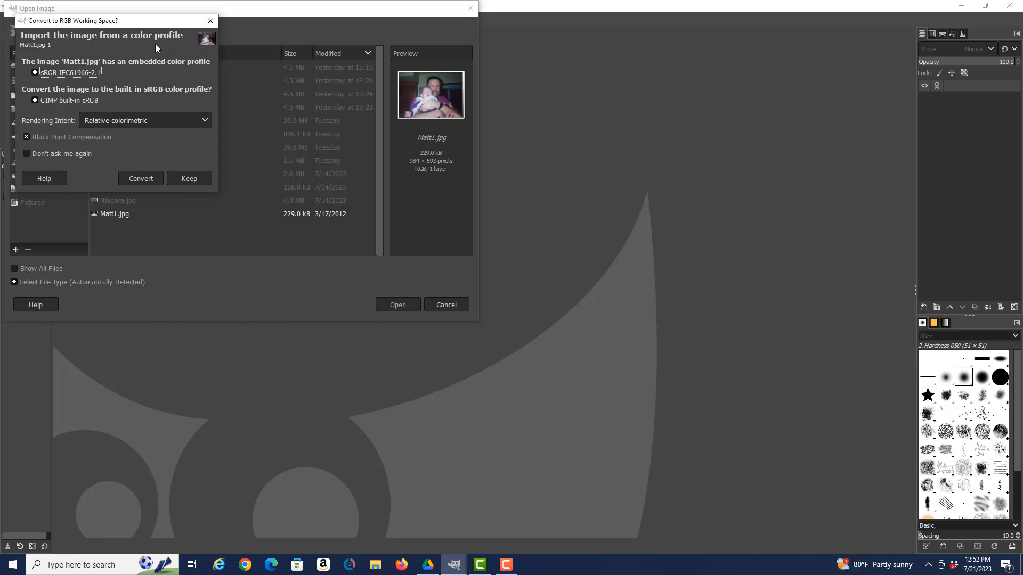
mouse_move(104, 58)
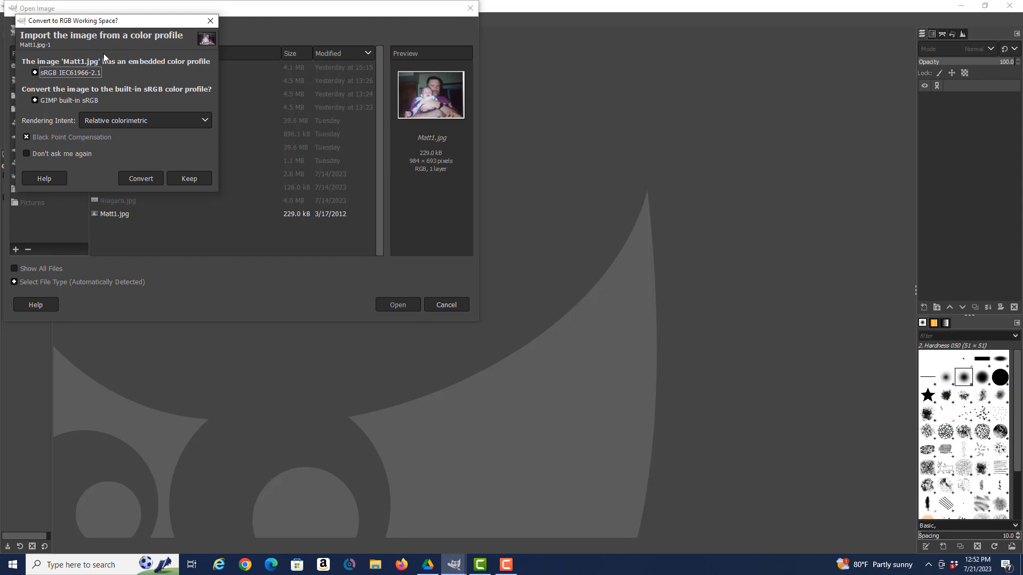
mouse_move(124, 84)
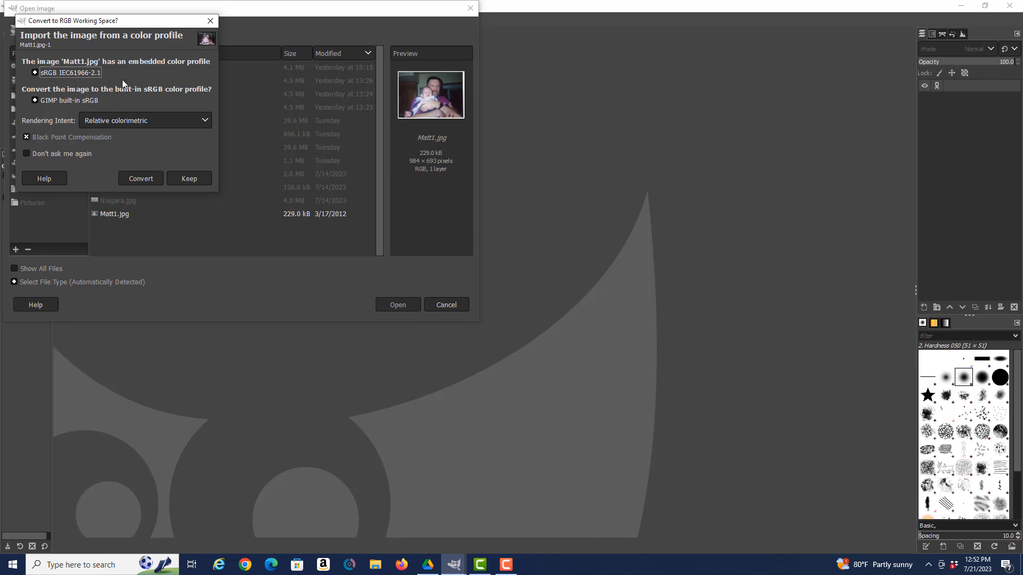
mouse_move(296, 343)
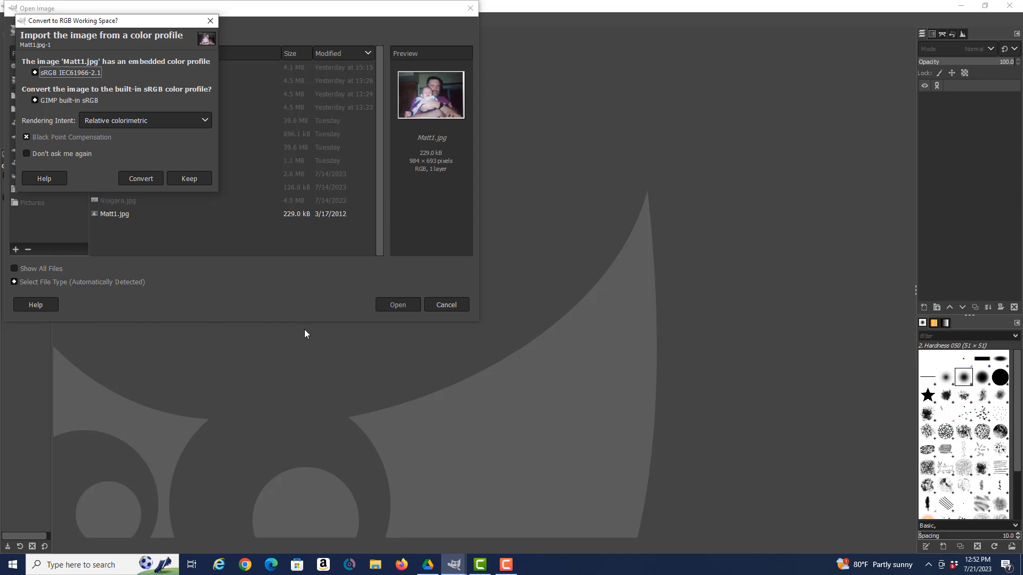
mouse_move(309, 324)
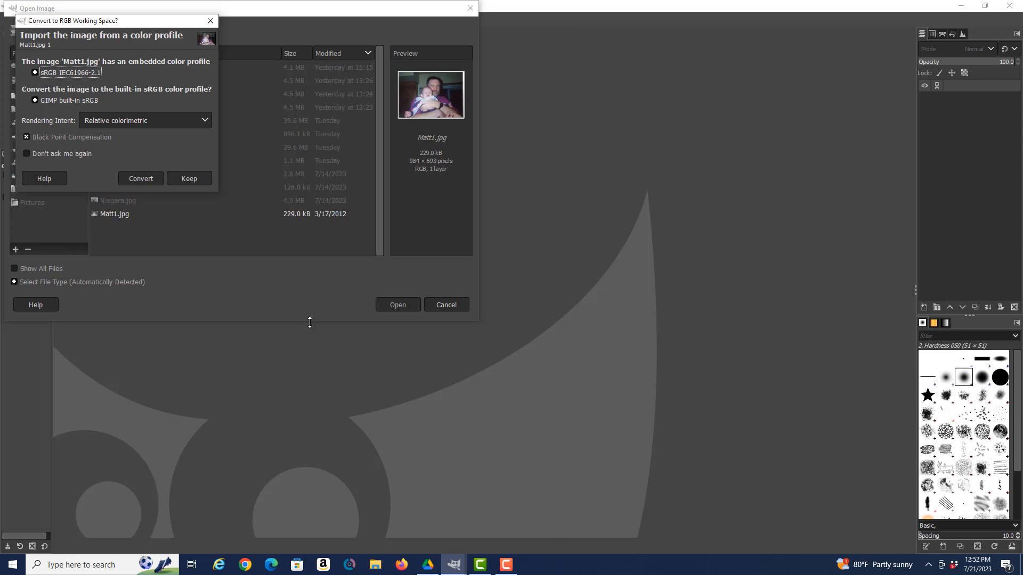
mouse_move(306, 320)
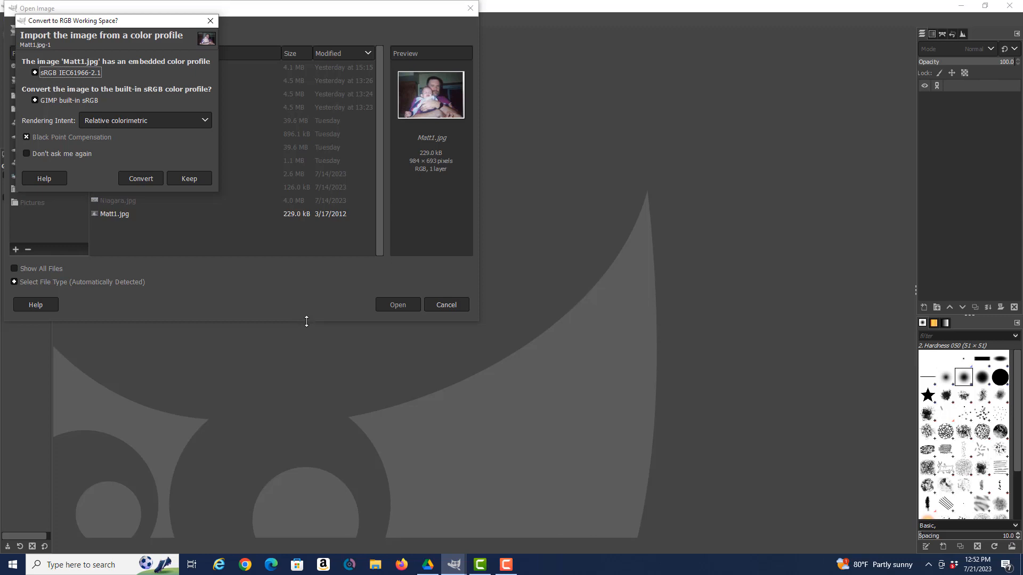
mouse_move(309, 319)
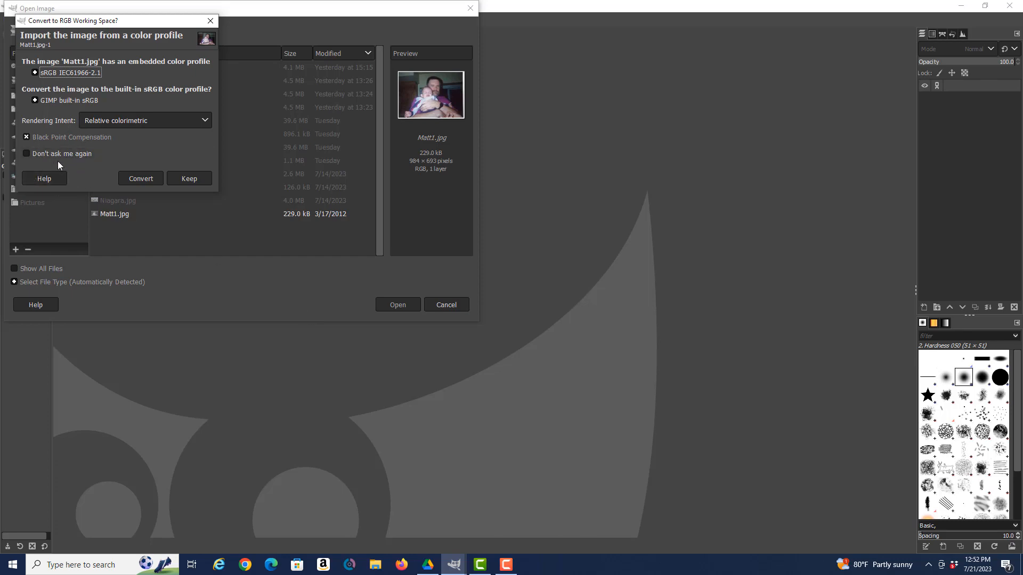
Convert Matt1.jpg's embedded colour profile to the built-in sRGB
left_click(140, 178)
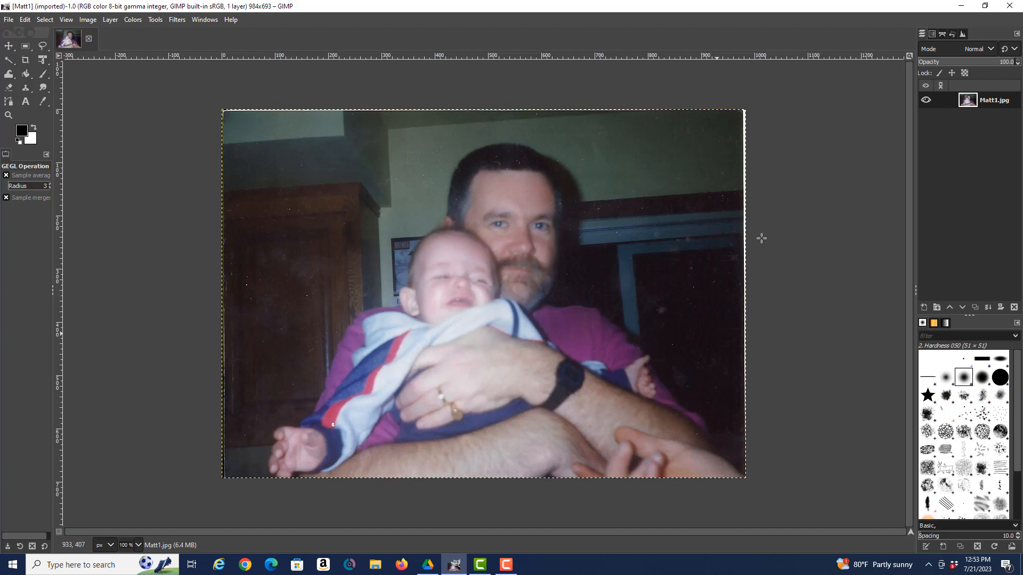
mouse_move(799, 439)
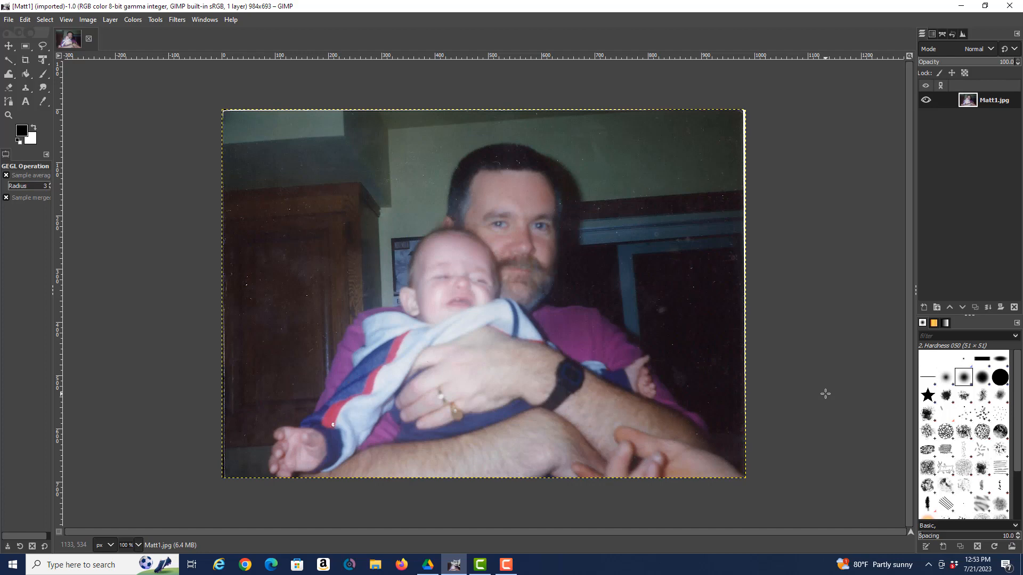
mouse_move(143, 38)
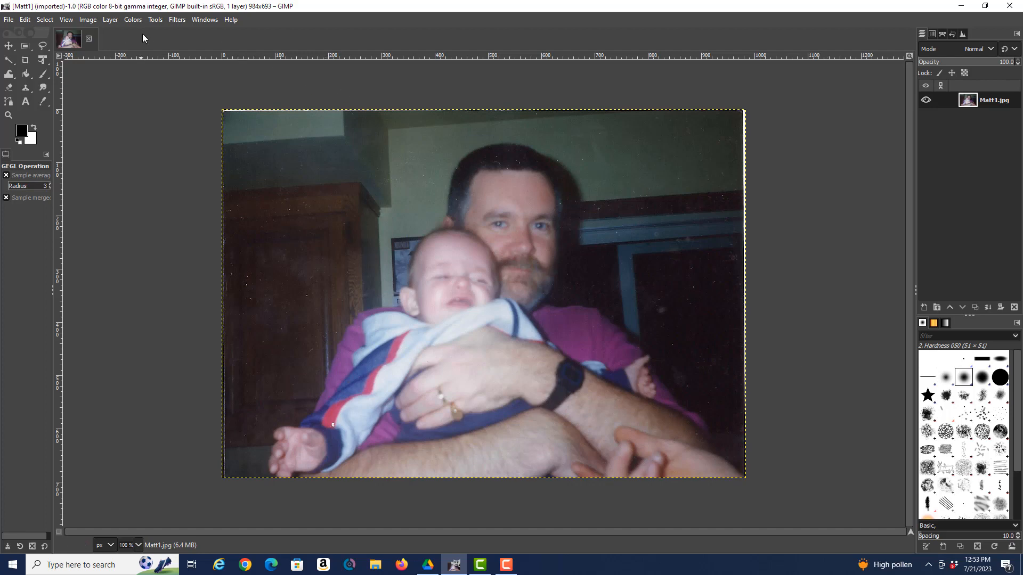
left_click(132, 19)
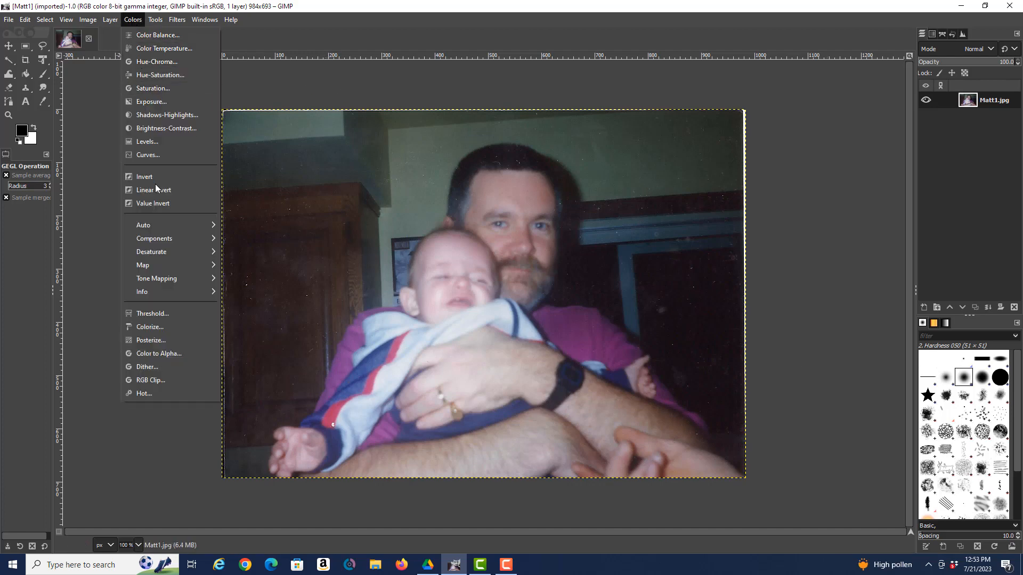
mouse_move(142, 291)
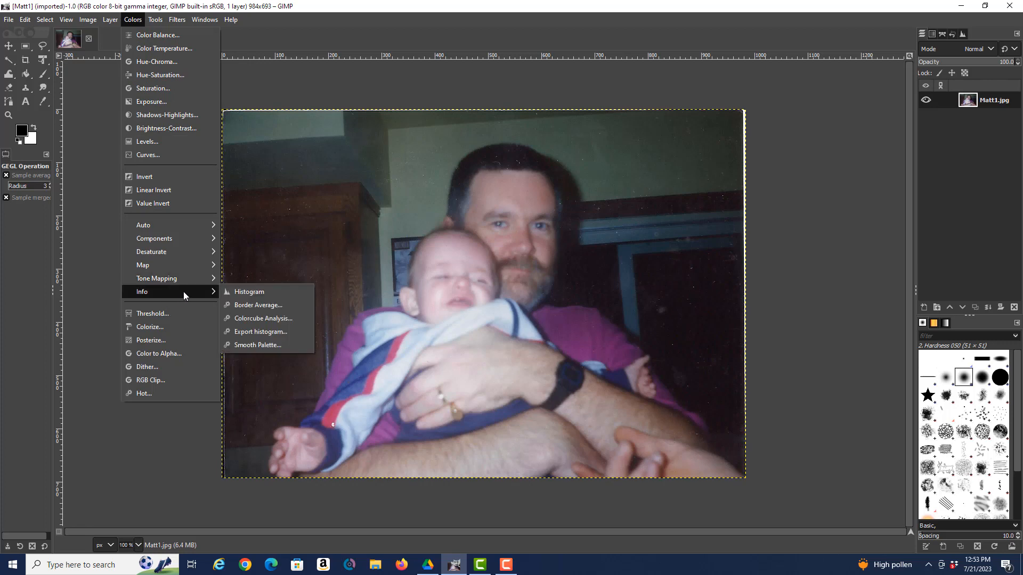
left_click(249, 292)
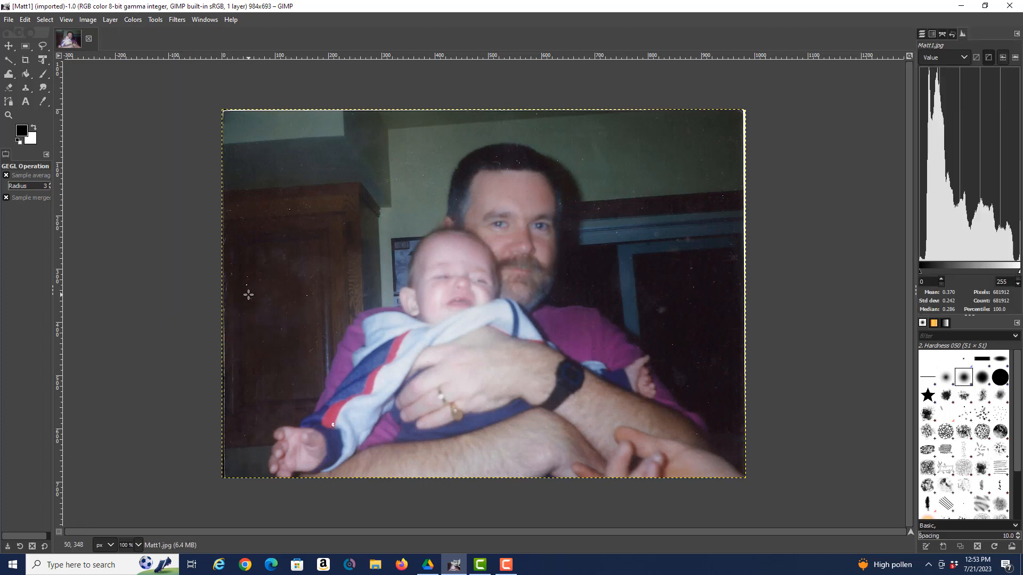
mouse_move(256, 299)
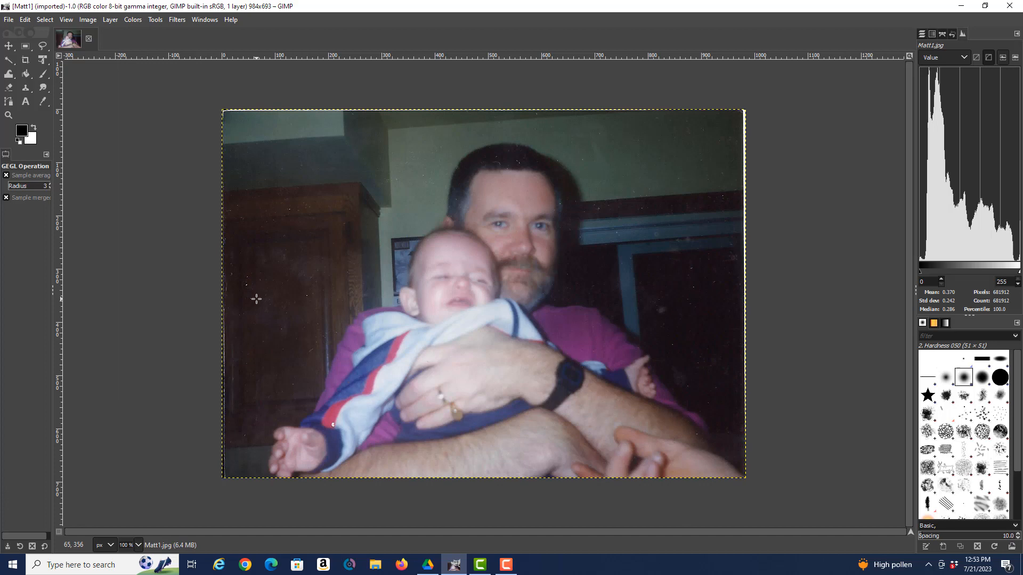
mouse_move(261, 299)
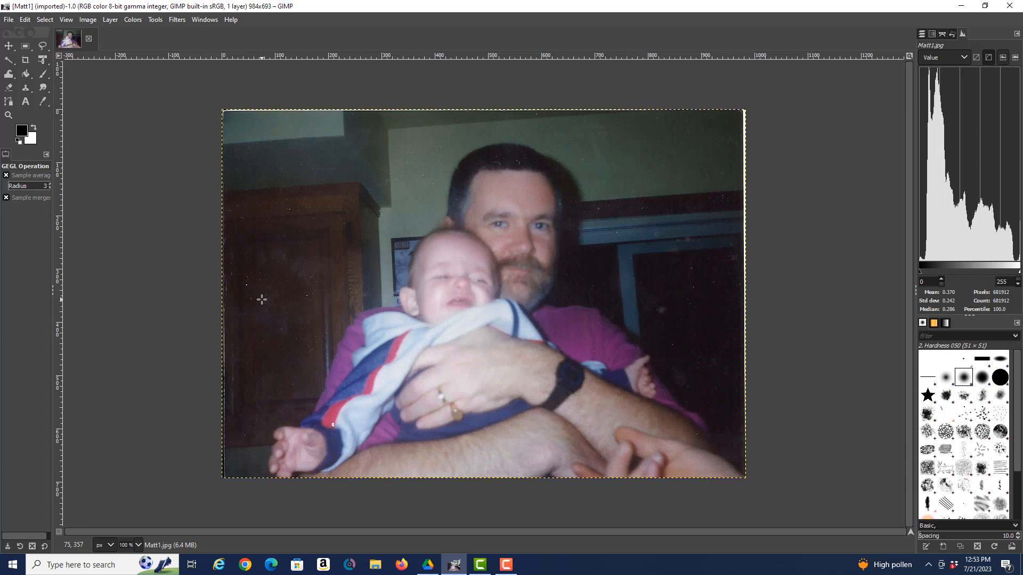
mouse_move(891, 238)
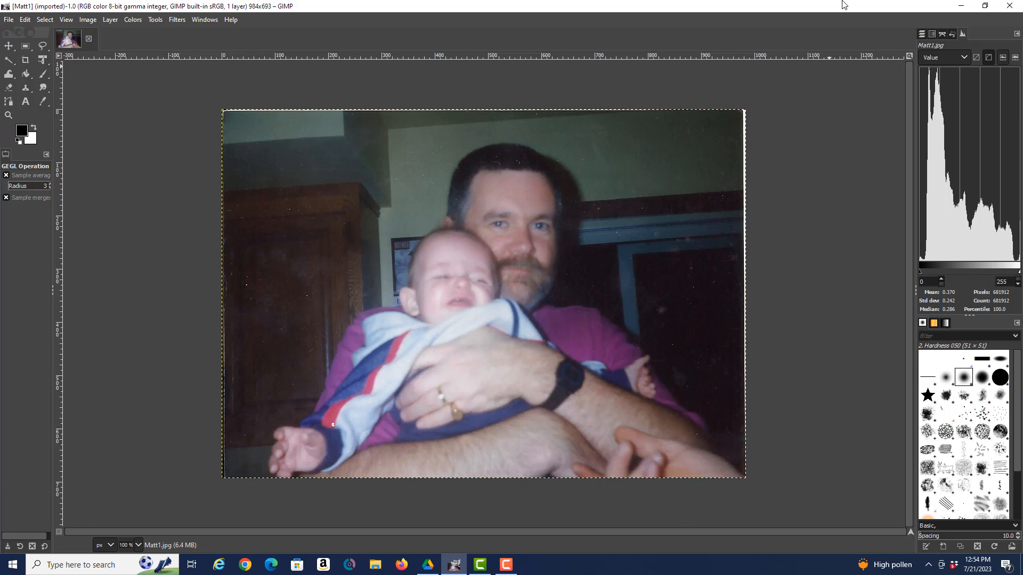
mouse_move(655, 204)
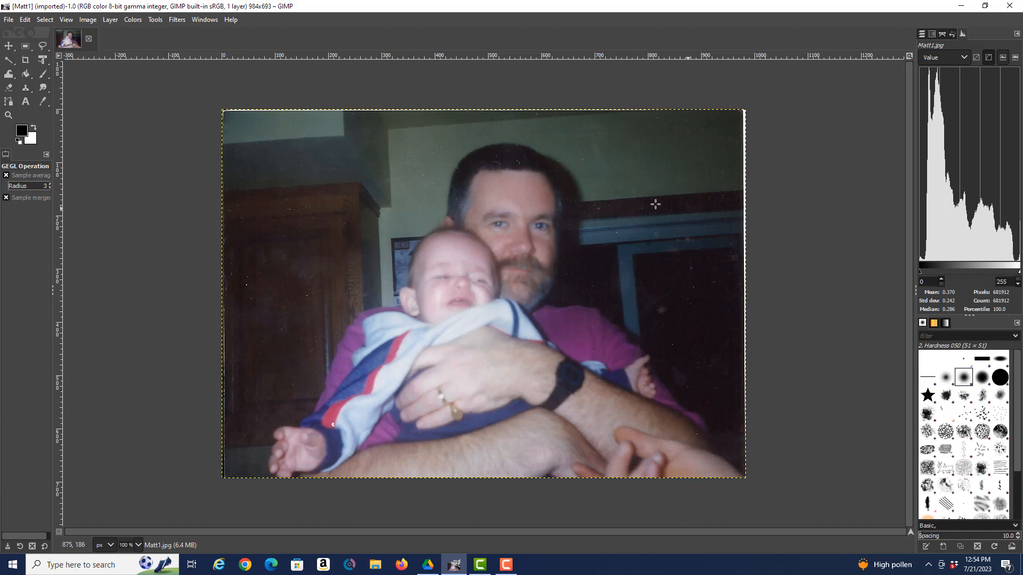
mouse_move(857, 226)
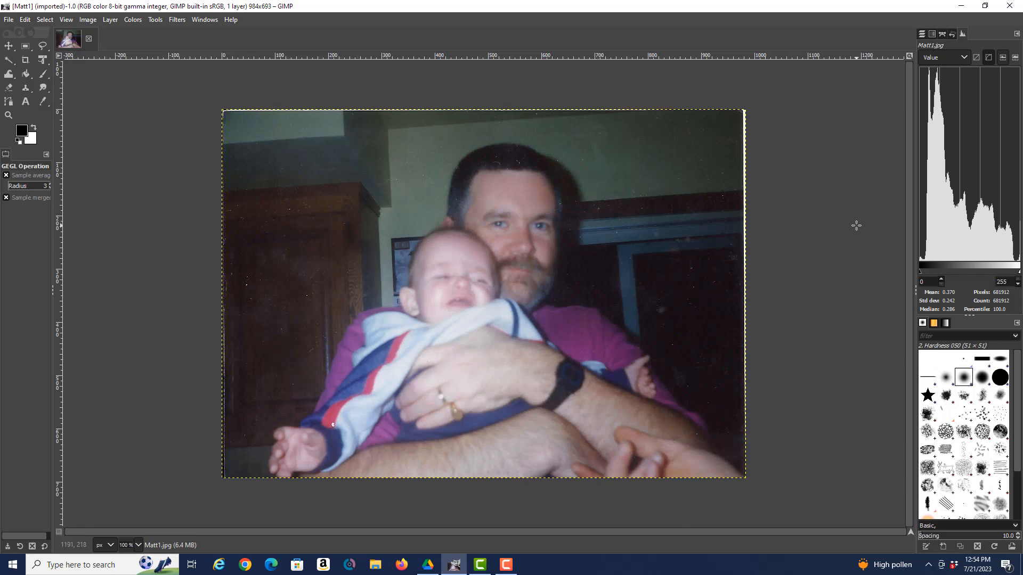
mouse_move(874, 218)
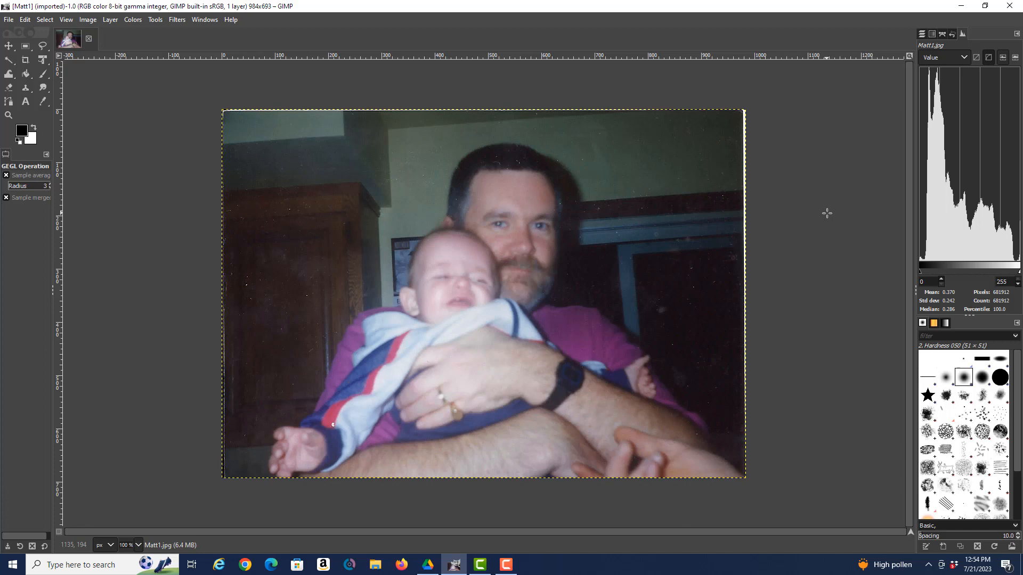
mouse_move(958, 242)
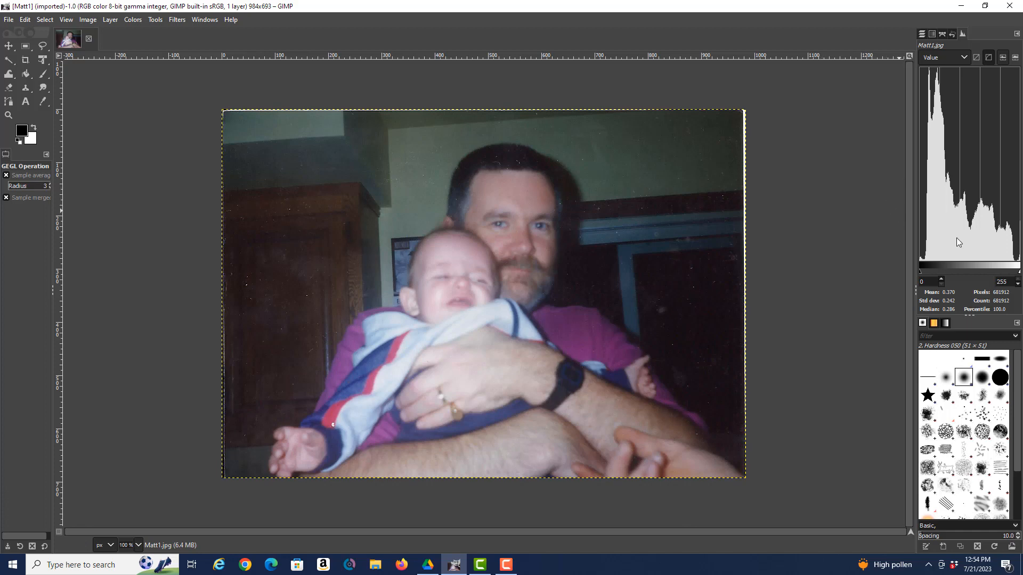
mouse_move(968, 204)
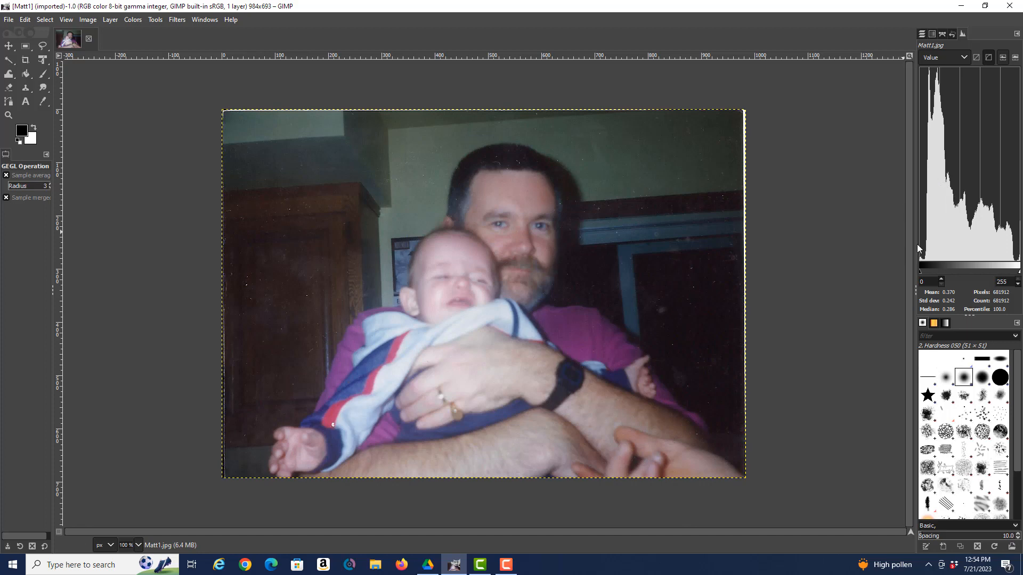
mouse_move(1012, 241)
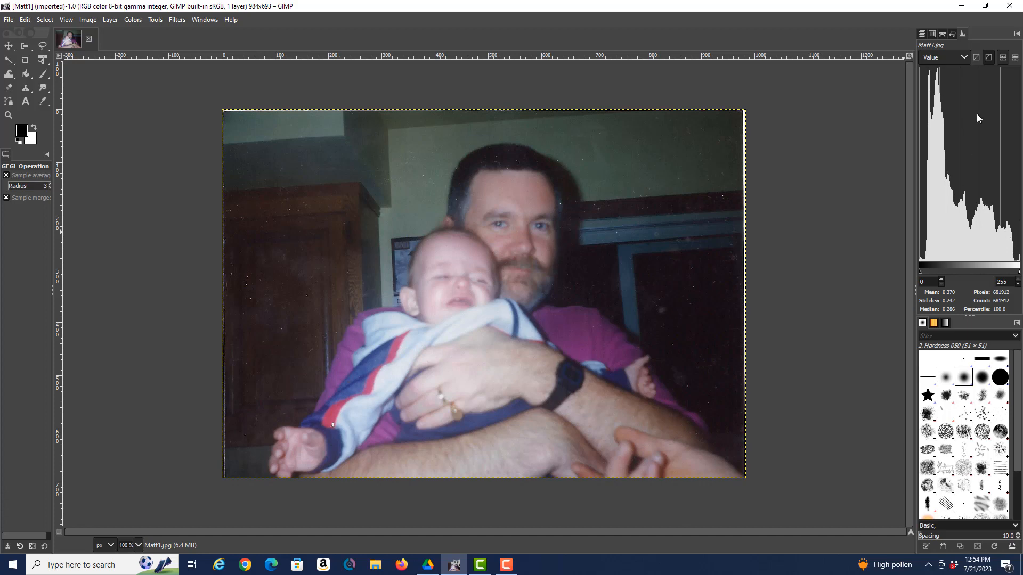
mouse_move(966, 185)
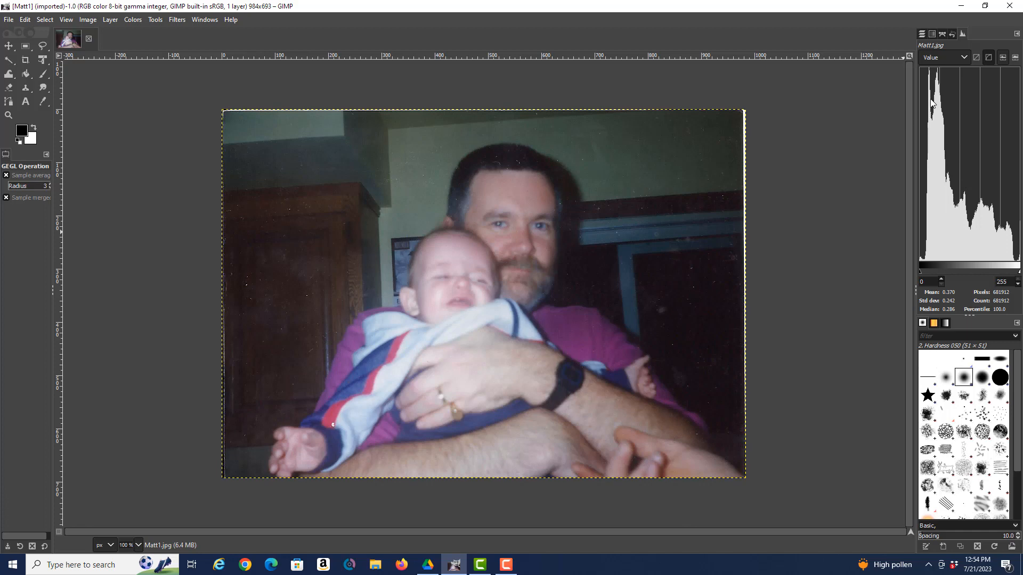
mouse_move(933, 139)
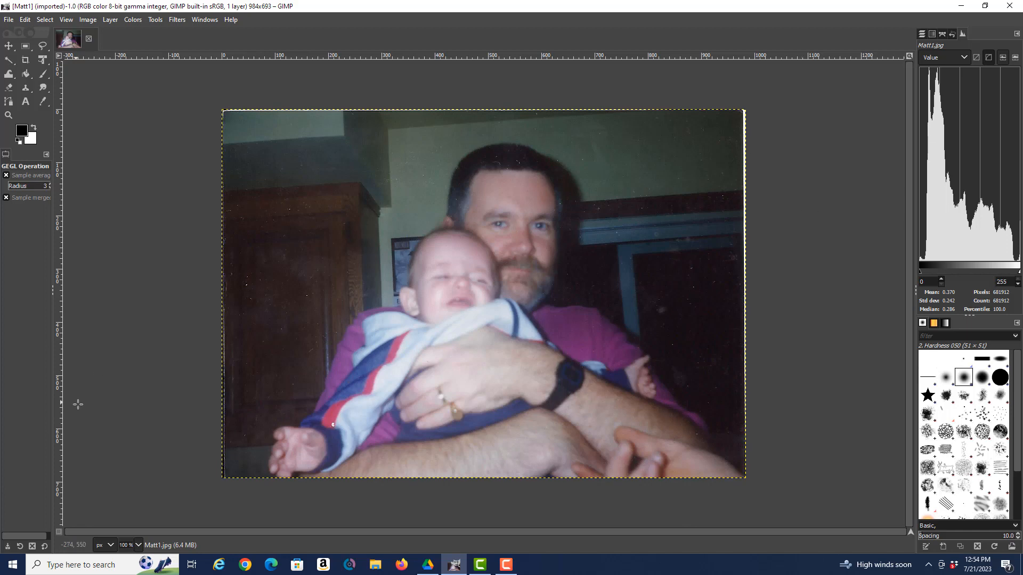
mouse_move(774, 272)
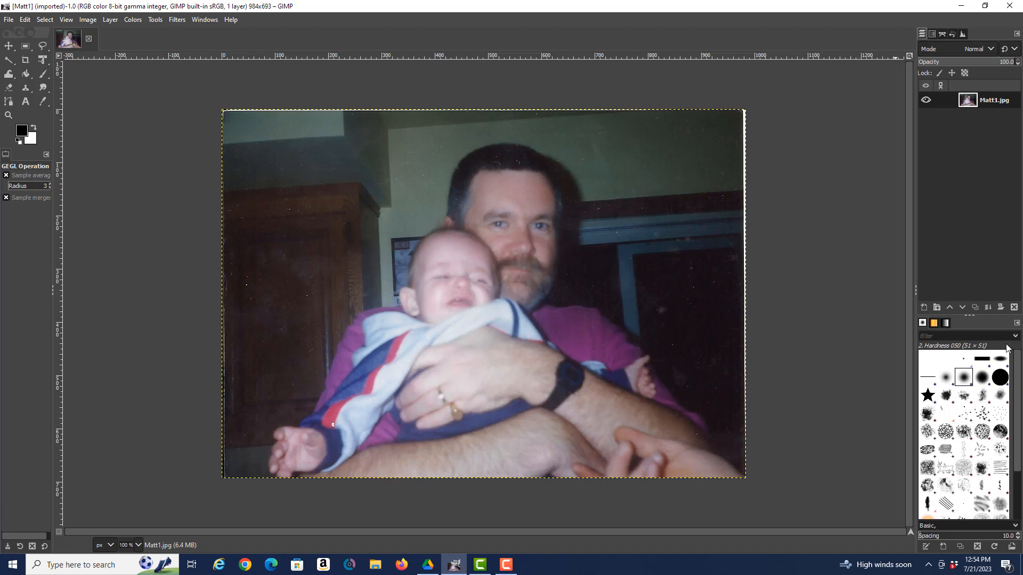
mouse_move(987, 308)
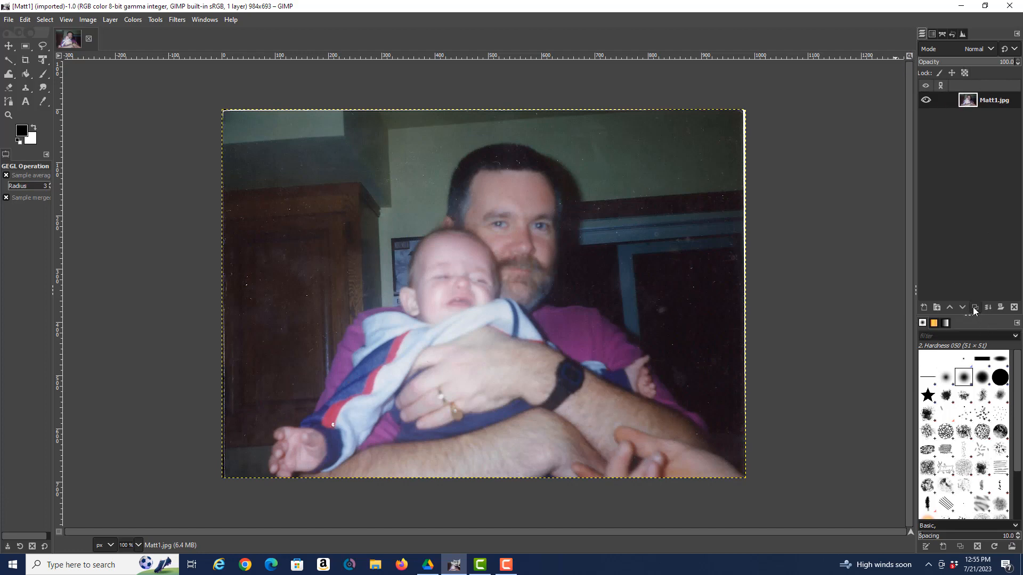
Duplicate the photo layer and rename the copy 'manipulated photo'
left_click(974, 308)
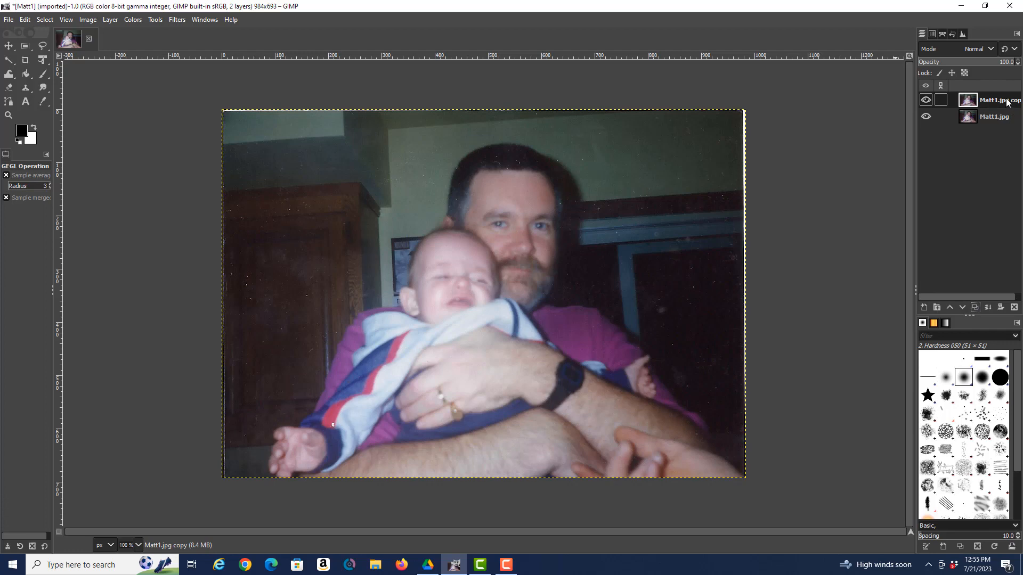
double_click(988, 99)
type("m")
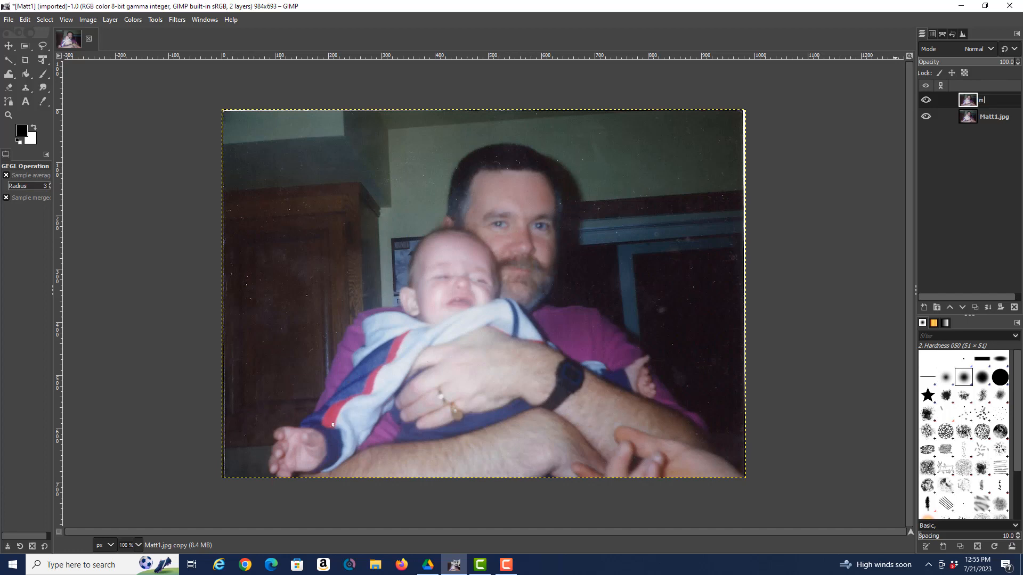
type("anipulated phot")
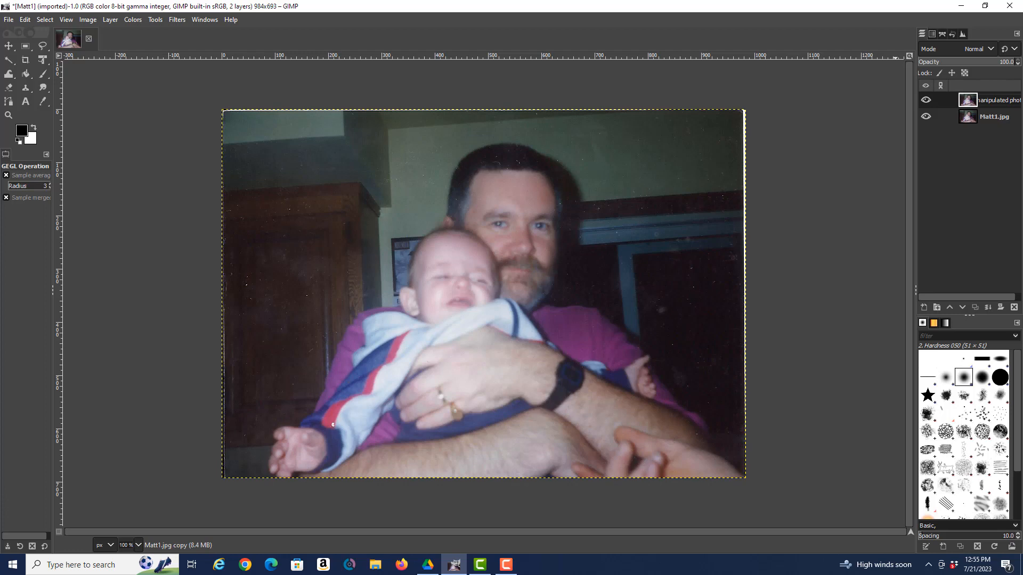
mouse_move(861, 410)
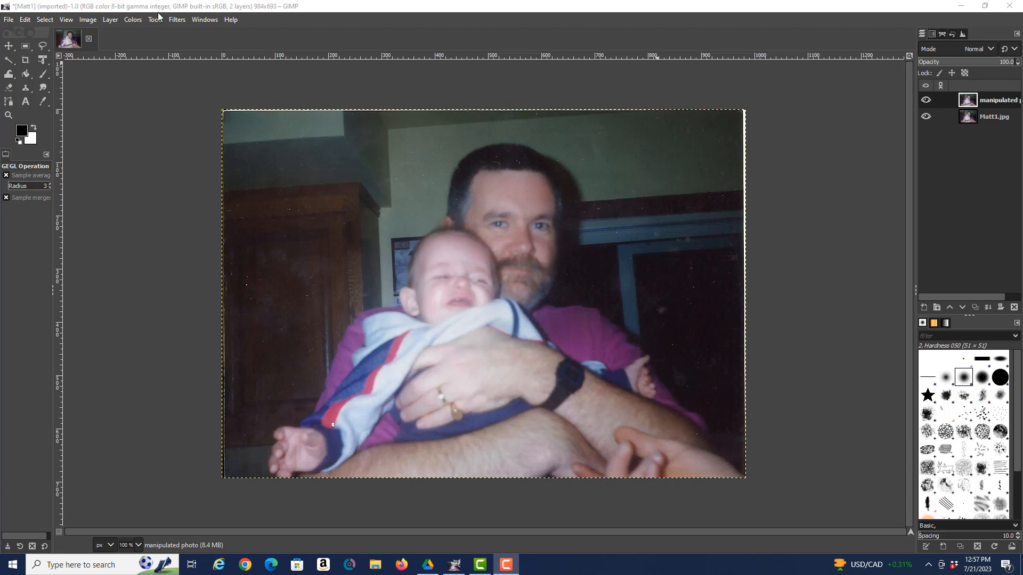
mouse_move(234, 276)
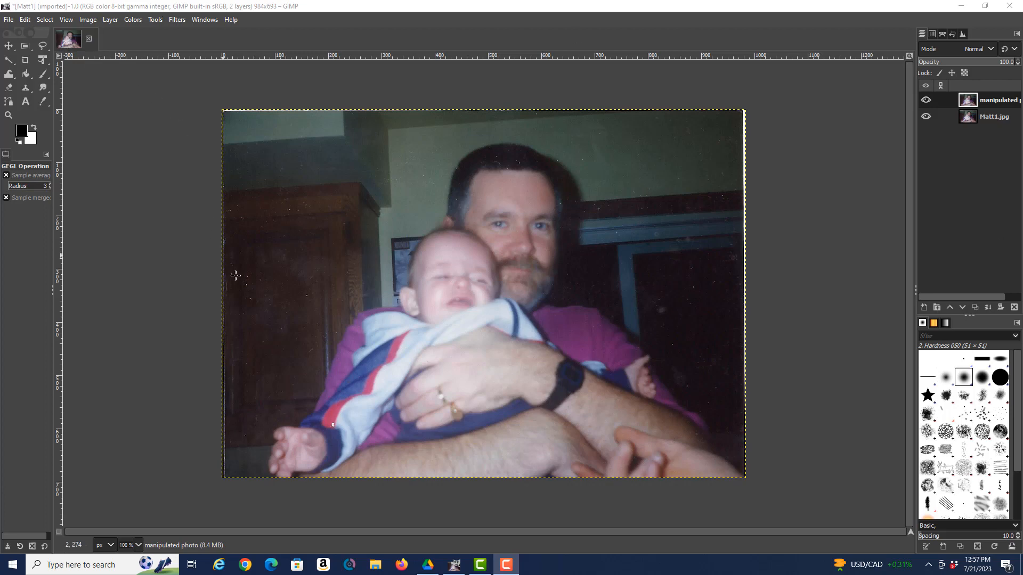
mouse_move(486, 343)
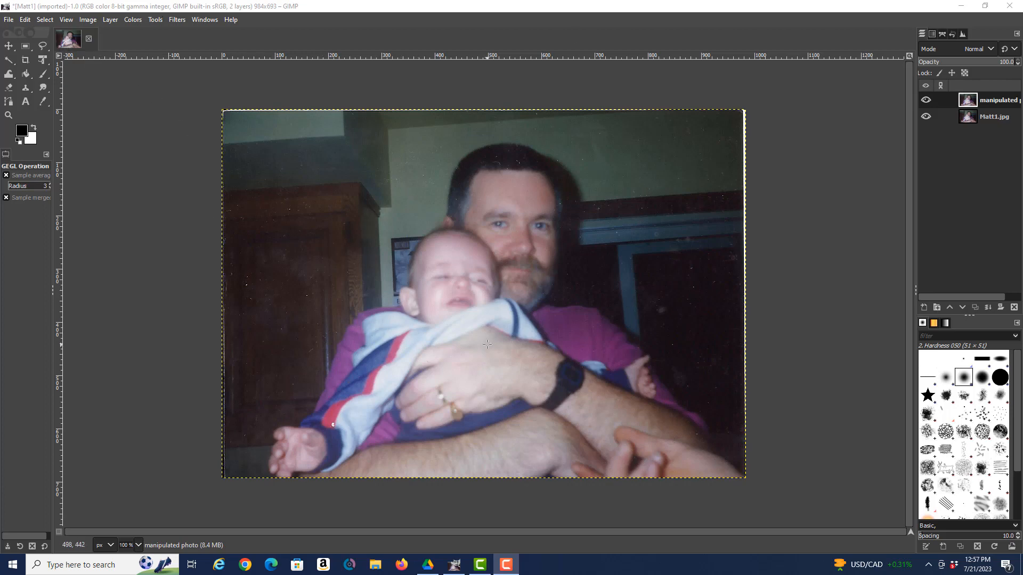
mouse_move(489, 346)
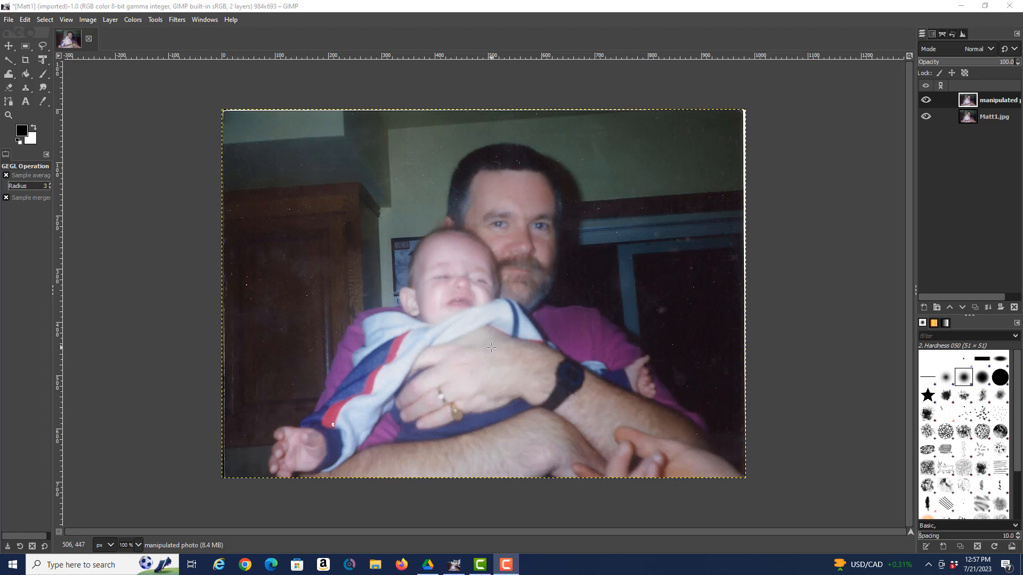
mouse_move(492, 351)
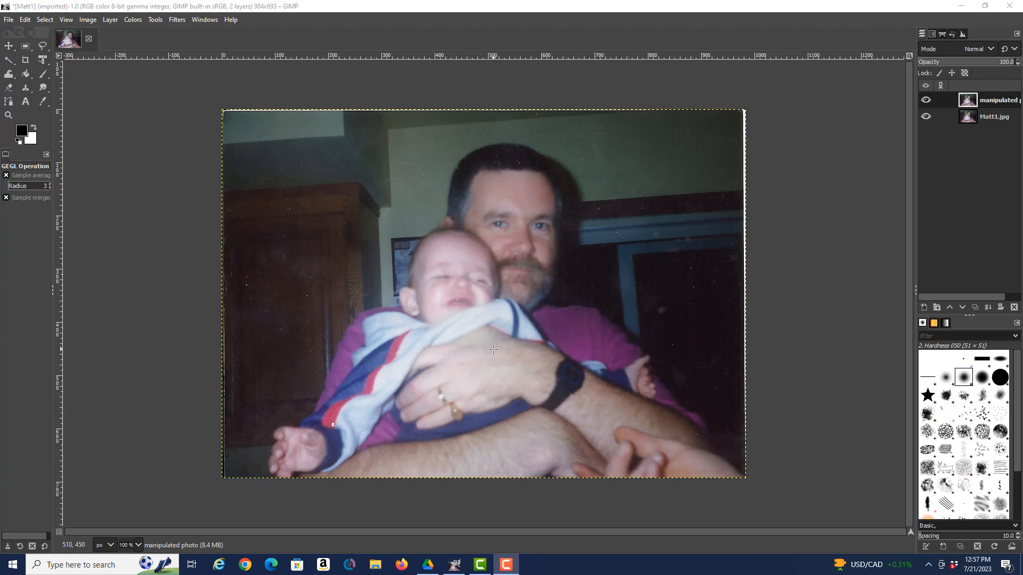
mouse_move(492, 351)
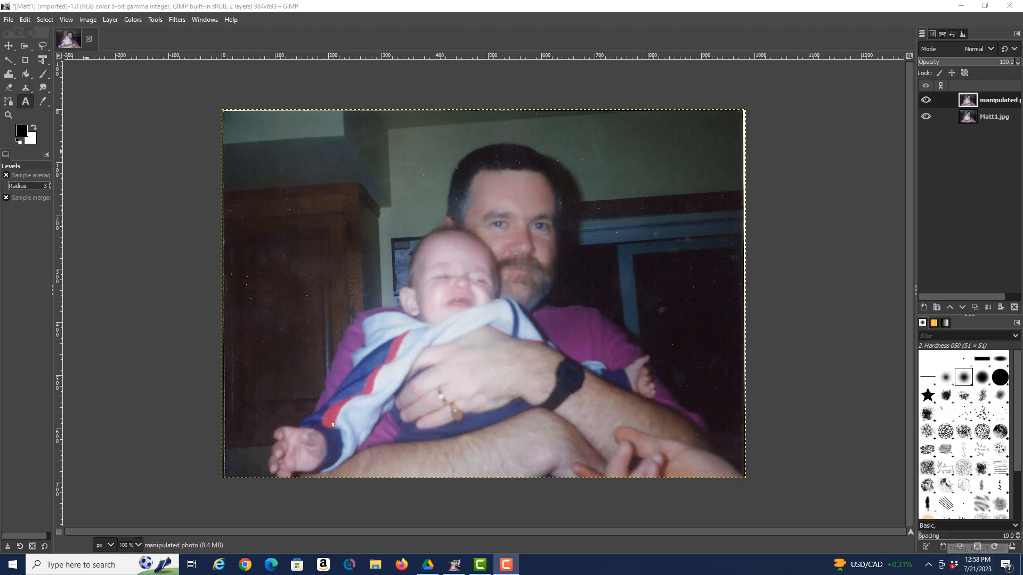
Open the Colors menu with the manipulated photo layer active
left_click(133, 20)
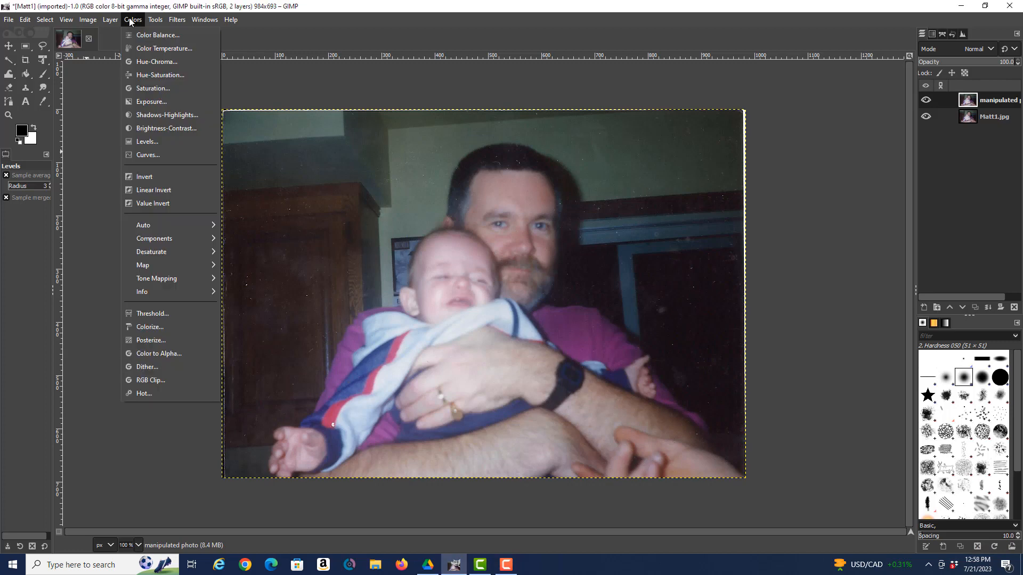
mouse_move(146, 141)
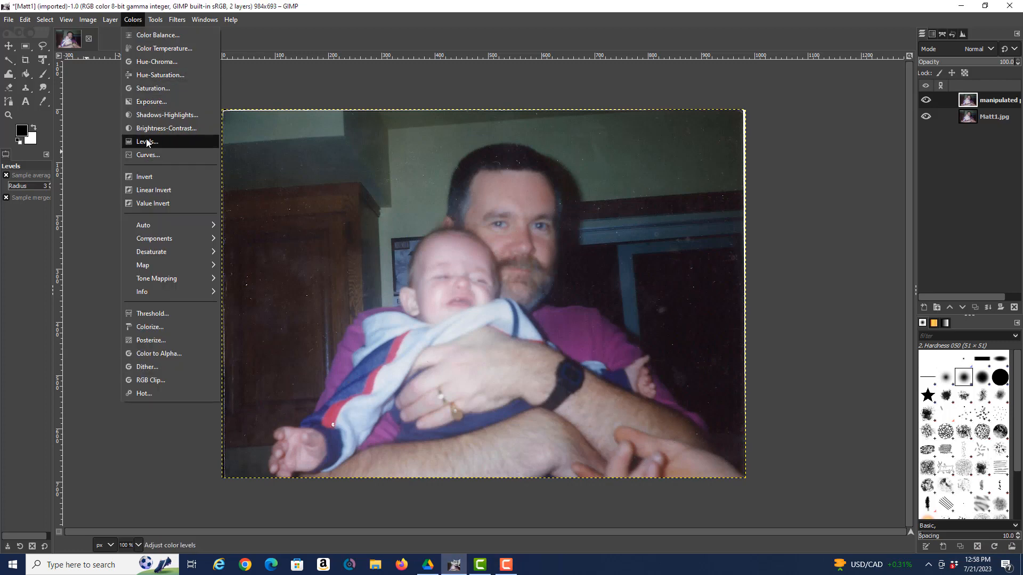
Apply Levels with black point 16, white point 239 and gamma 0.96
left_click(146, 142)
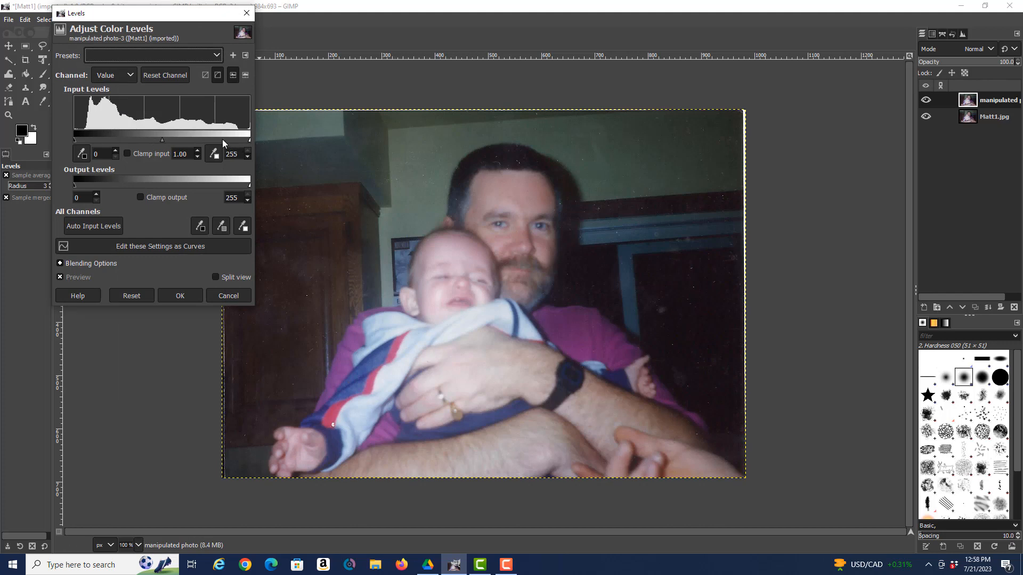
mouse_move(227, 147)
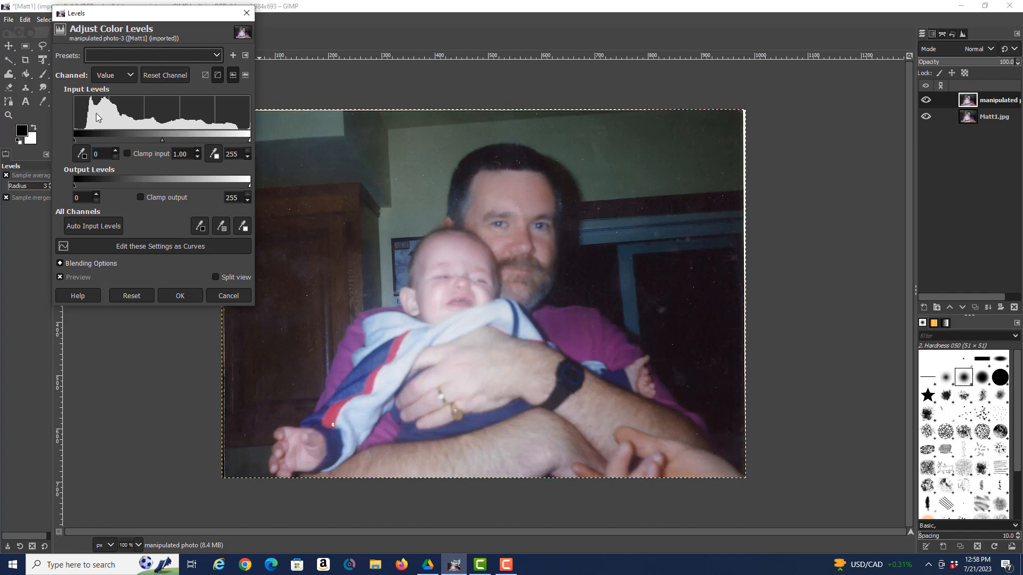
mouse_move(137, 121)
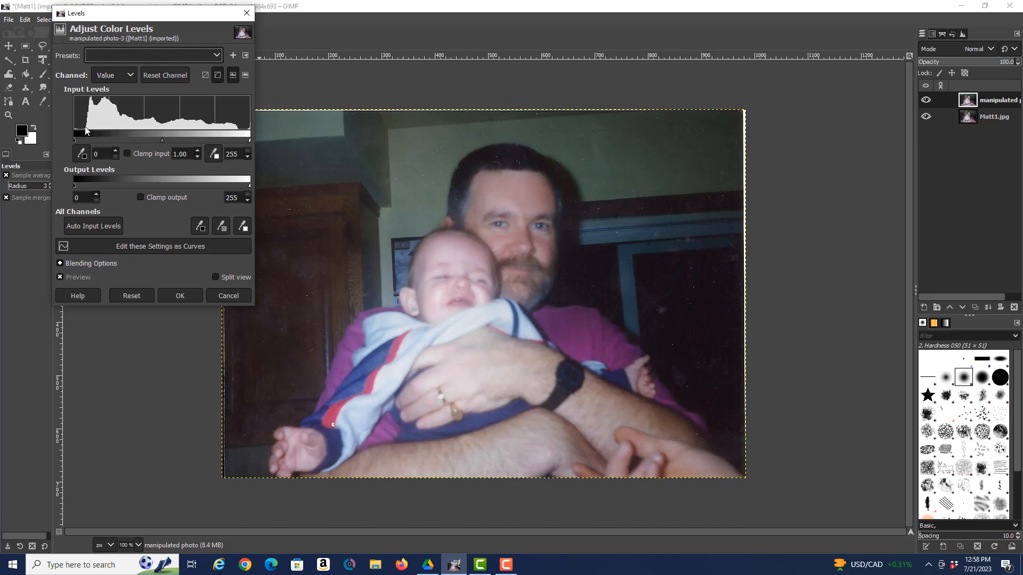
left_click_drag(75, 139, 85, 139)
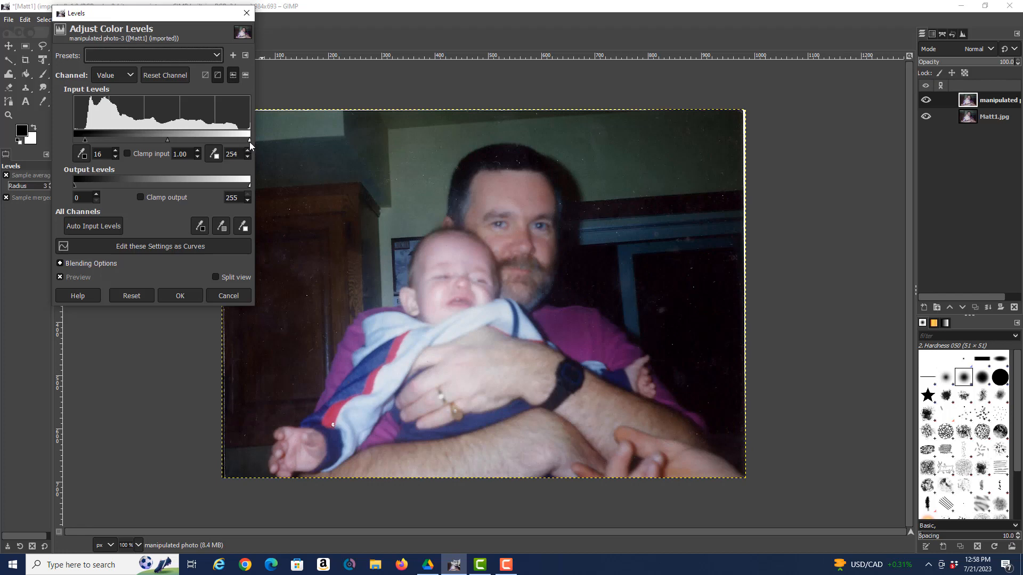
left_click_drag(248, 140, 239, 140)
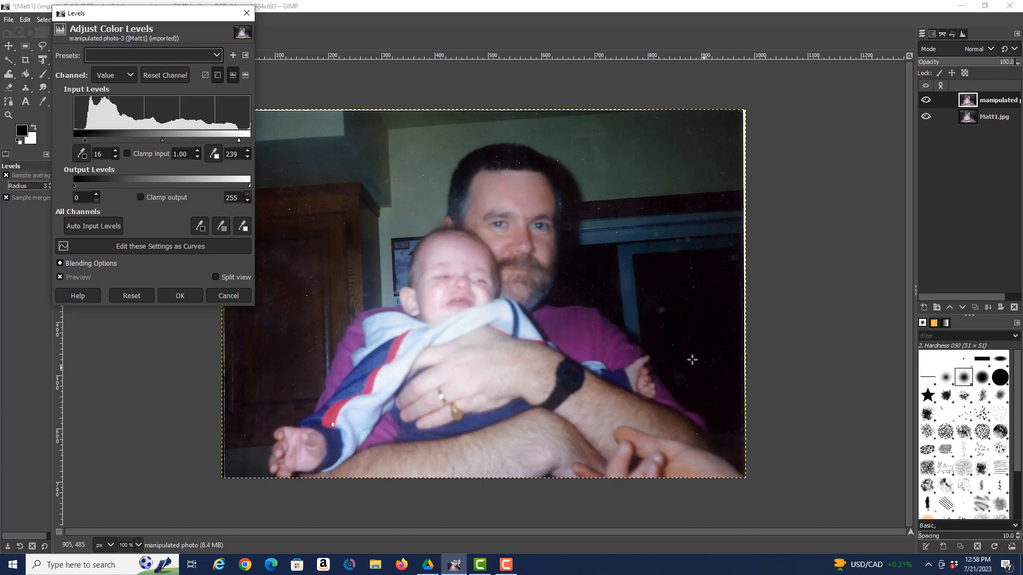
mouse_move(725, 407)
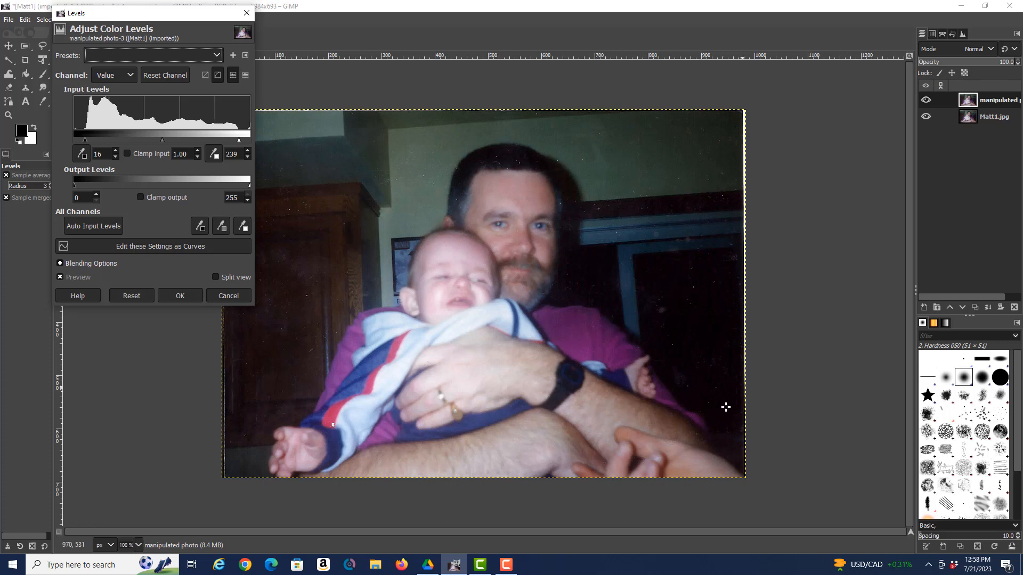
mouse_move(722, 360)
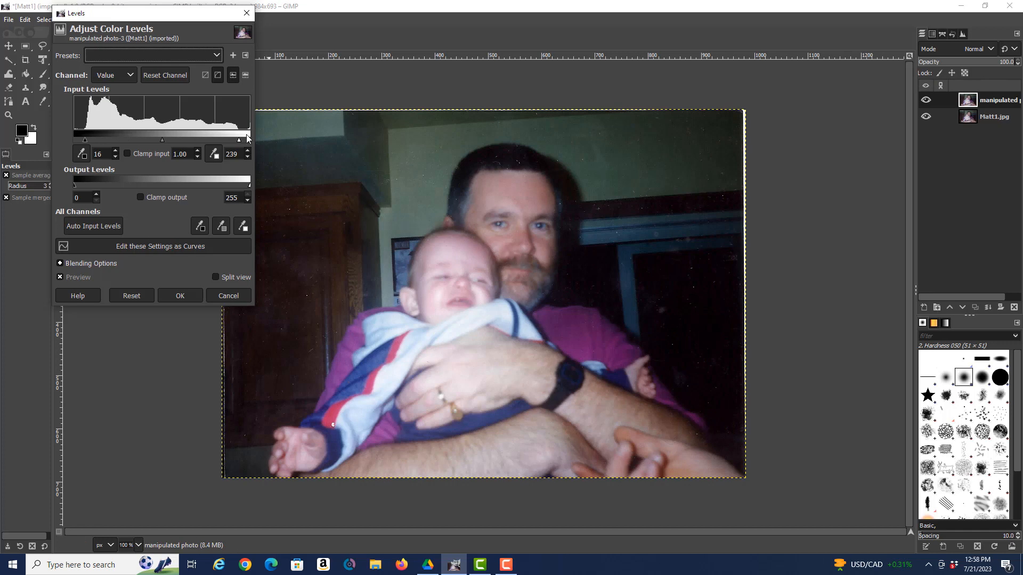
left_click_drag(160, 139, 165, 139)
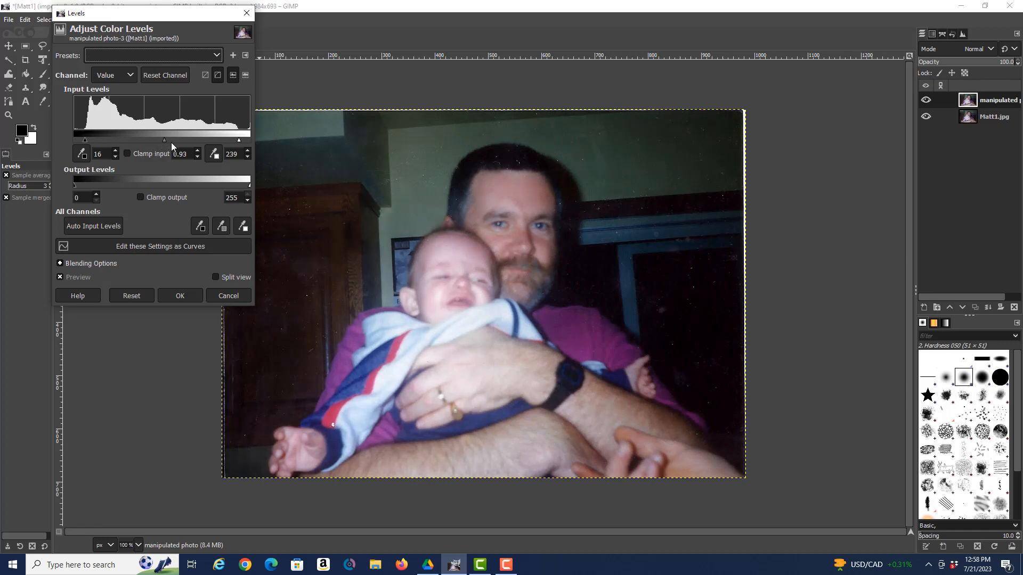
left_click_drag(164, 140, 161, 140)
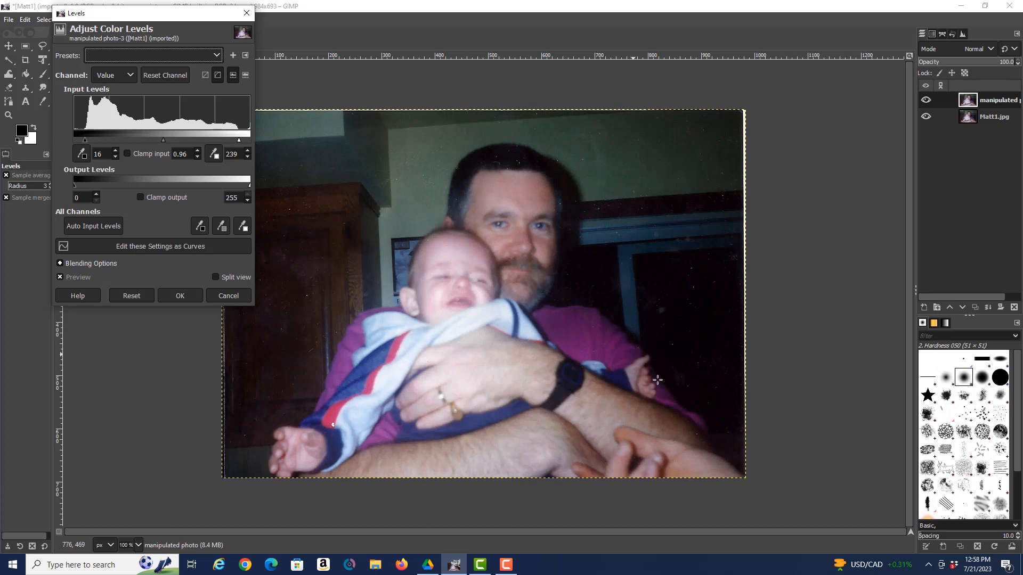
mouse_move(522, 229)
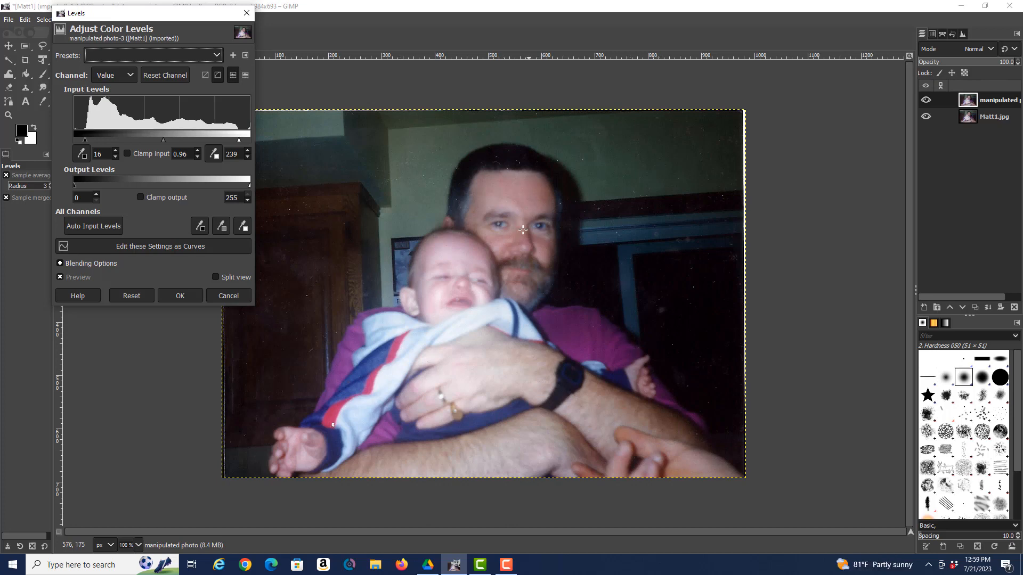
mouse_move(640, 232)
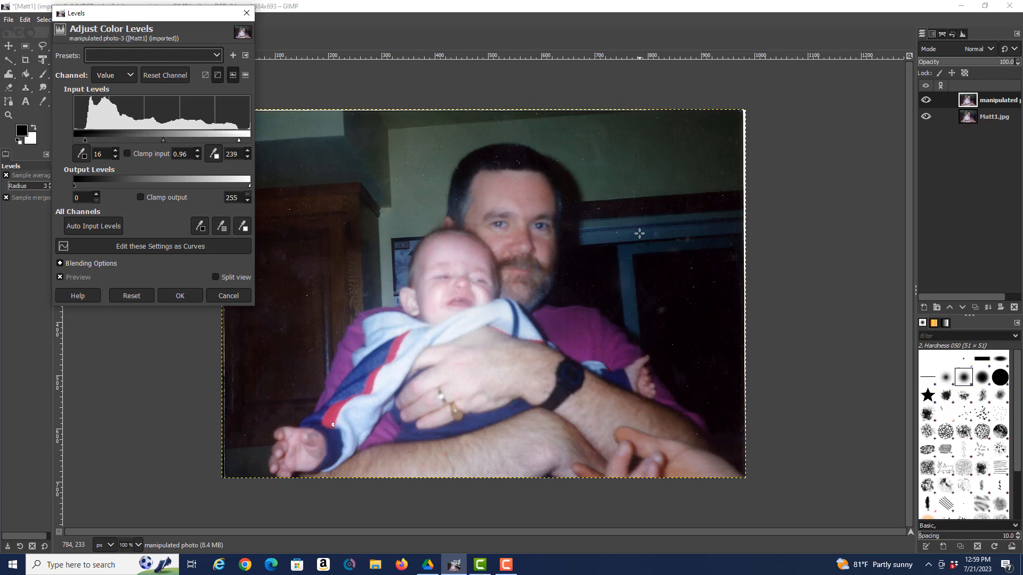
mouse_move(501, 337)
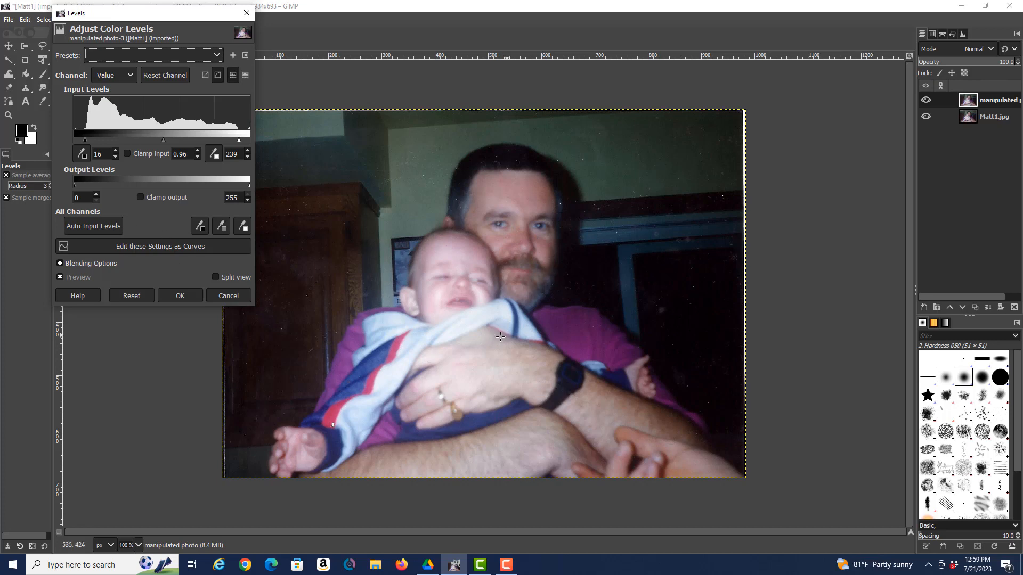
mouse_move(194, 315)
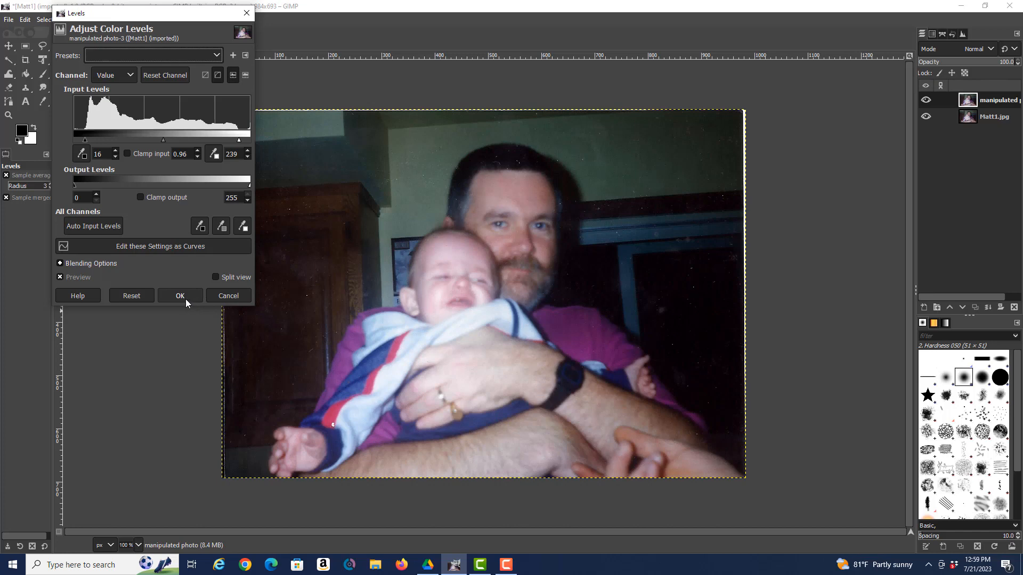
left_click(180, 295)
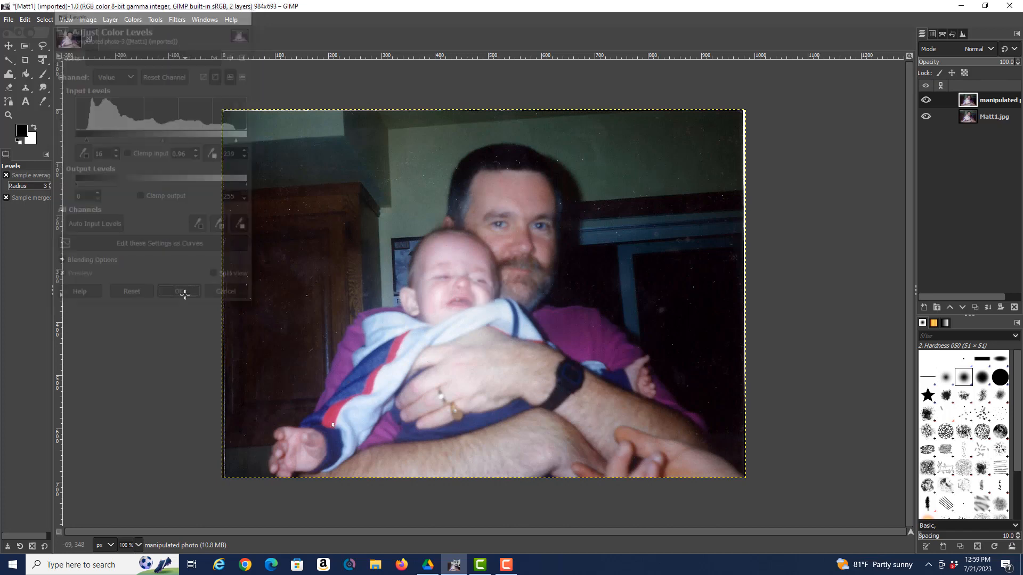
Open the Colors menu again over the levels-corrected layer
left_click(180, 291)
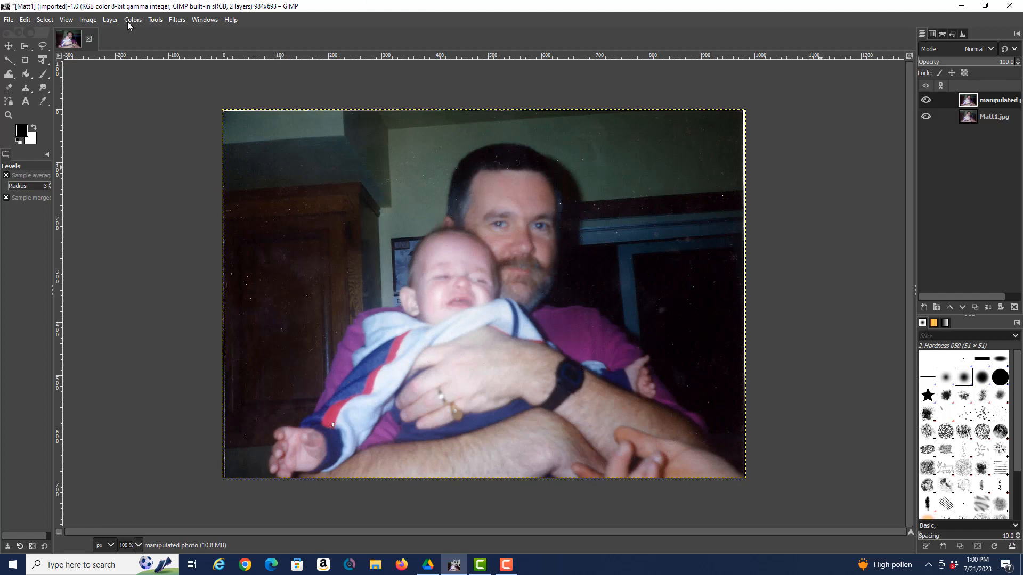
left_click(132, 19)
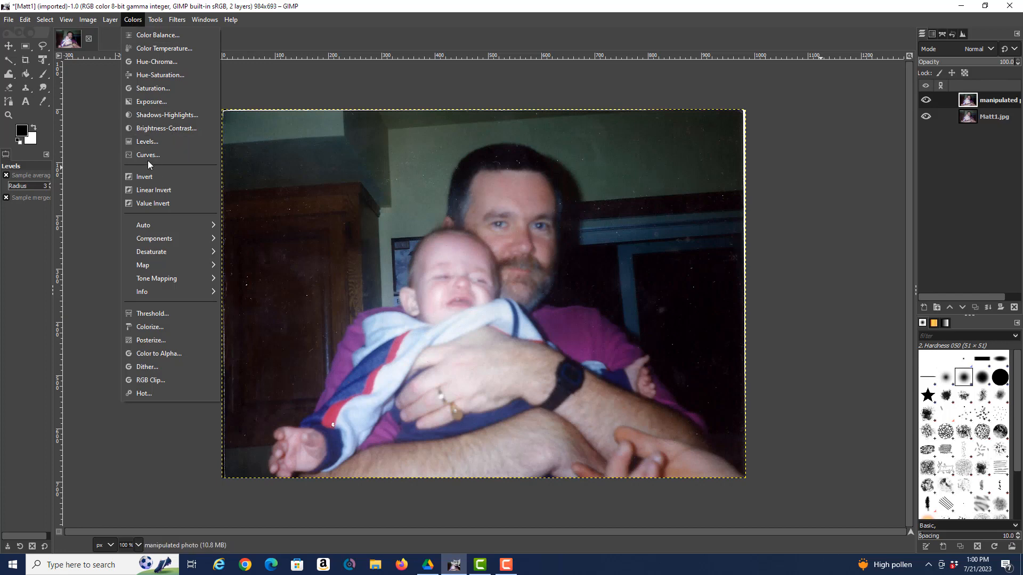
Apply a gentle, nearly linear Value curve by nudging its shadow and highlight points
left_click(147, 154)
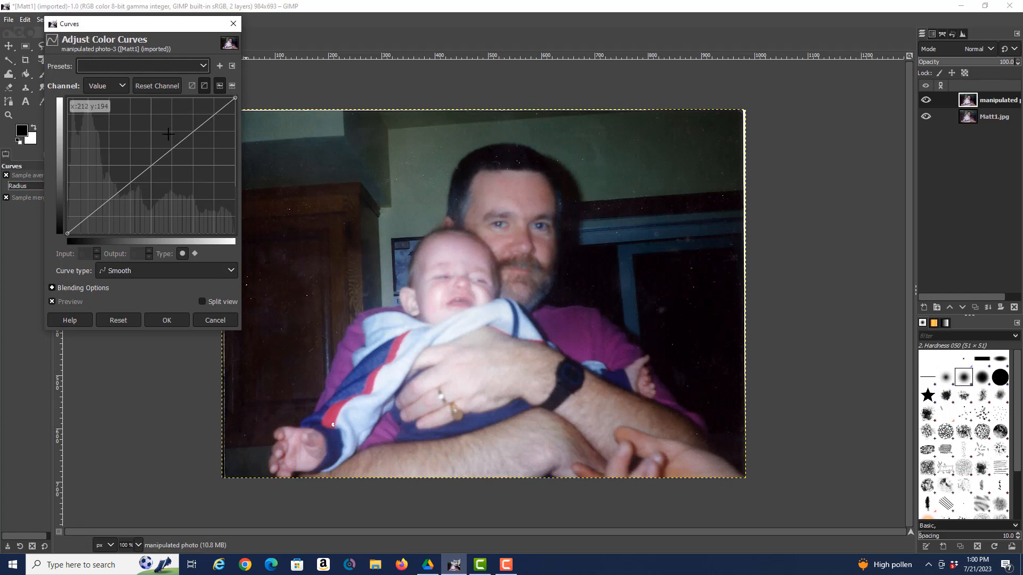
mouse_move(194, 133)
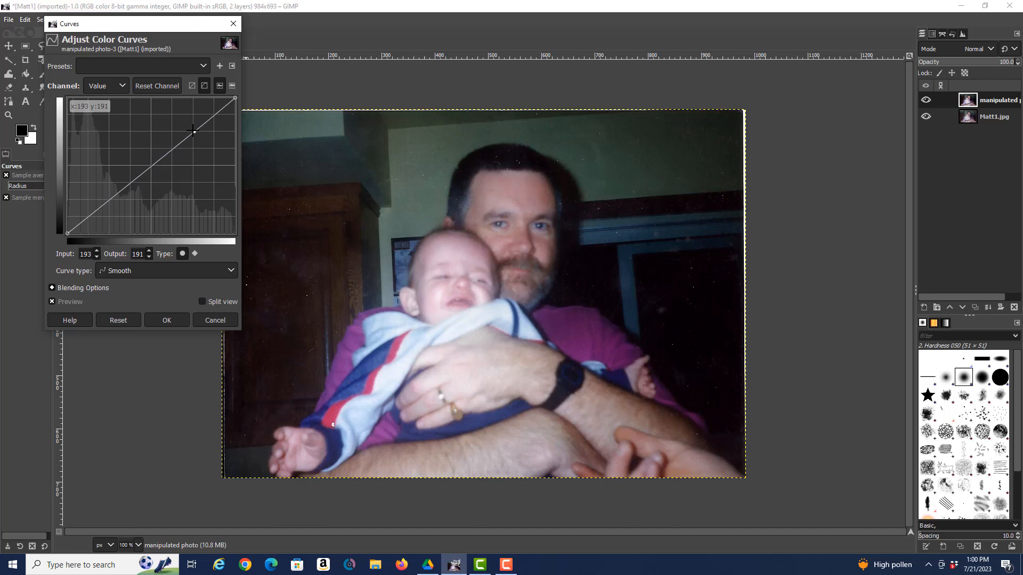
left_click_drag(194, 133, 176, 115)
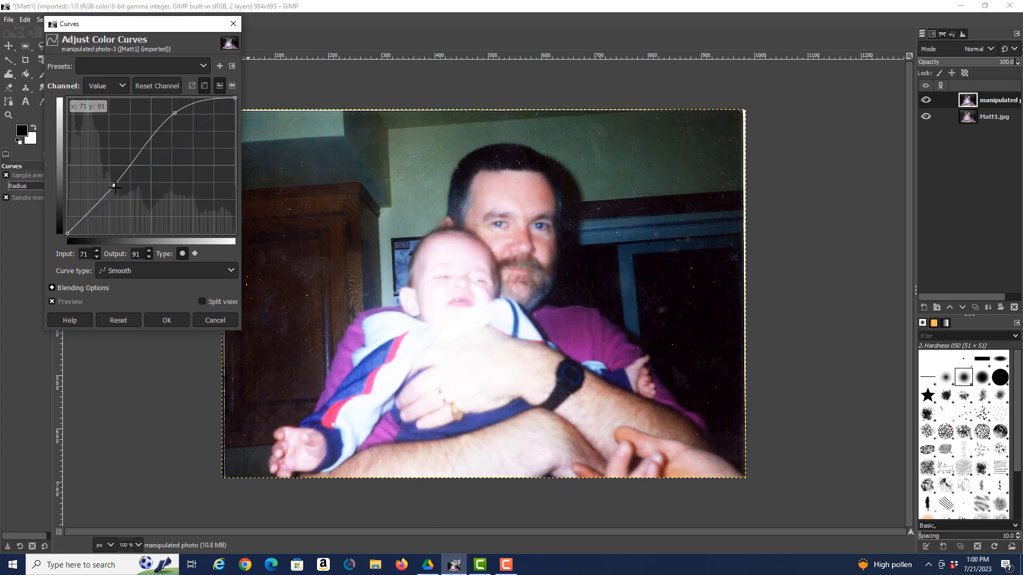
left_click_drag(115, 186, 120, 192)
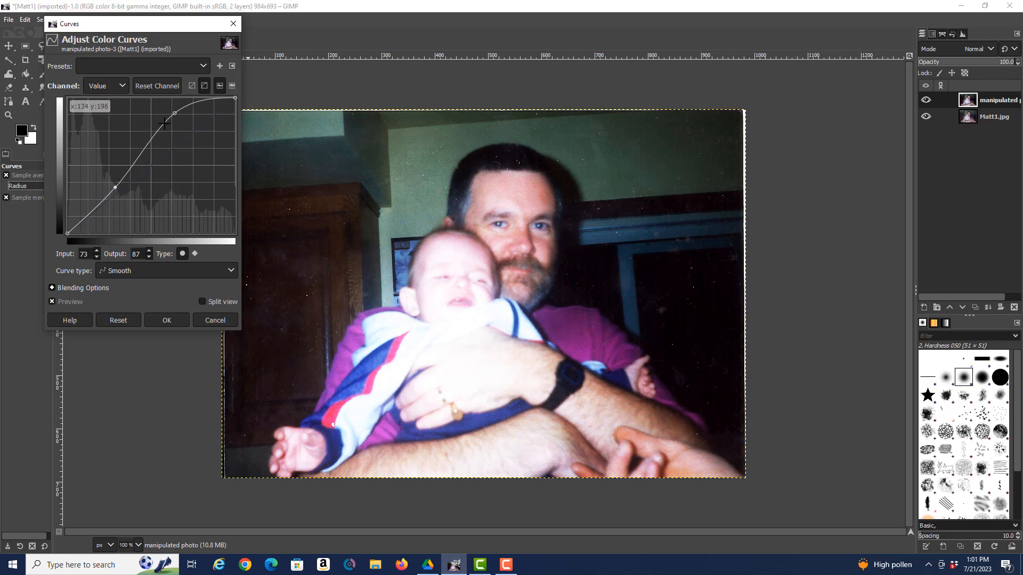
left_click_drag(167, 123, 178, 122)
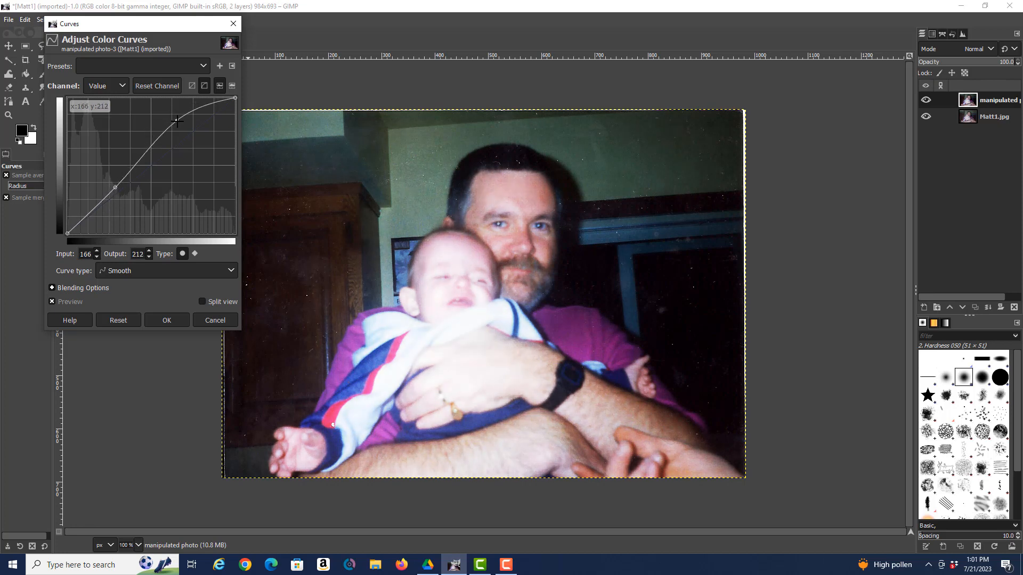
left_click_drag(178, 122, 178, 128)
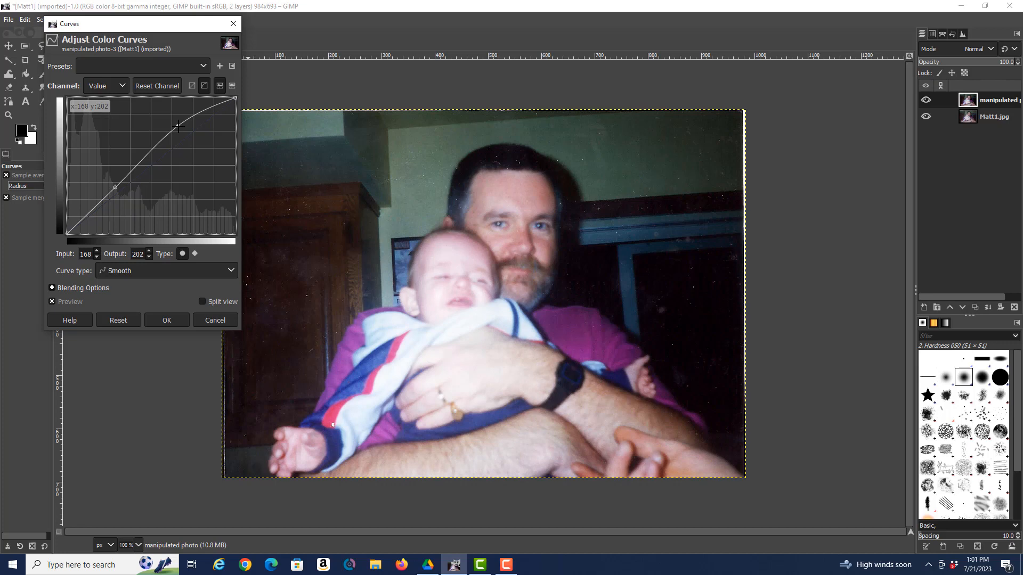
mouse_move(116, 189)
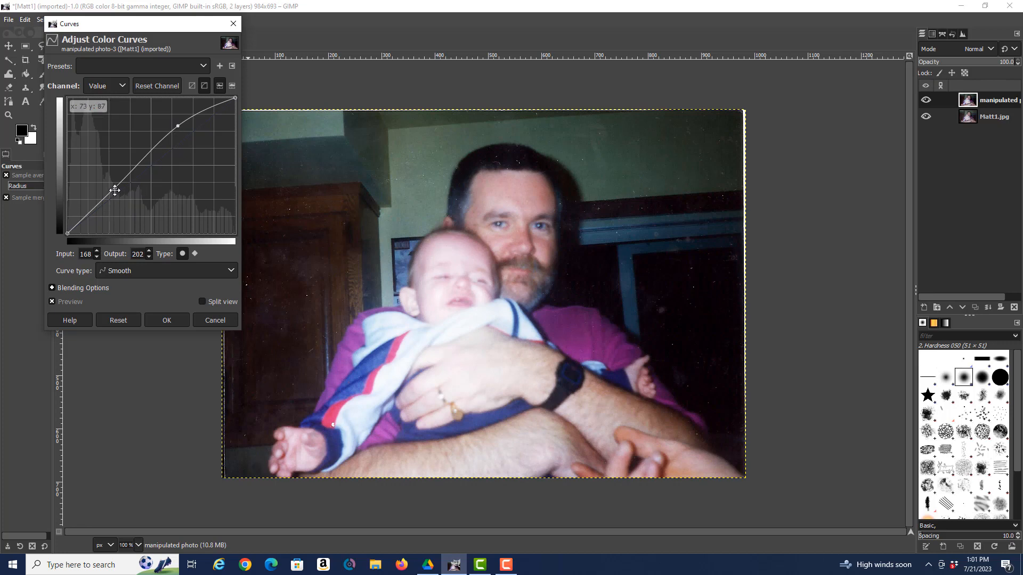
left_click_drag(114, 190, 120, 196)
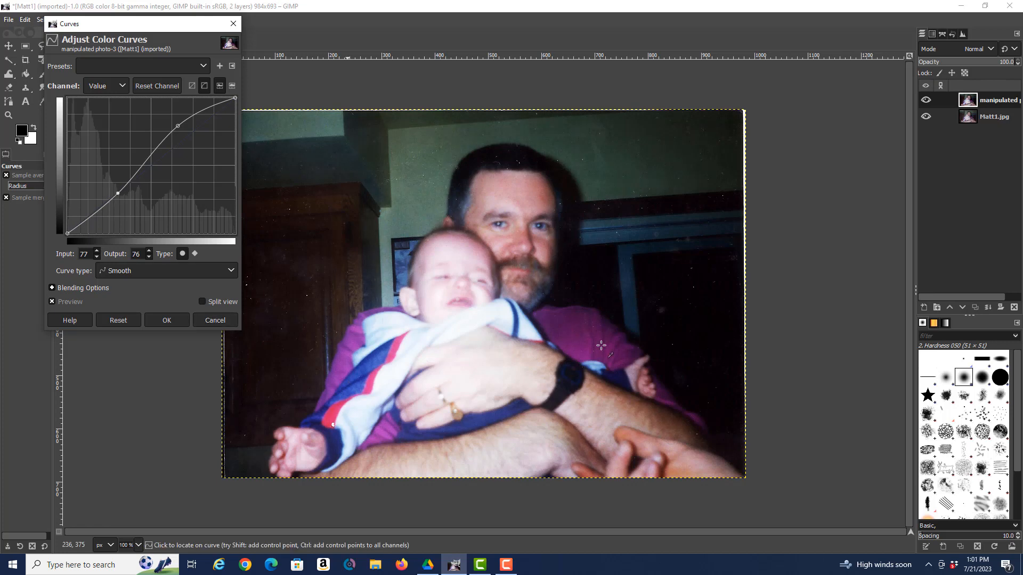
mouse_move(665, 276)
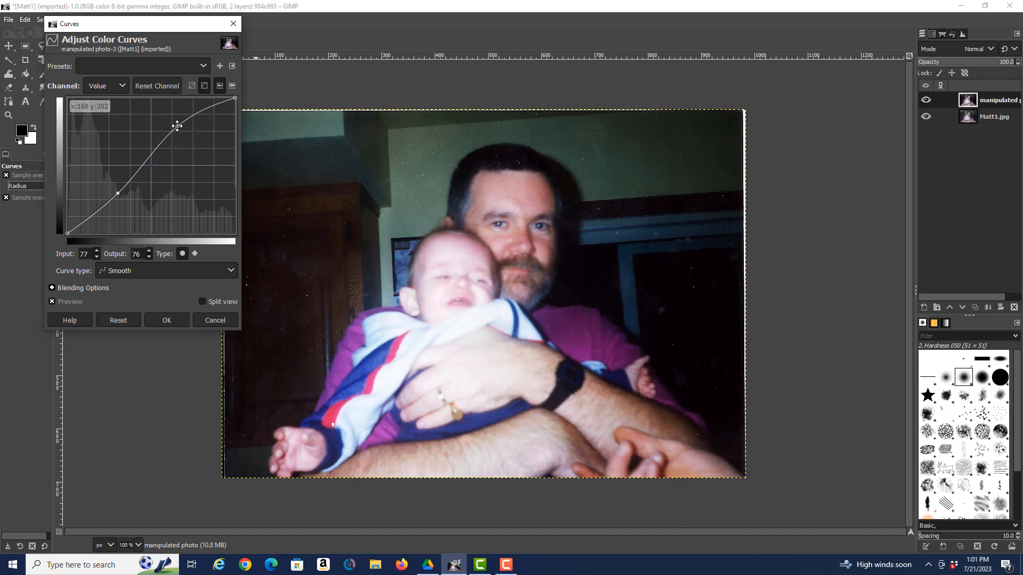
left_click_drag(177, 125, 180, 129)
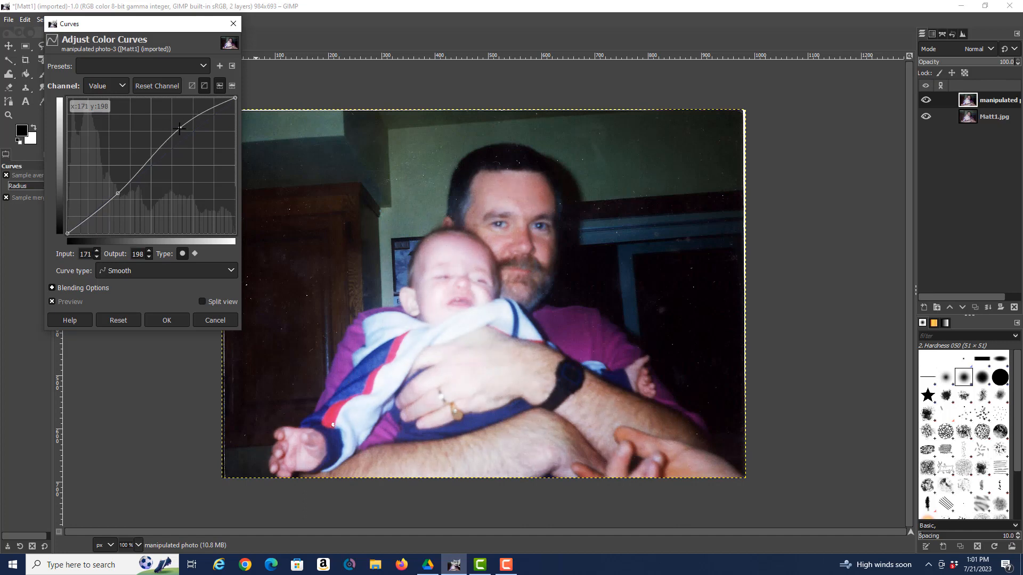
left_click_drag(179, 128, 203, 135)
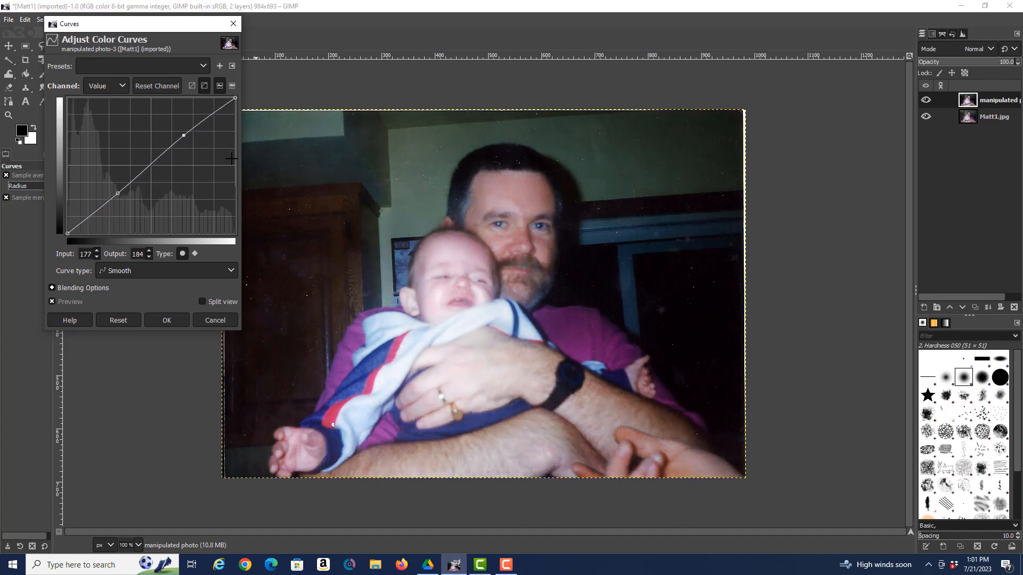
left_click_drag(116, 193, 117, 191)
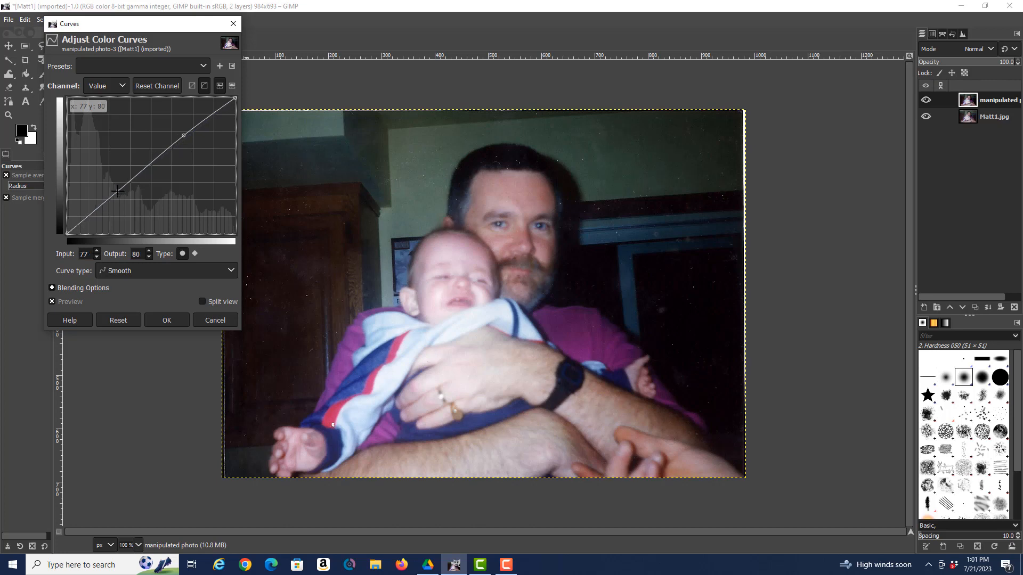
left_click_drag(118, 191, 115, 192)
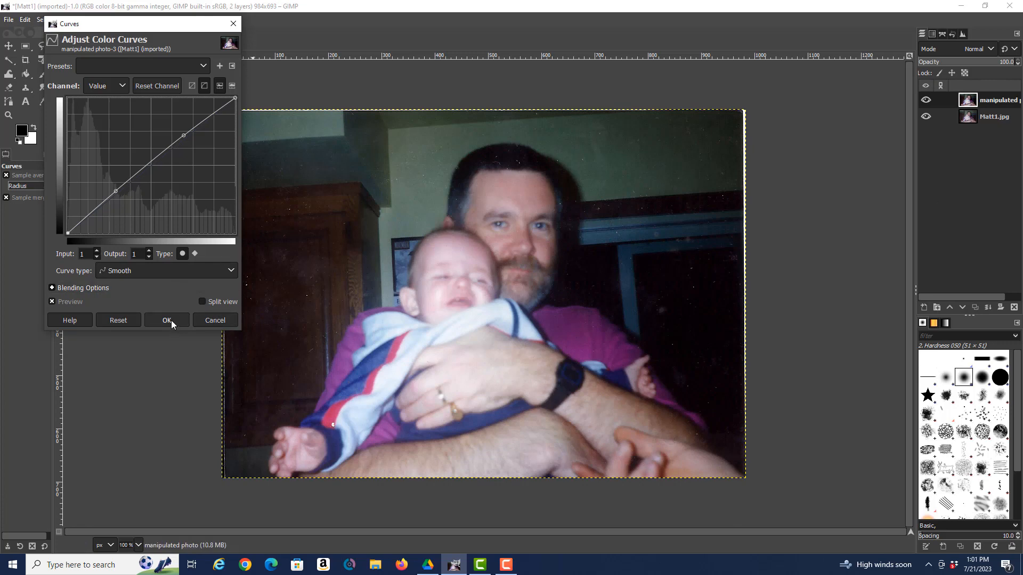
left_click(165, 321)
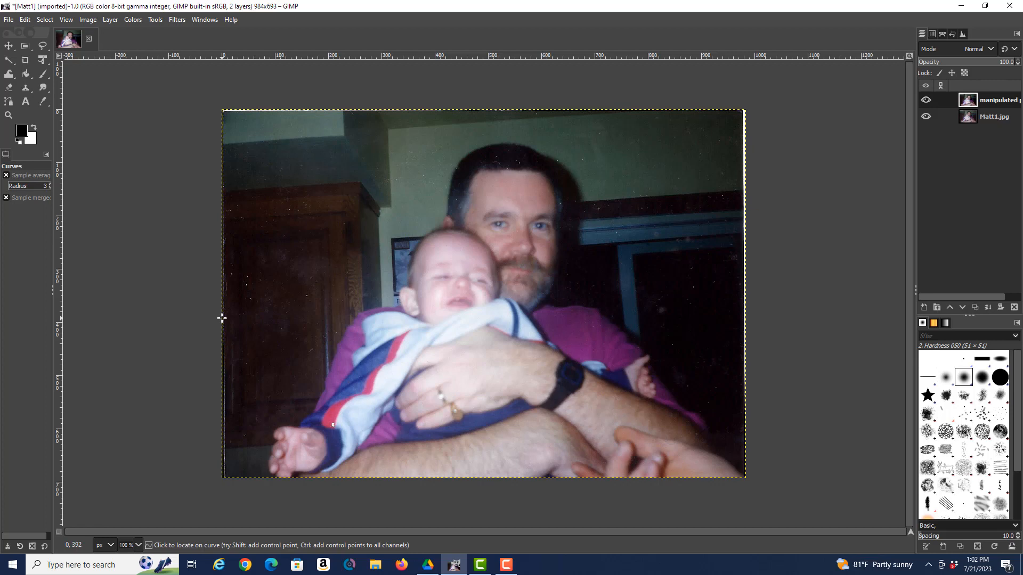
mouse_move(384, 326)
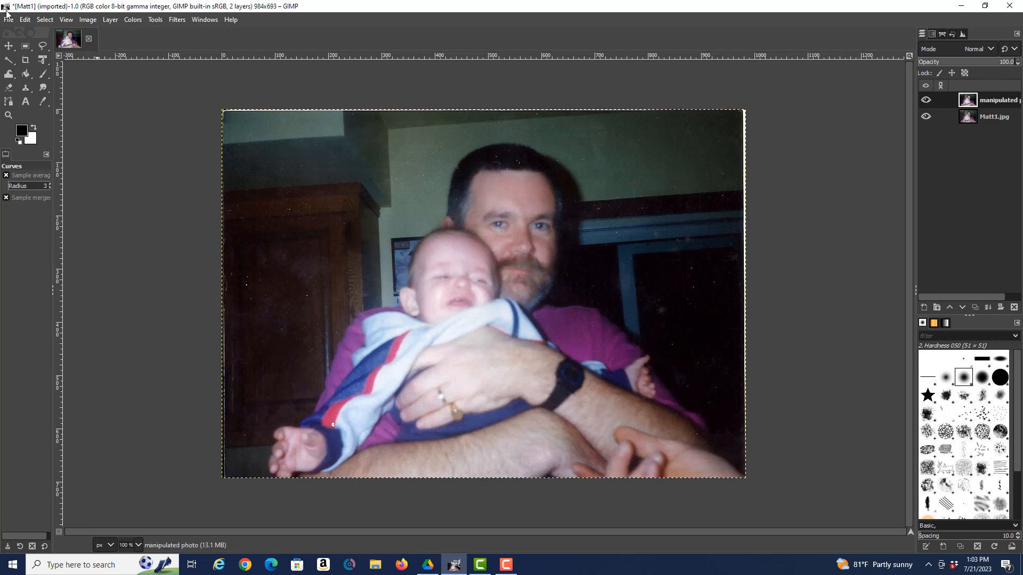
Open Hue-Saturation and try shifting the reds' hue back and forth
left_click(133, 19)
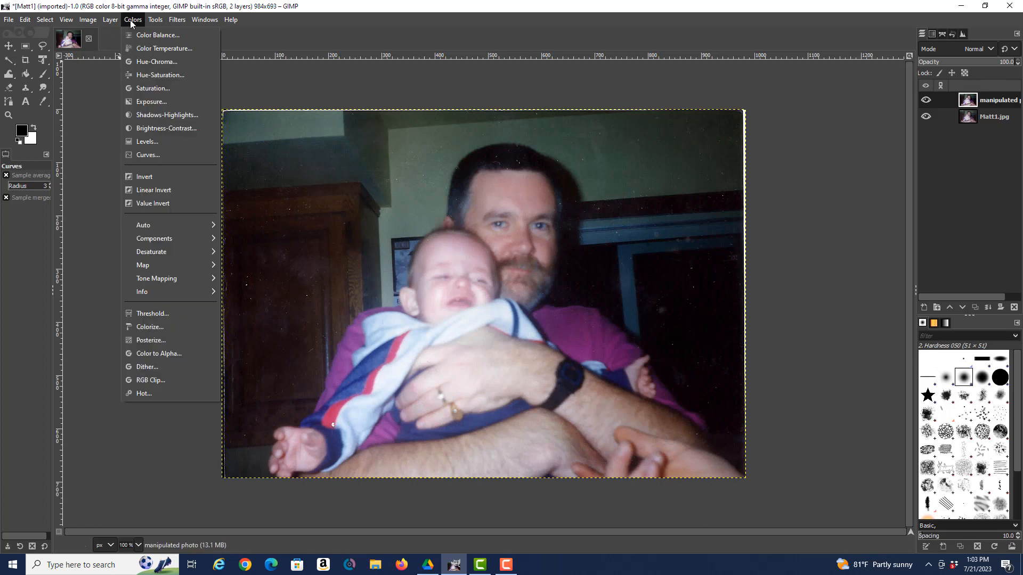
mouse_move(160, 74)
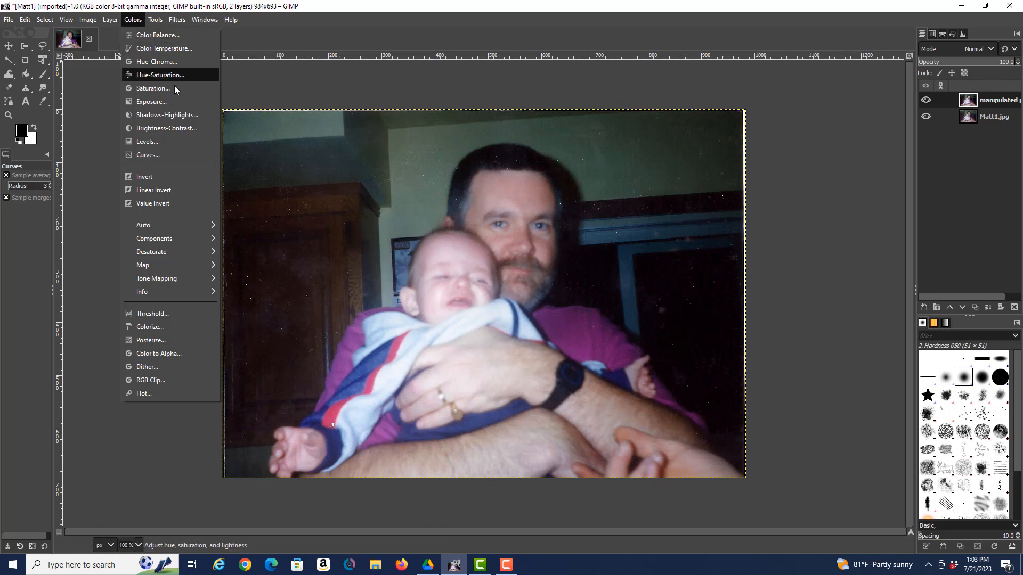
left_click(160, 75)
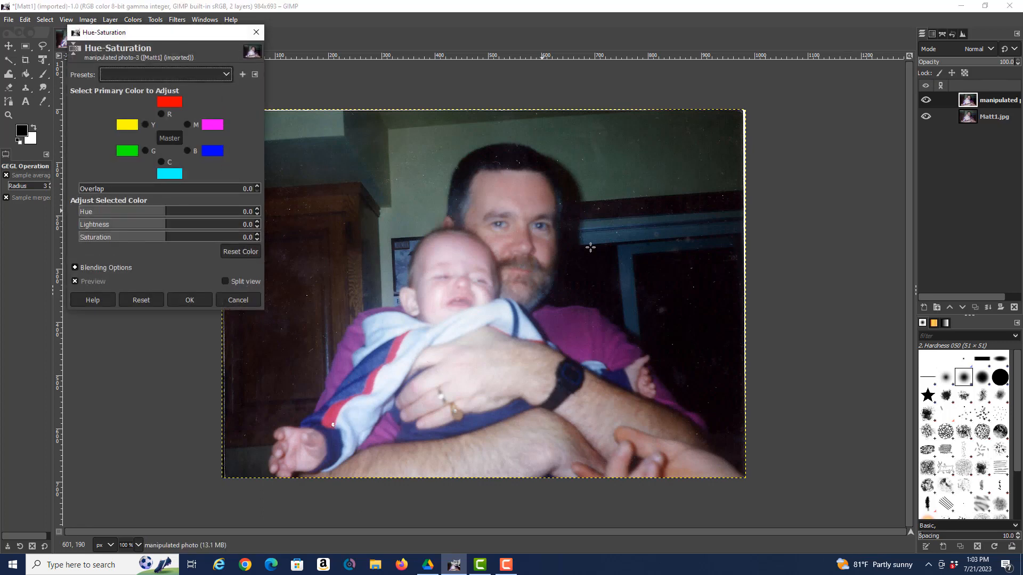
mouse_move(561, 413)
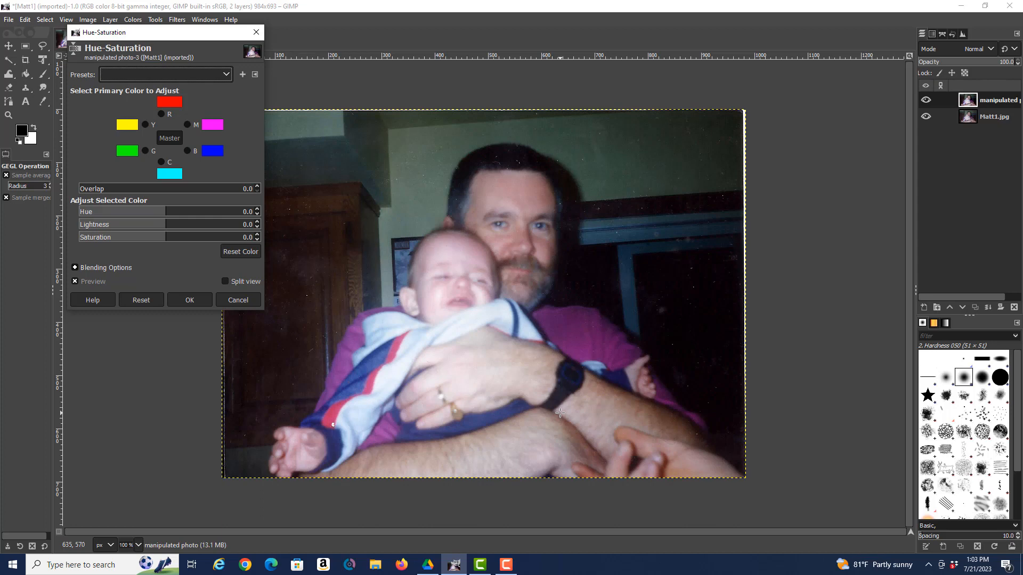
mouse_move(608, 327)
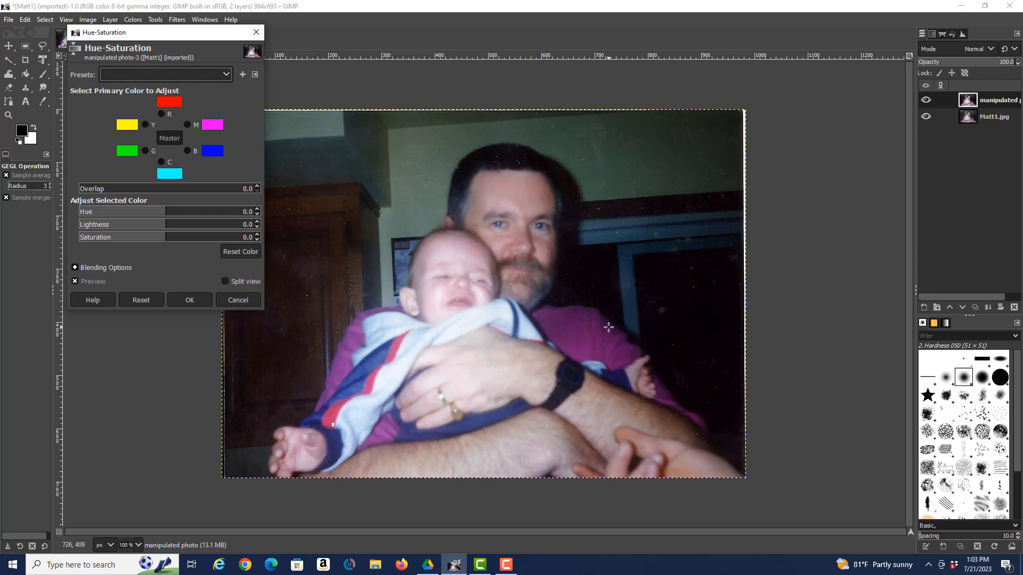
mouse_move(605, 318)
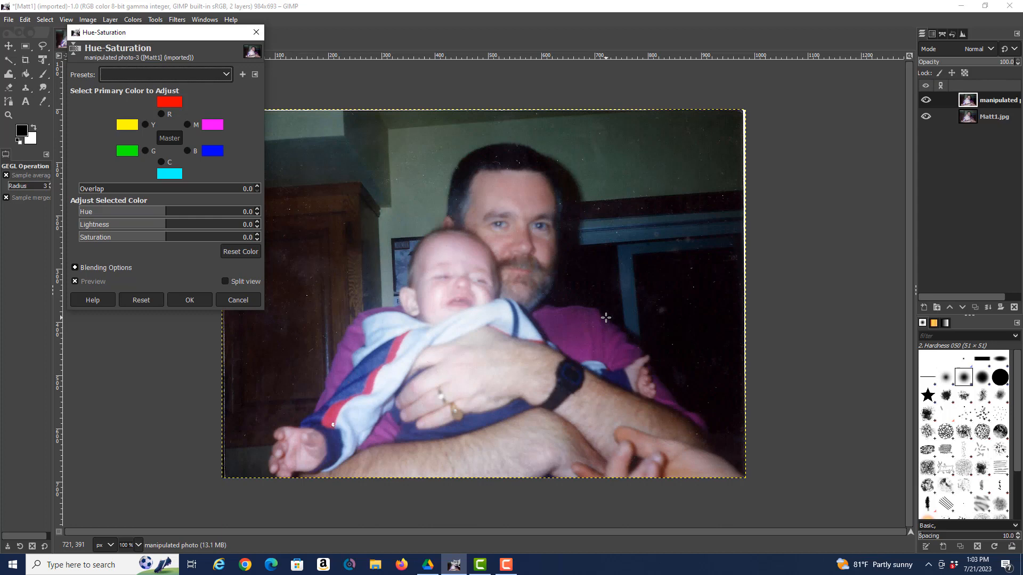
mouse_move(189, 181)
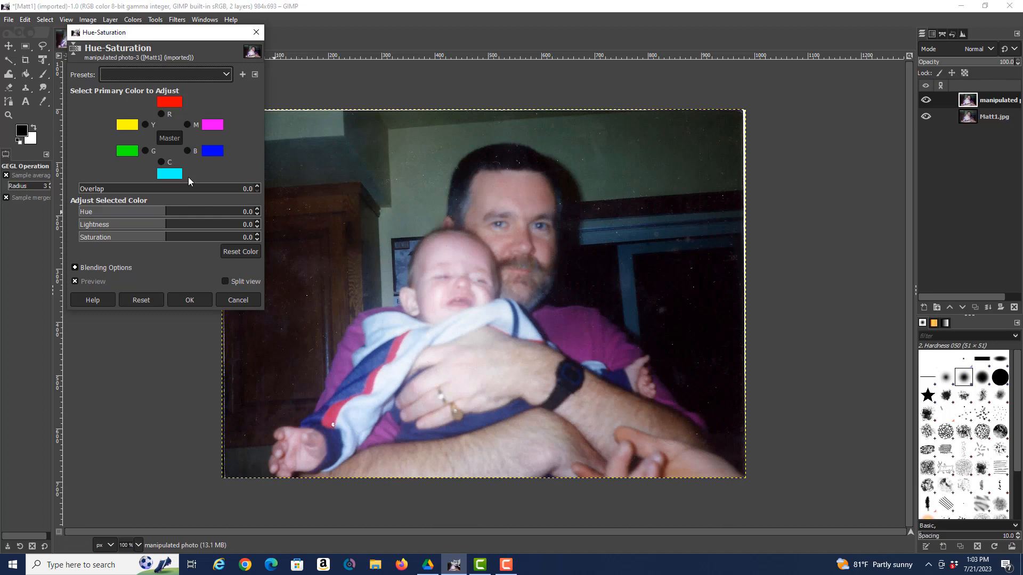
mouse_move(261, 241)
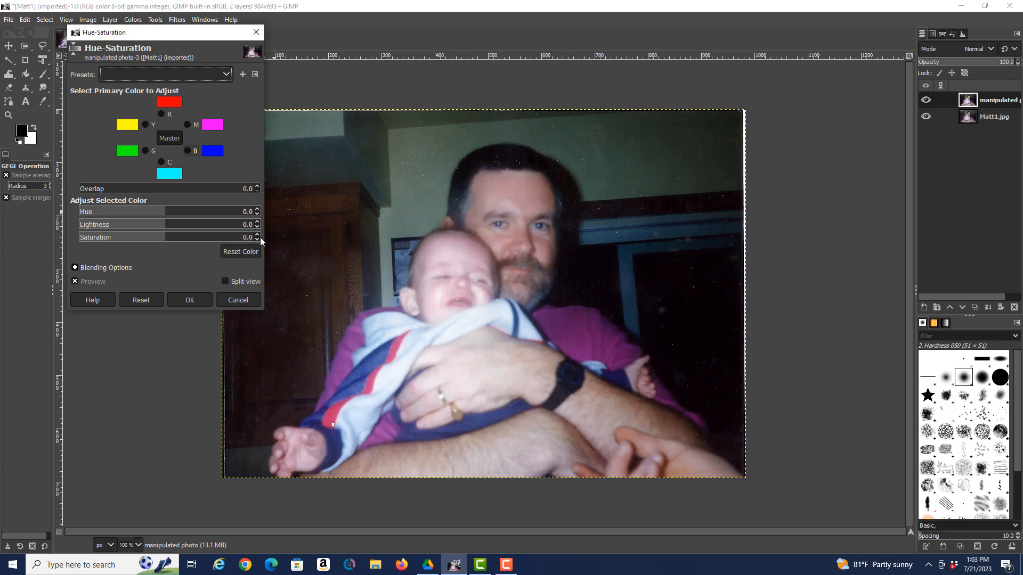
mouse_move(224, 208)
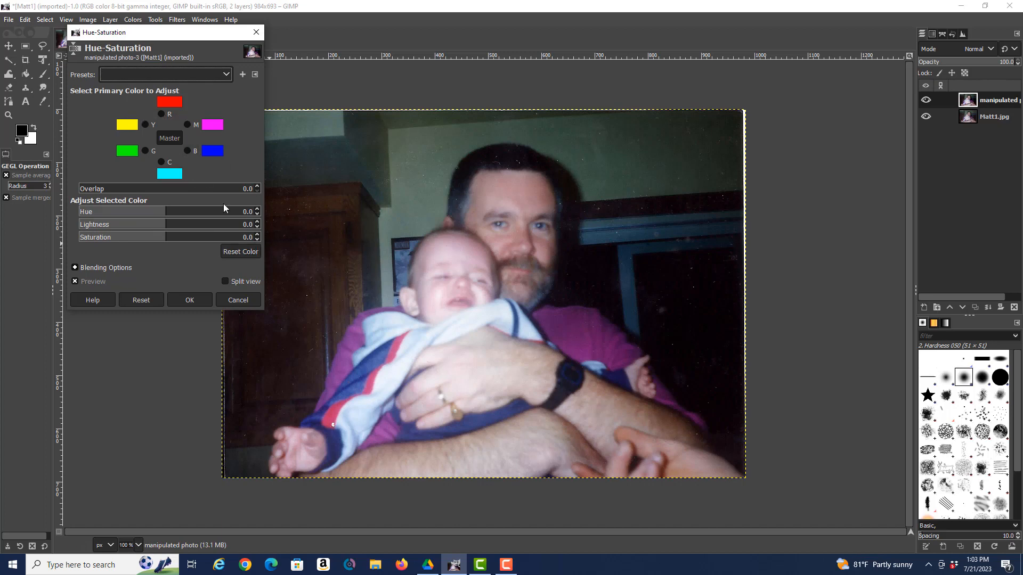
mouse_move(224, 221)
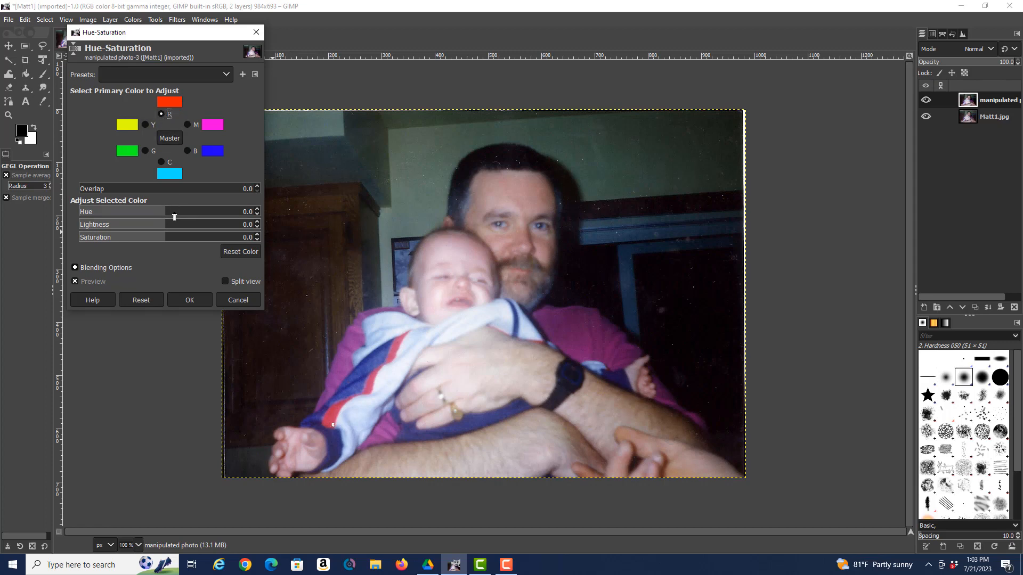
left_click_drag(173, 211, 164, 211)
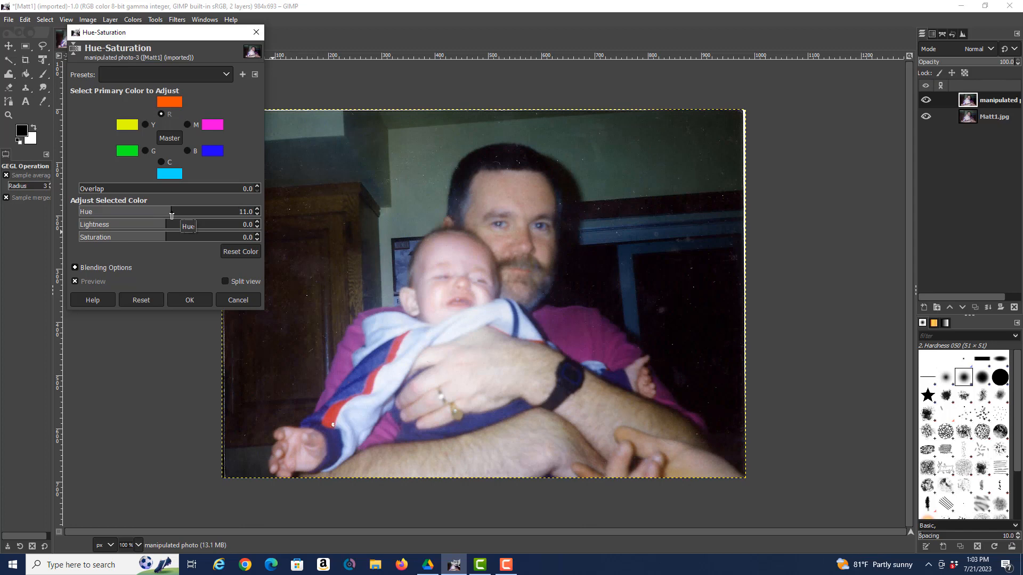
left_click_drag(171, 211, 165, 212)
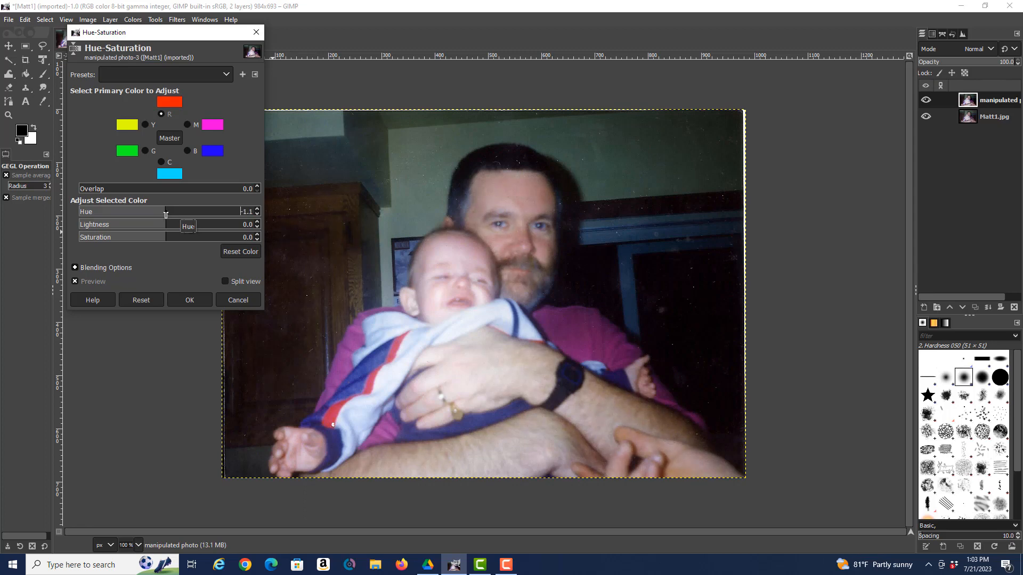
left_click_drag(165, 211, 147, 211)
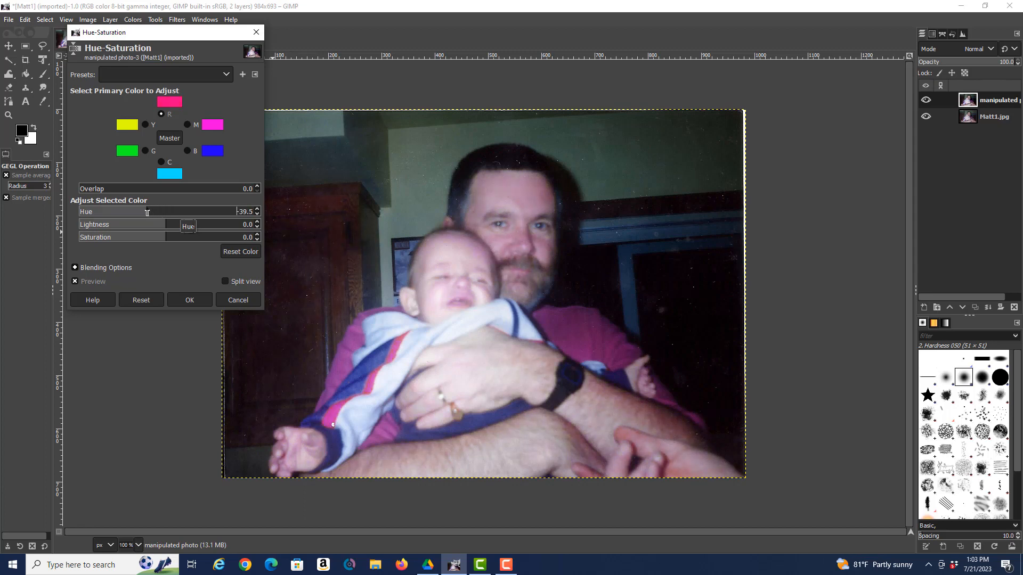
left_click_drag(147, 211, 154, 212)
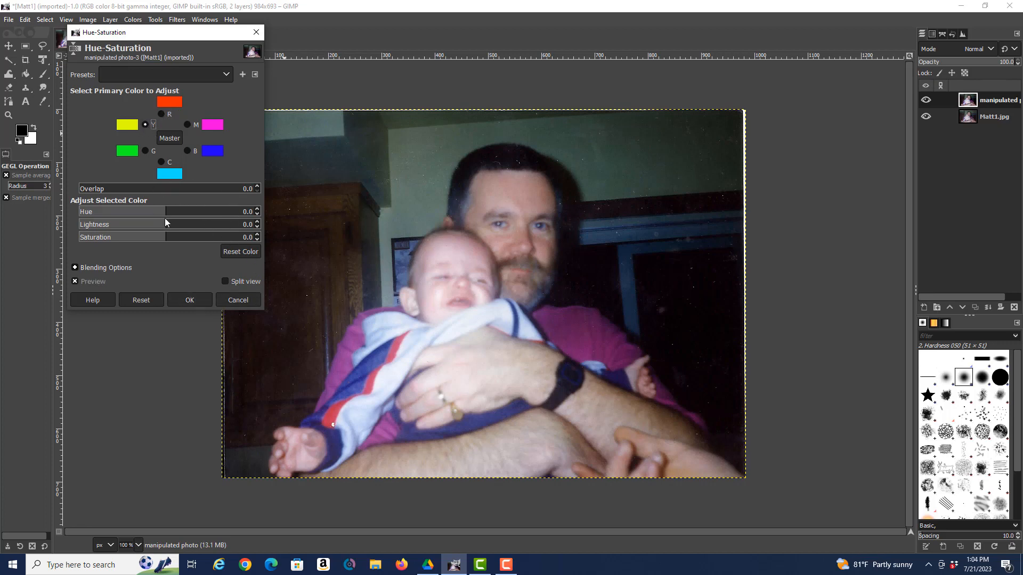
Swing the yellows' hue to -180, then select greens and shift their hue
left_click_drag(182, 212, 78, 212)
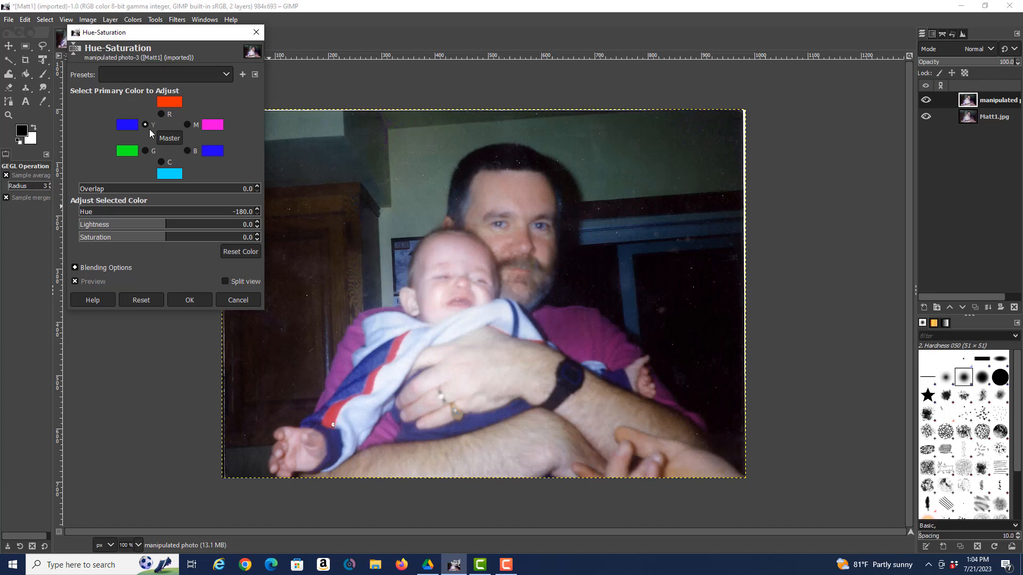
mouse_move(145, 151)
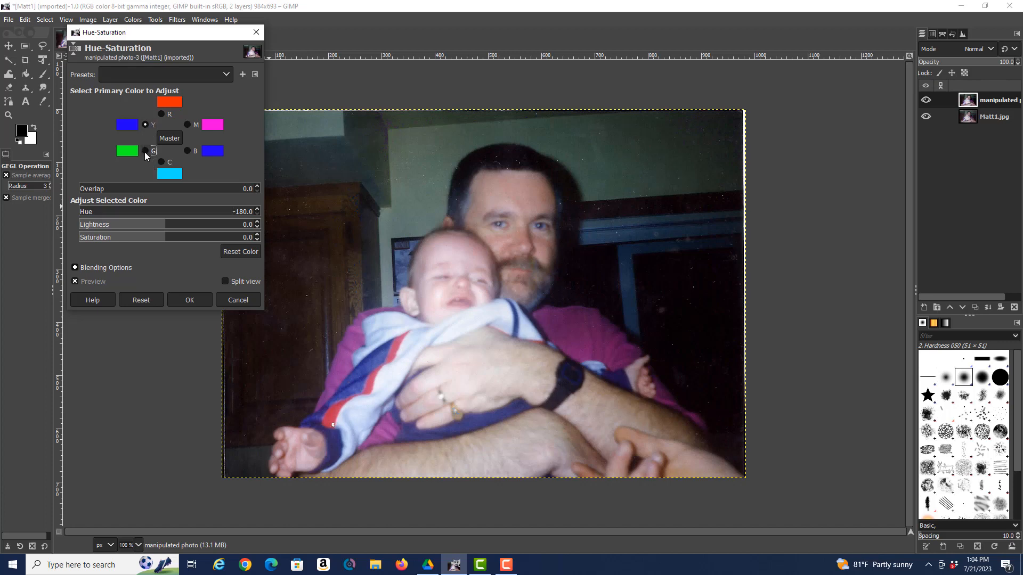
left_click(145, 151)
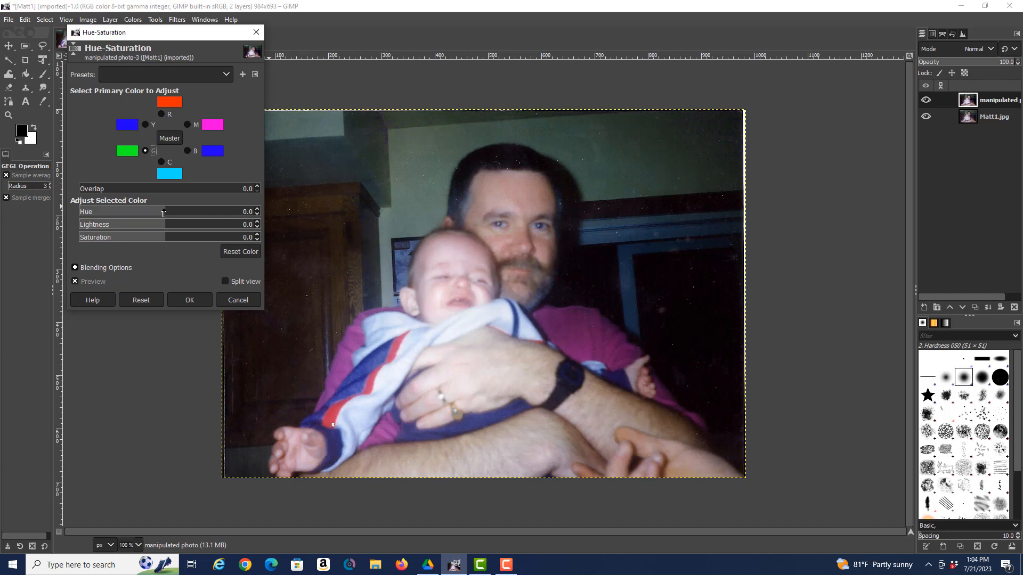
left_click_drag(163, 211, 77, 211)
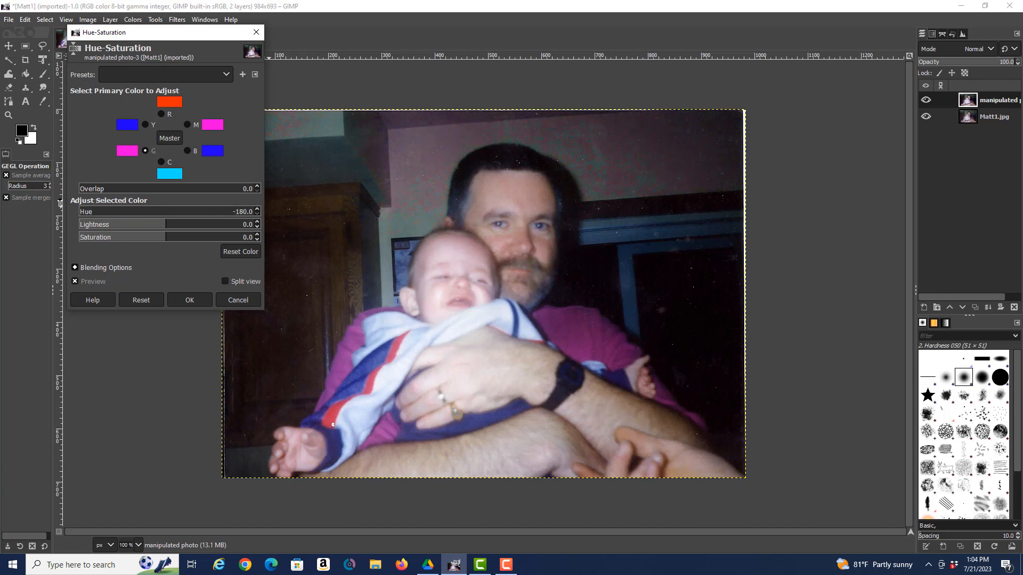
mouse_move(690, 391)
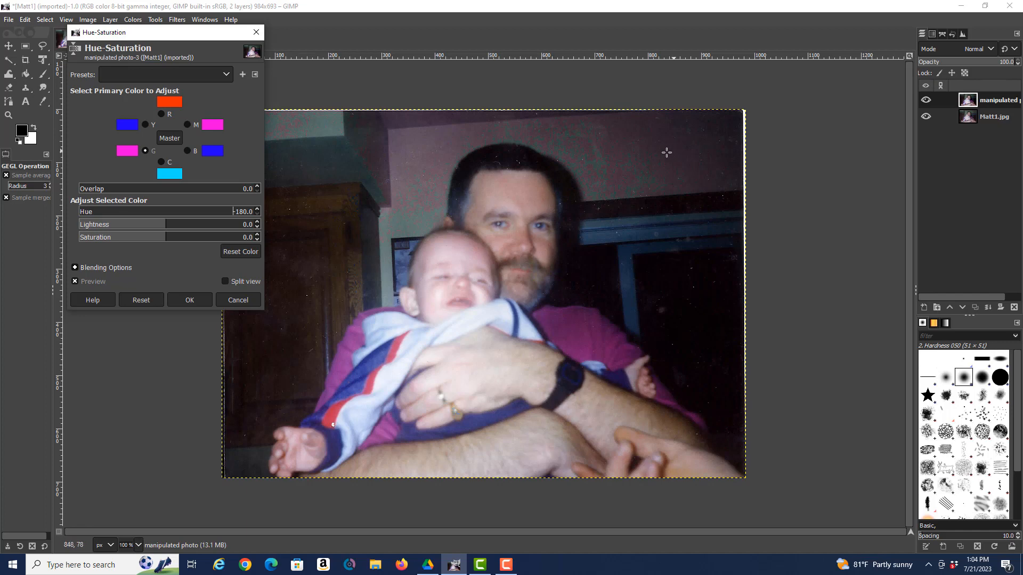
mouse_move(101, 207)
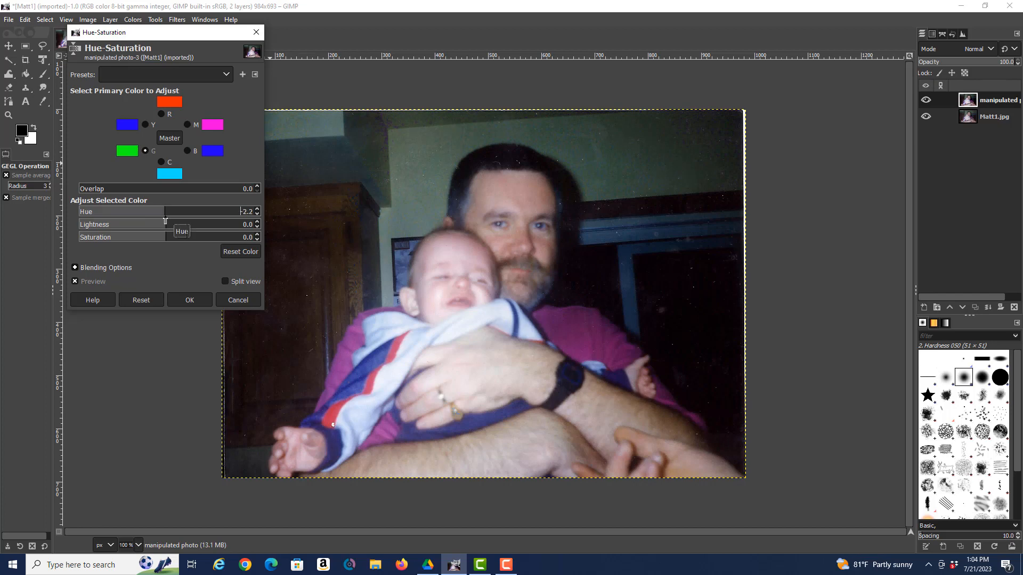
mouse_move(271, 393)
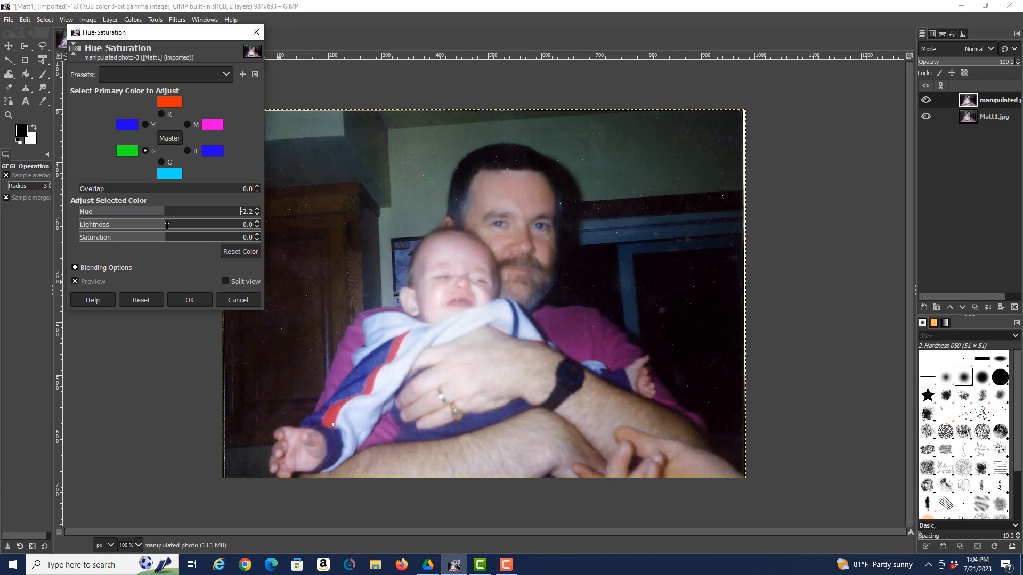
Set the green channel's lightness to -3.0 and saturation to 49.4 in Hue-Saturation
left_click_drag(166, 224, 187, 224)
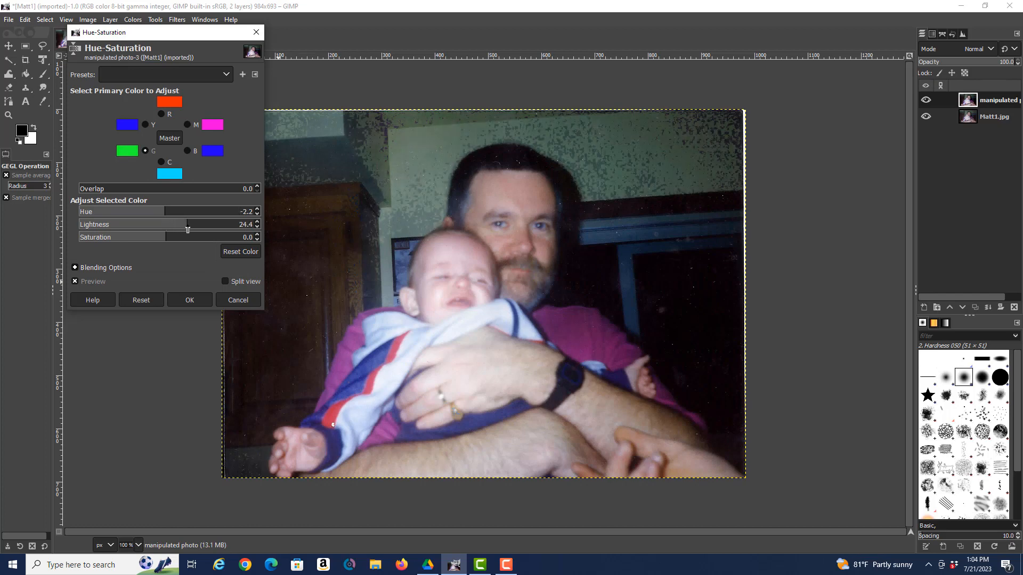
left_click_drag(186, 223, 157, 224)
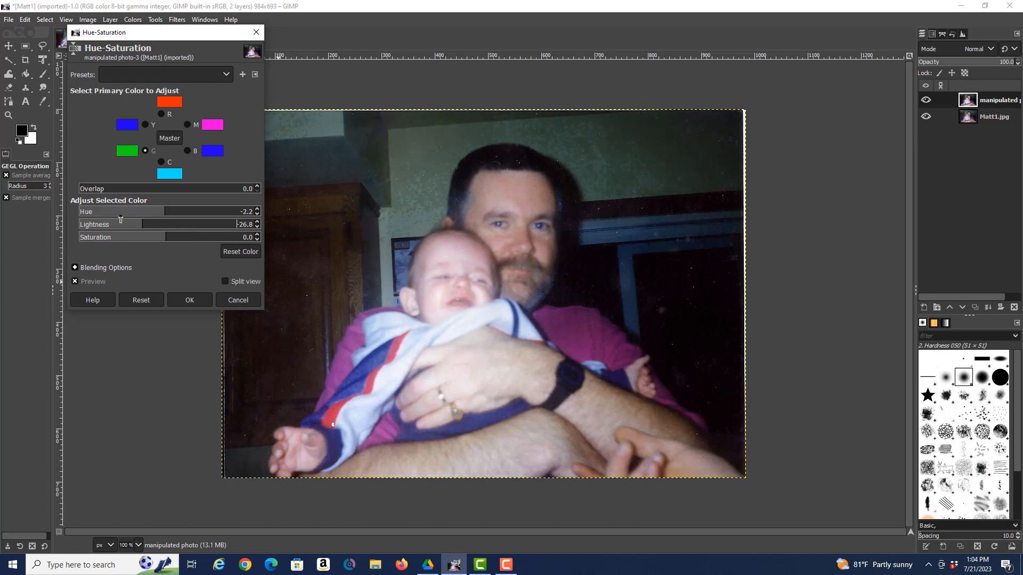
left_click_drag(120, 224, 164, 224)
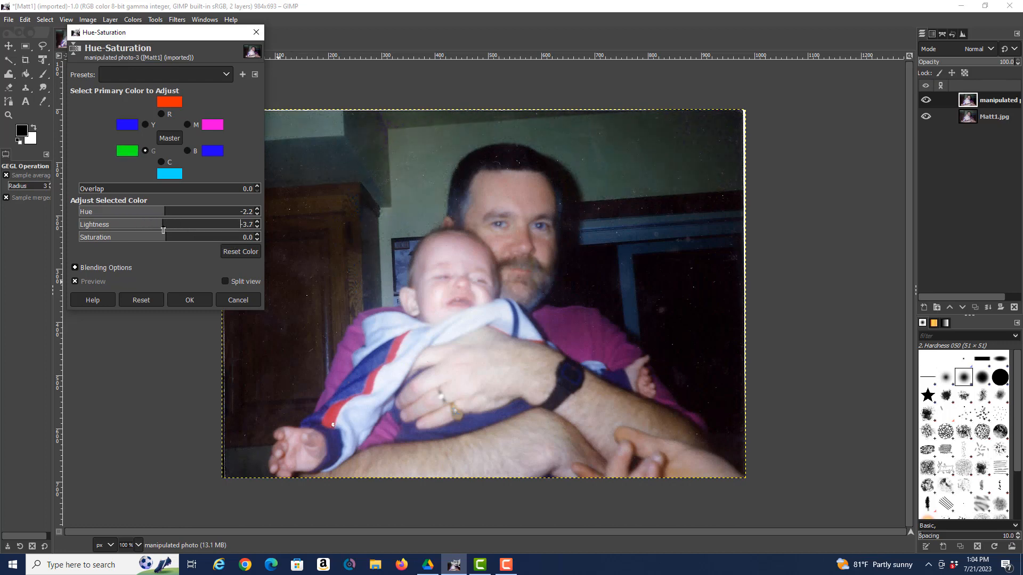
left_click_drag(163, 224, 169, 224)
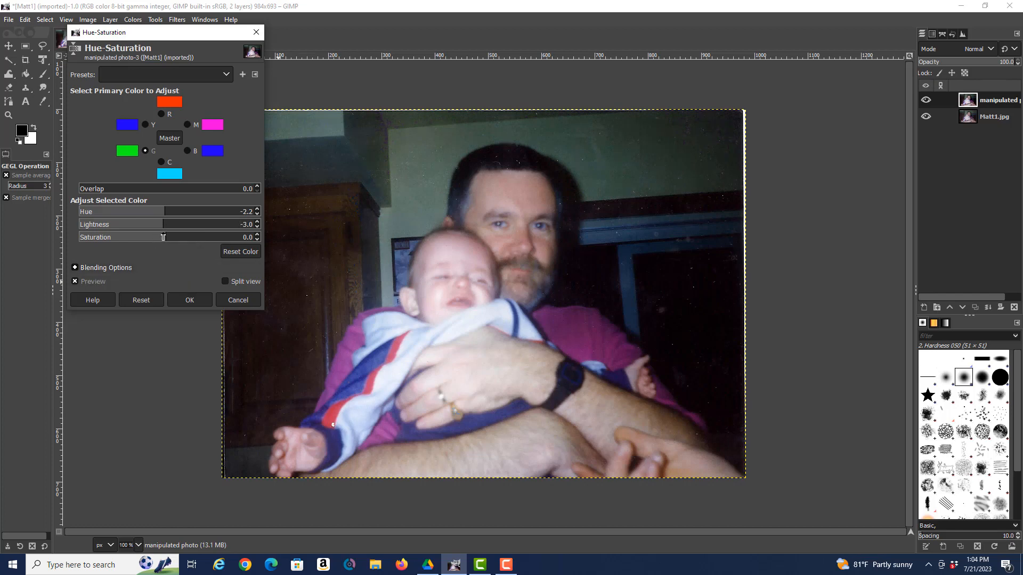
left_click_drag(163, 236, 141, 237)
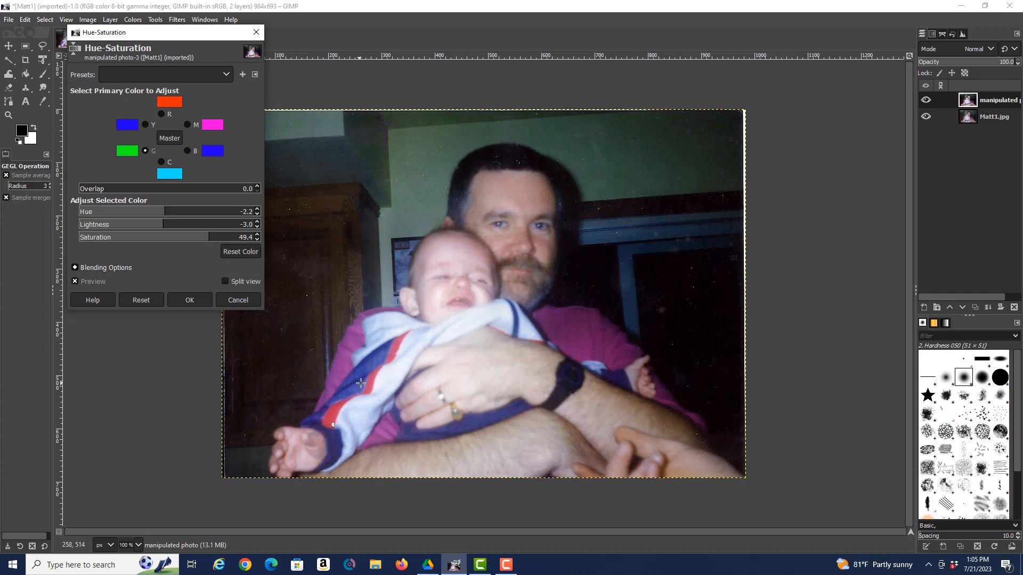
mouse_move(819, 320)
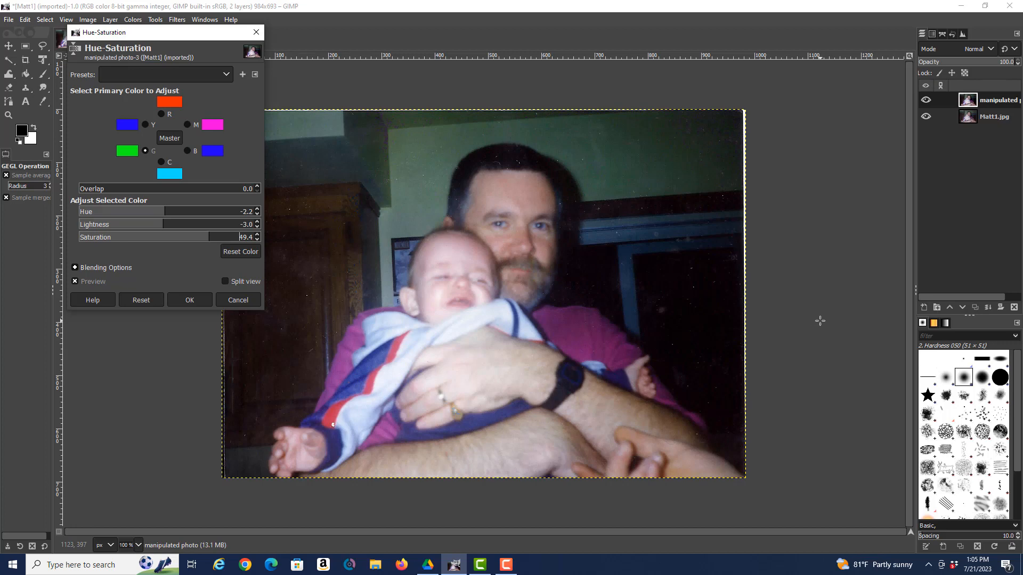
mouse_move(636, 387)
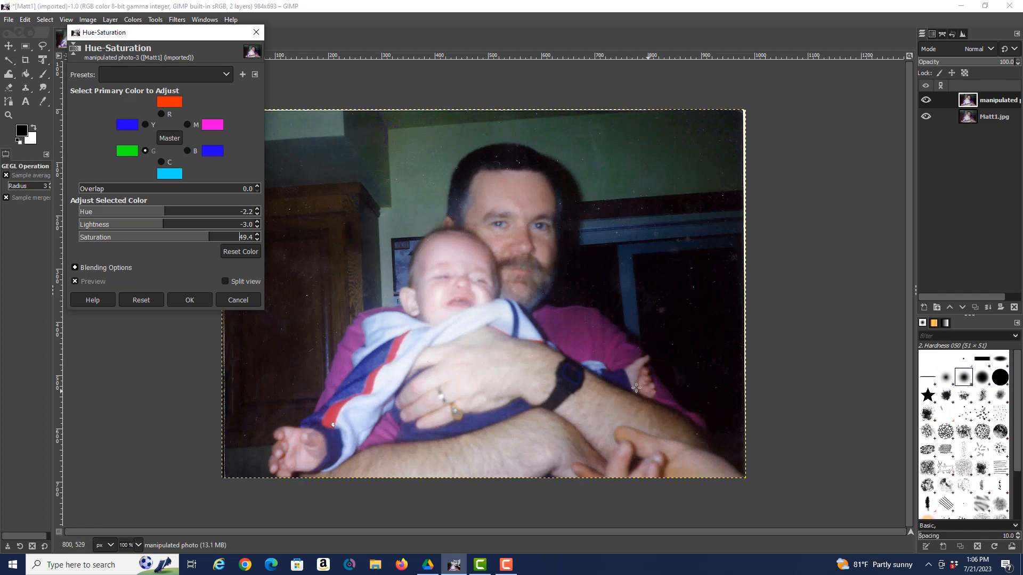
mouse_move(38, 285)
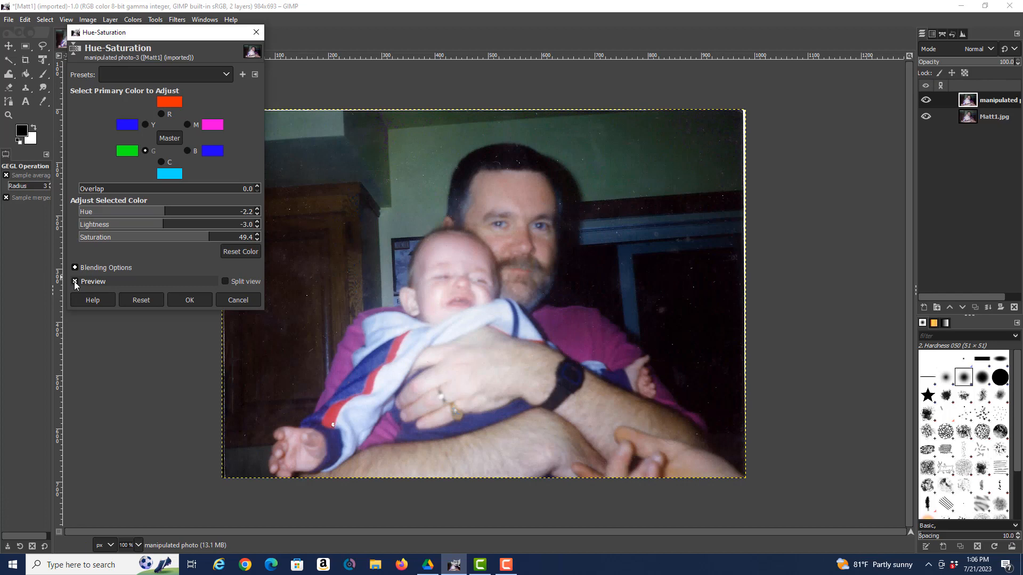
left_click(74, 281)
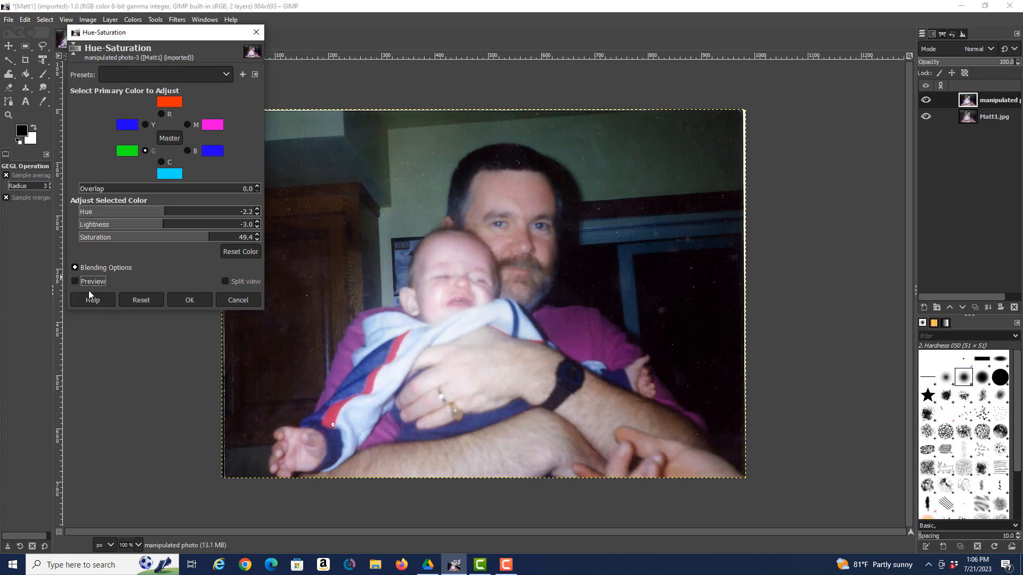
left_click(74, 281)
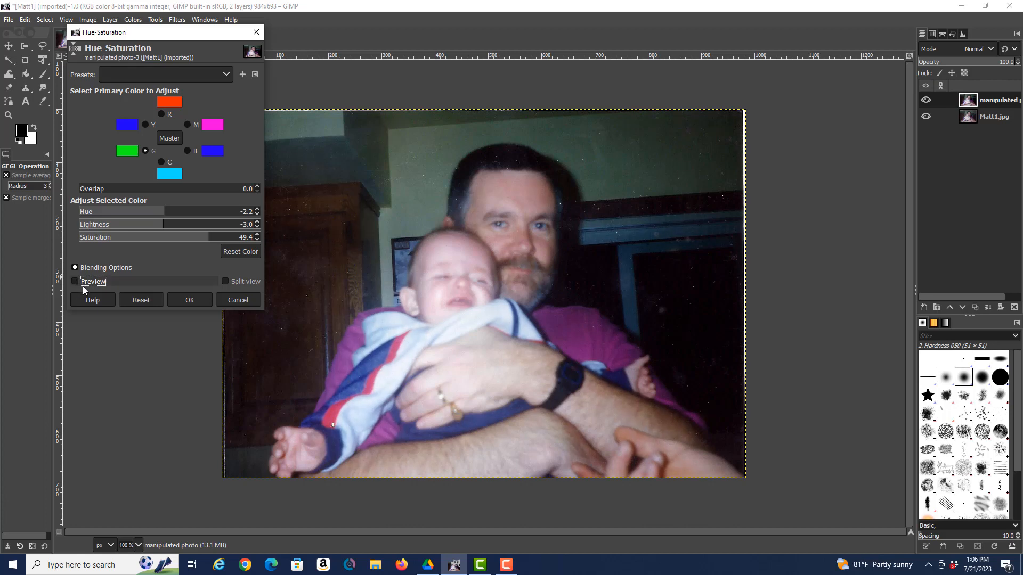
left_click(75, 282)
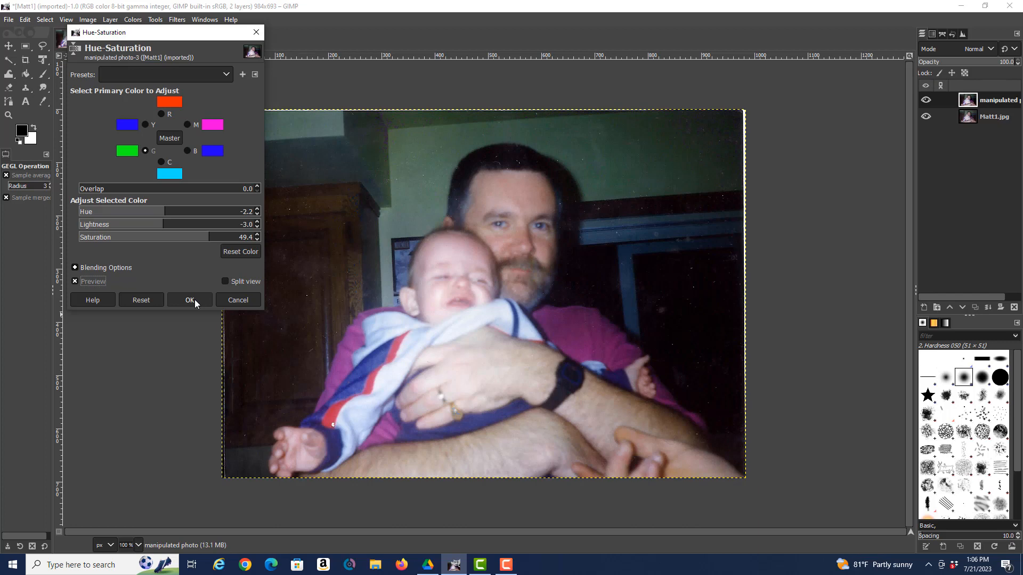
Apply the green Hue-Saturation adjustment (saturation 49.4, lightness -3.0) to the photo
left_click(190, 300)
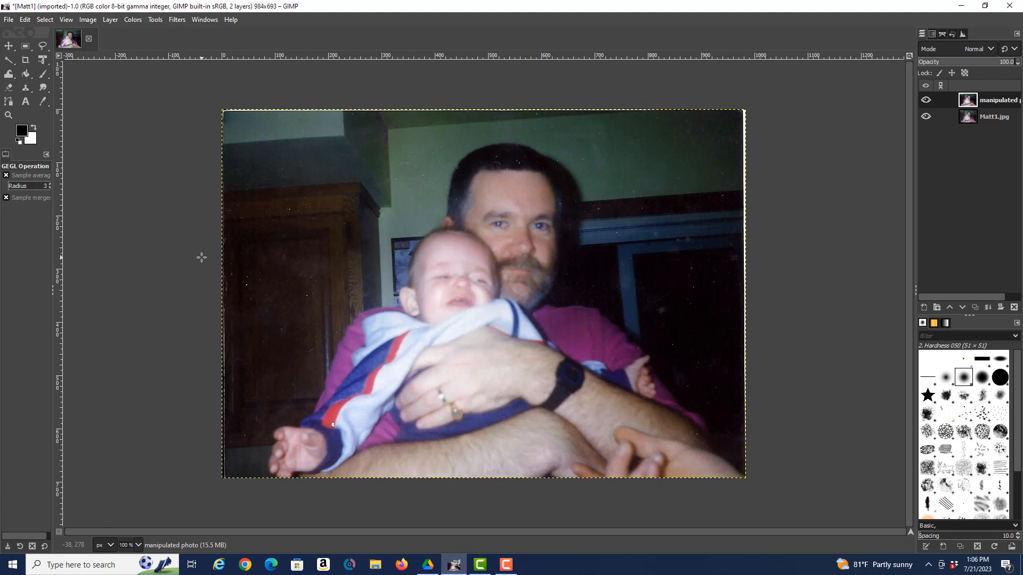
mouse_move(303, 270)
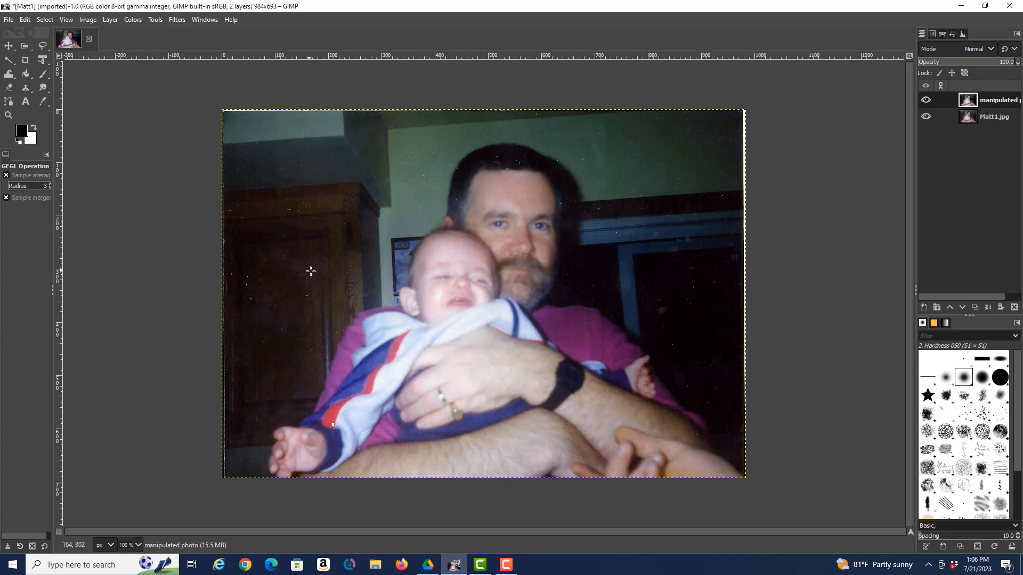
mouse_move(315, 273)
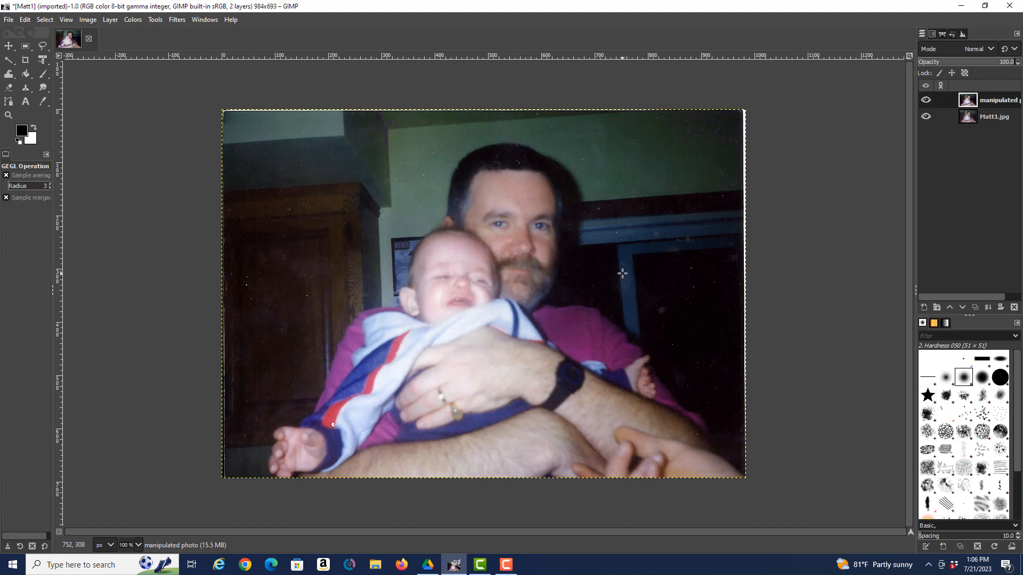
mouse_move(628, 281)
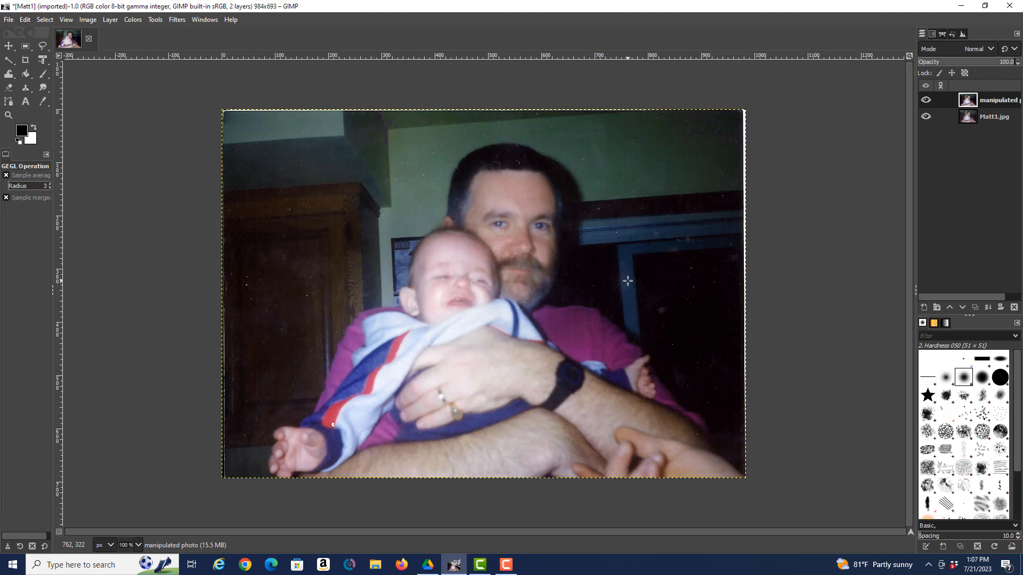
mouse_move(628, 280)
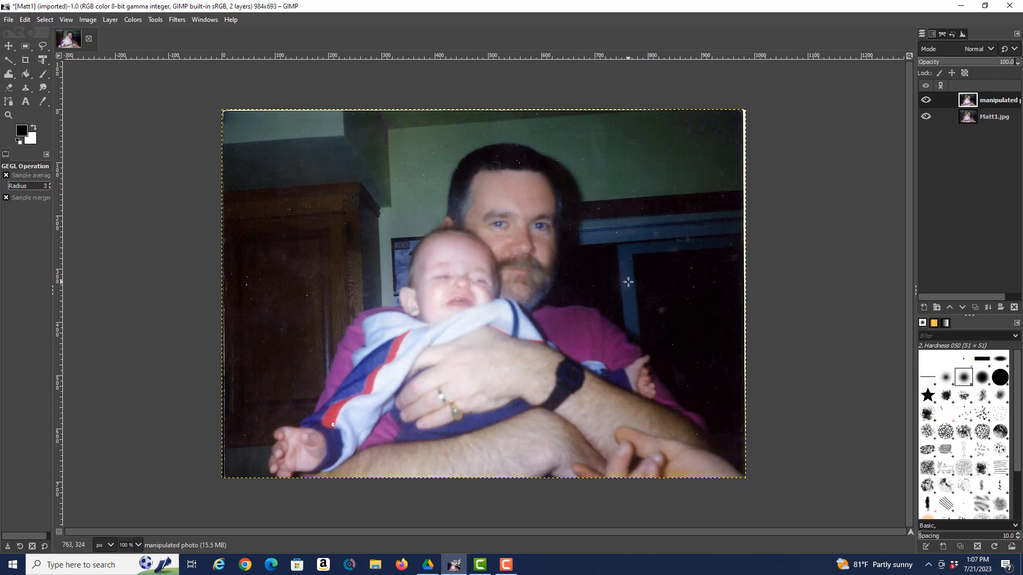
mouse_move(631, 286)
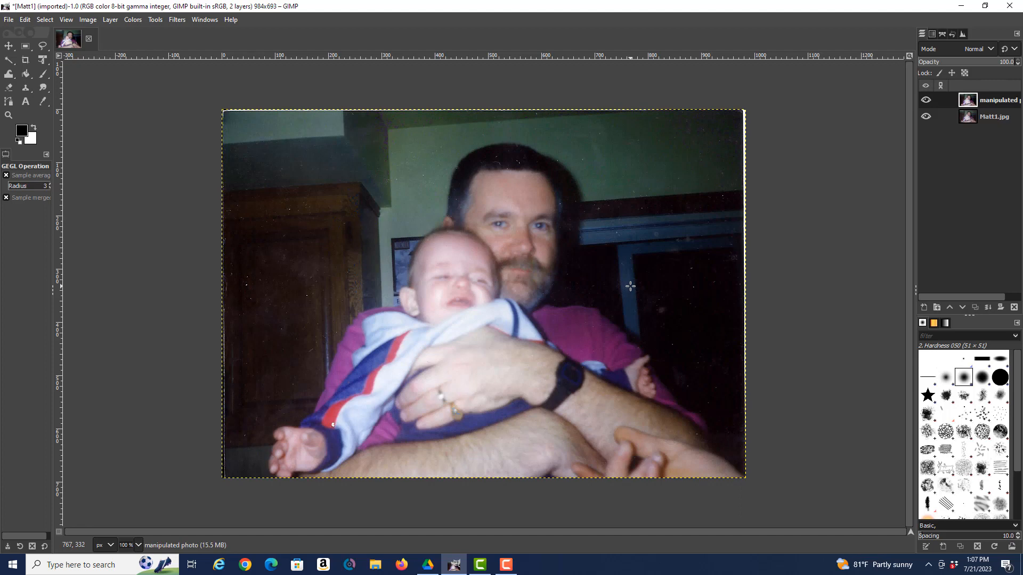
mouse_move(634, 294)
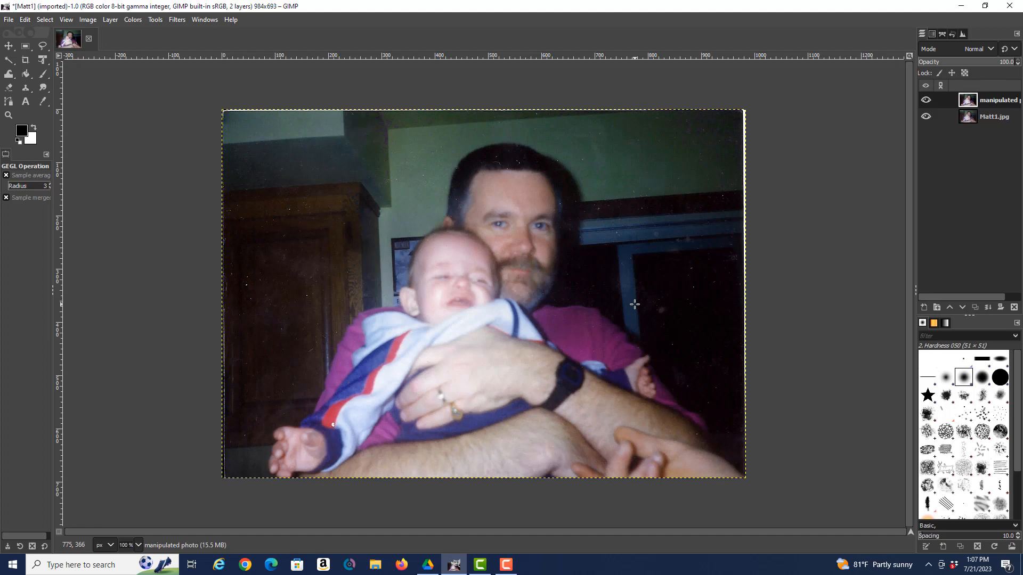
mouse_move(635, 304)
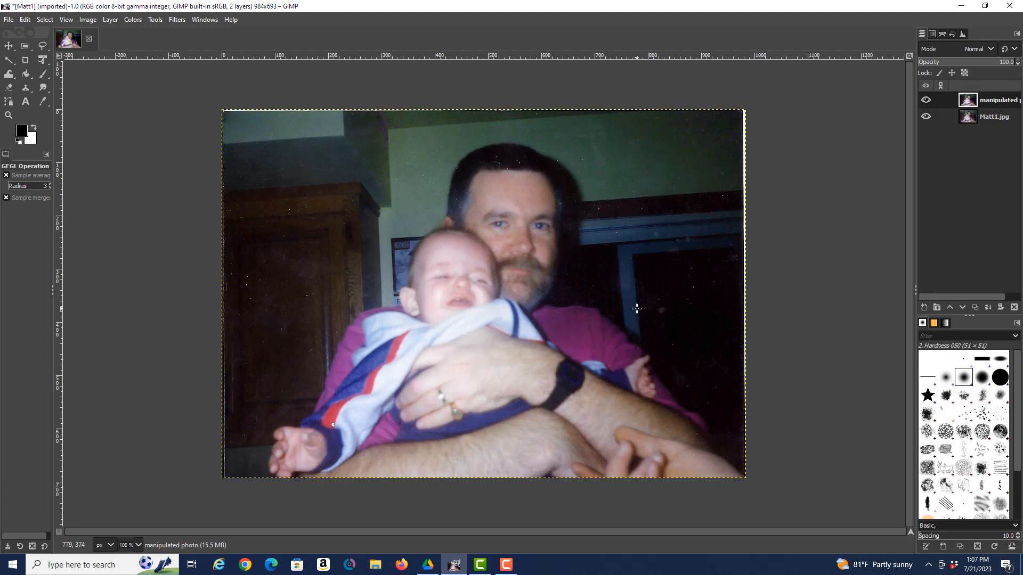
mouse_move(637, 309)
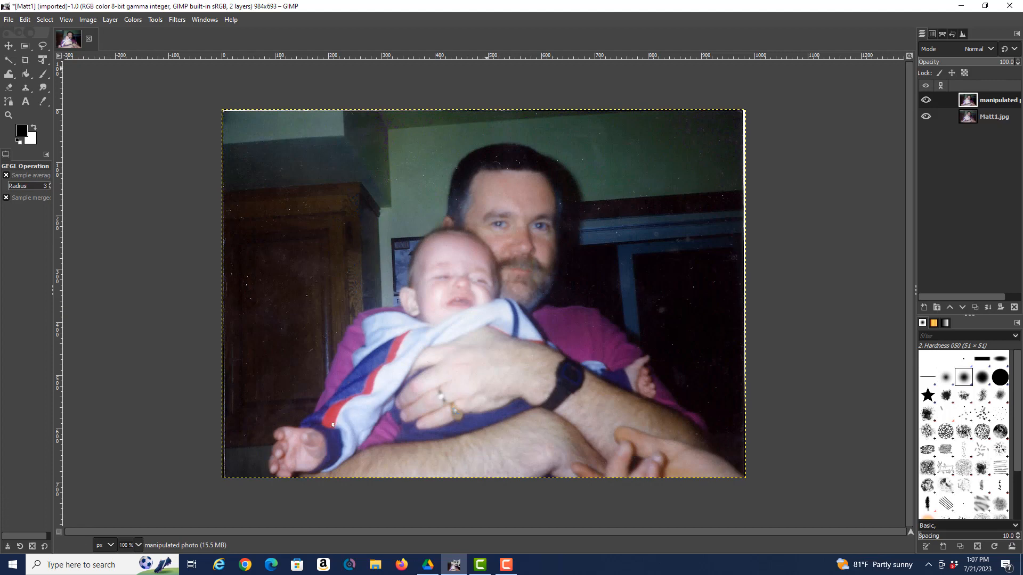
Save the image via Save As under the name Matt1.xcf
left_click(9, 20)
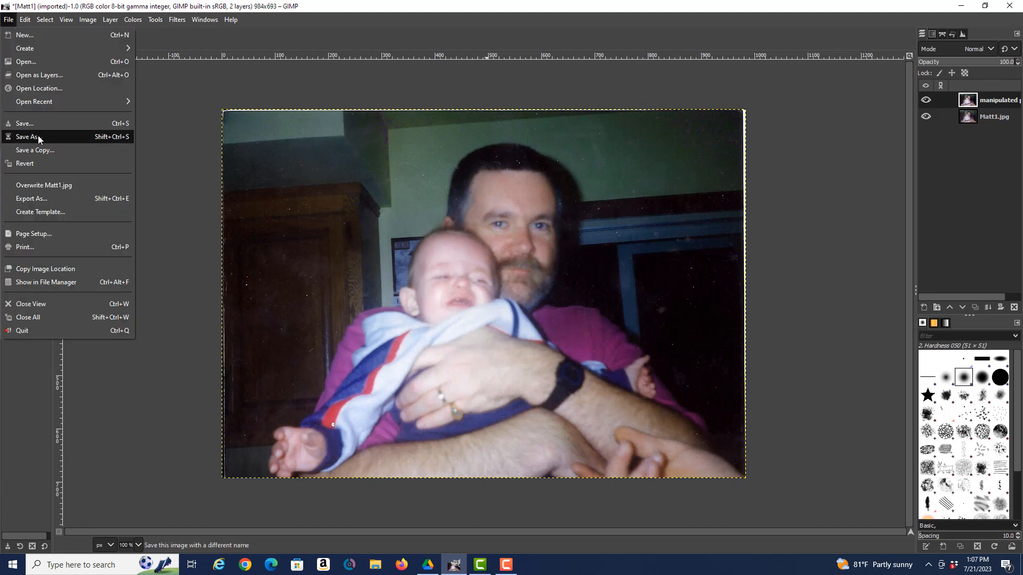
left_click(28, 136)
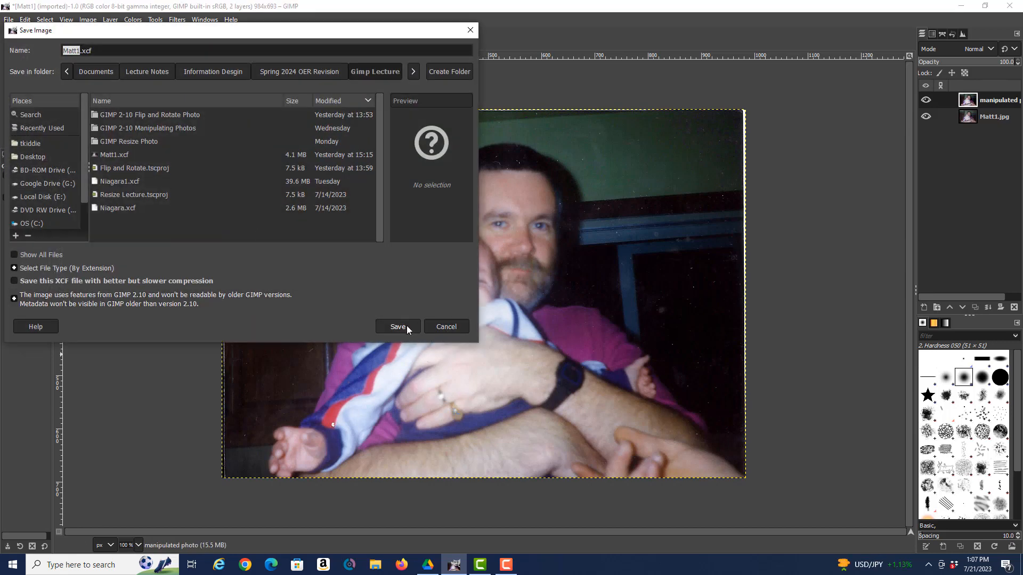
left_click(397, 326)
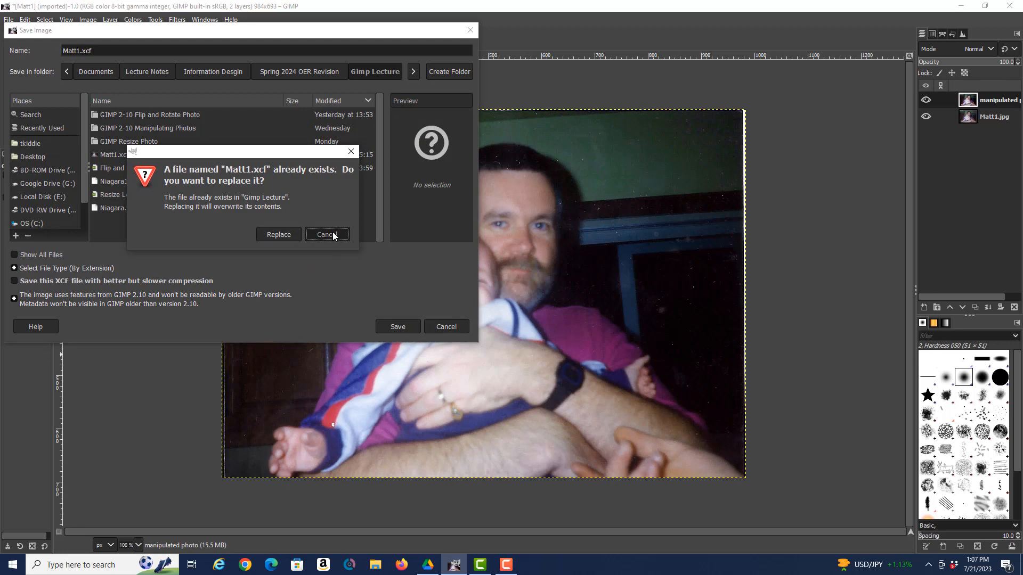
mouse_move(279, 234)
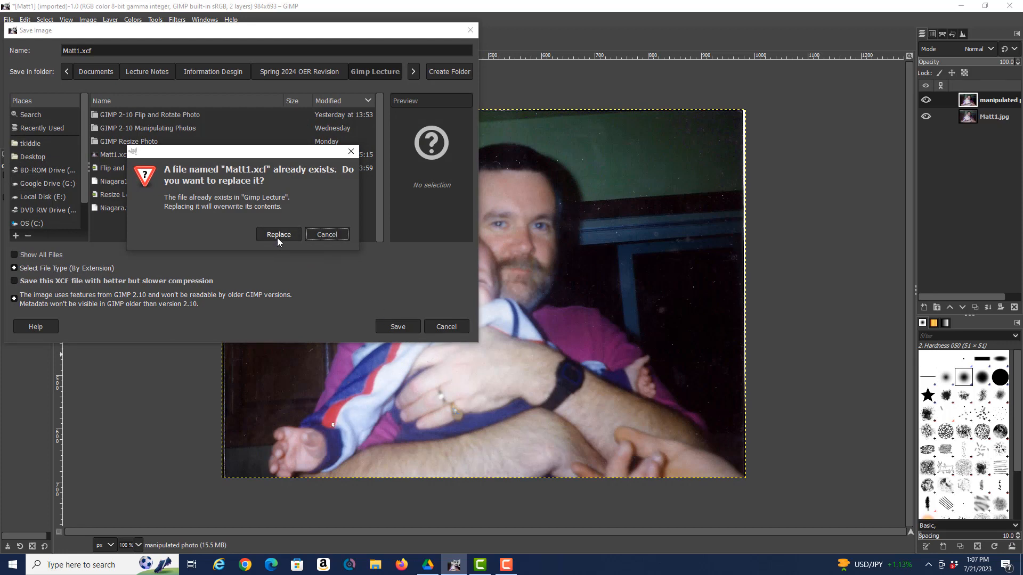
Replace the existing Matt1.xcf, then name the export file matt2.jpg
left_click(278, 234)
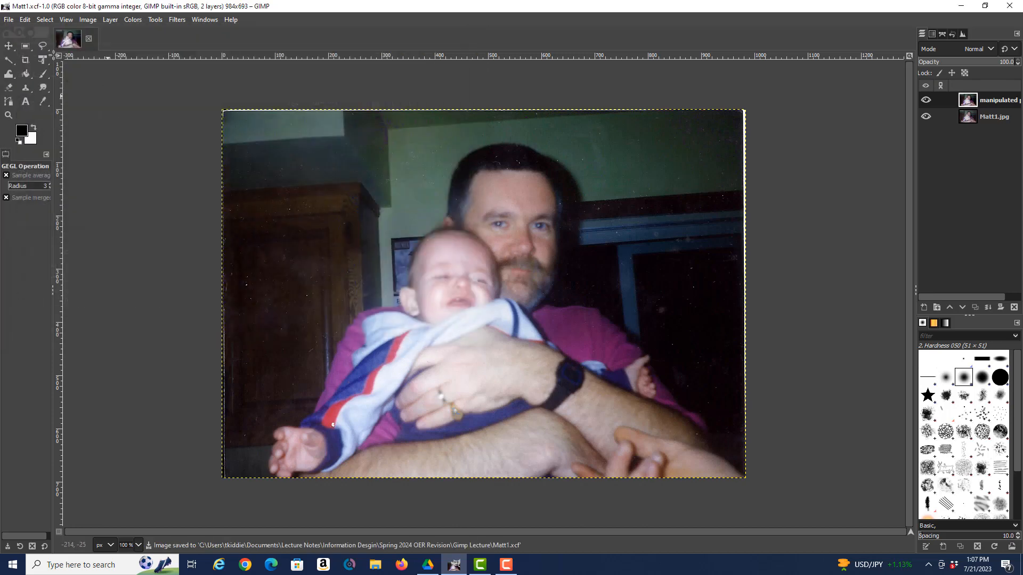
left_click(9, 19)
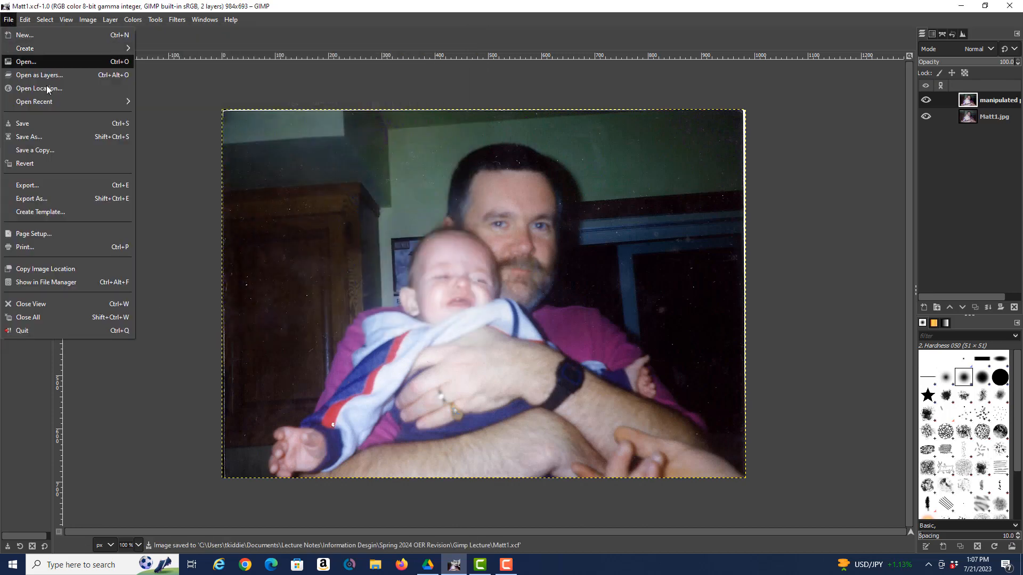
left_click(31, 199)
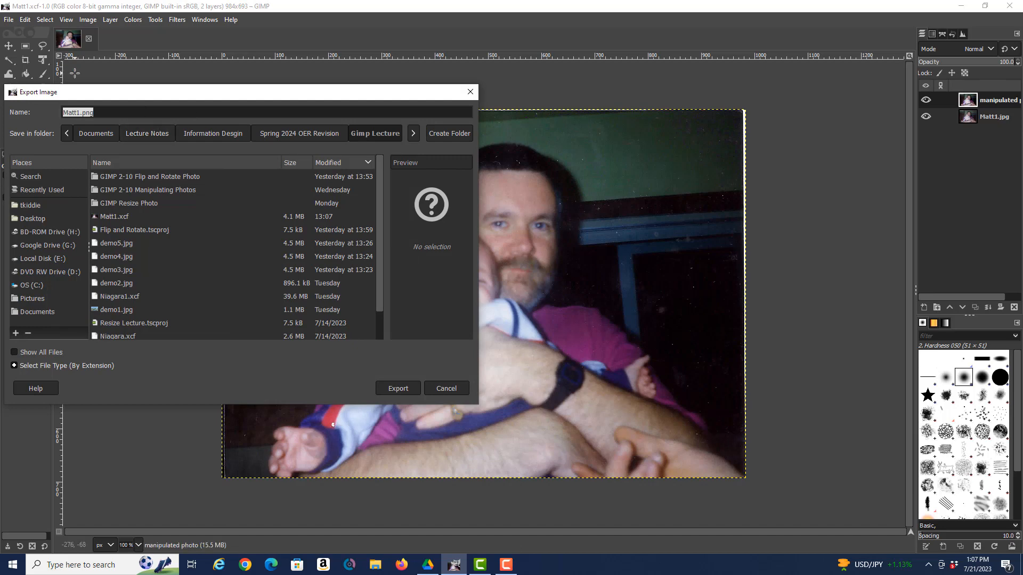
type("m")
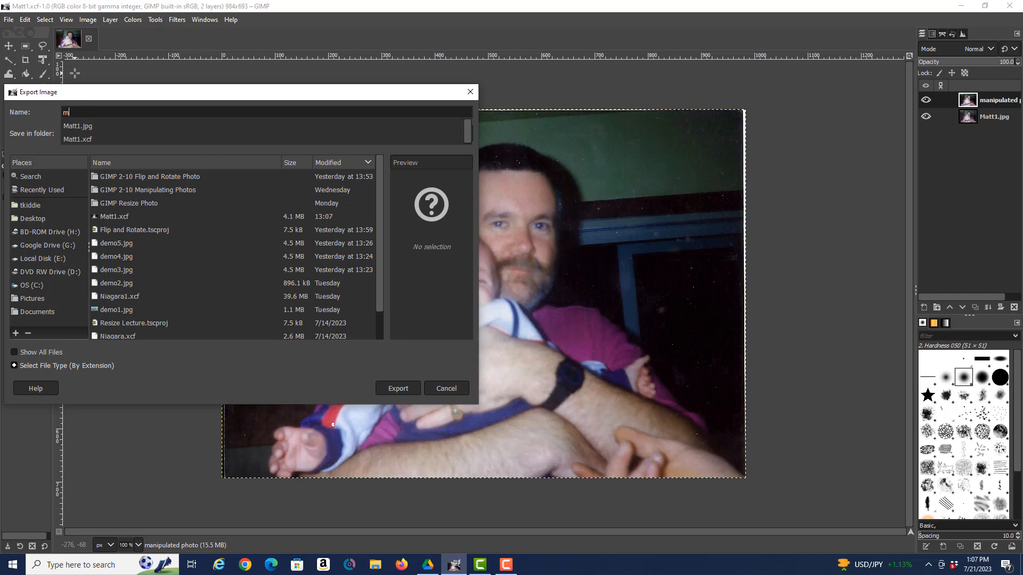
type("att2")
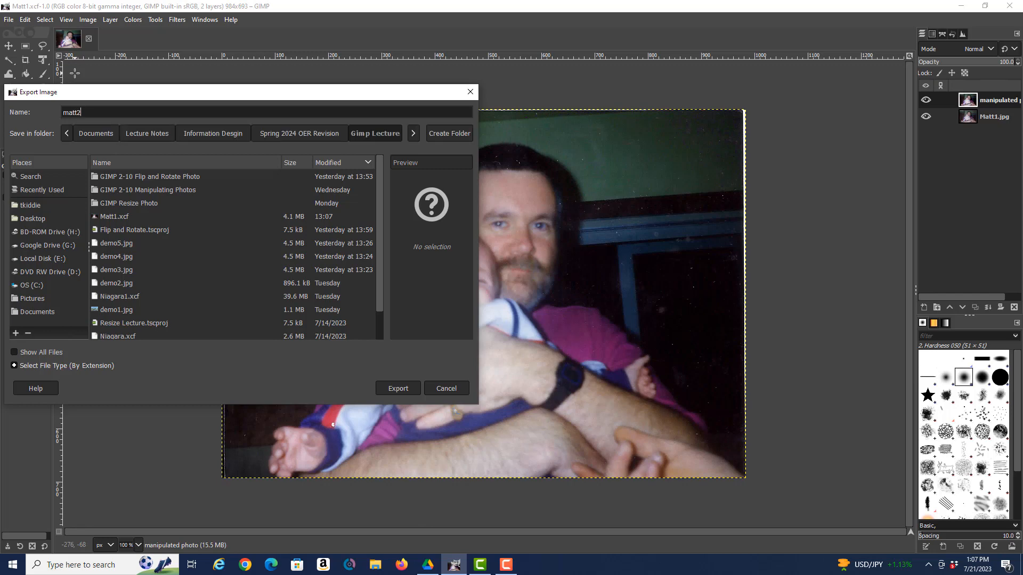
type(".")
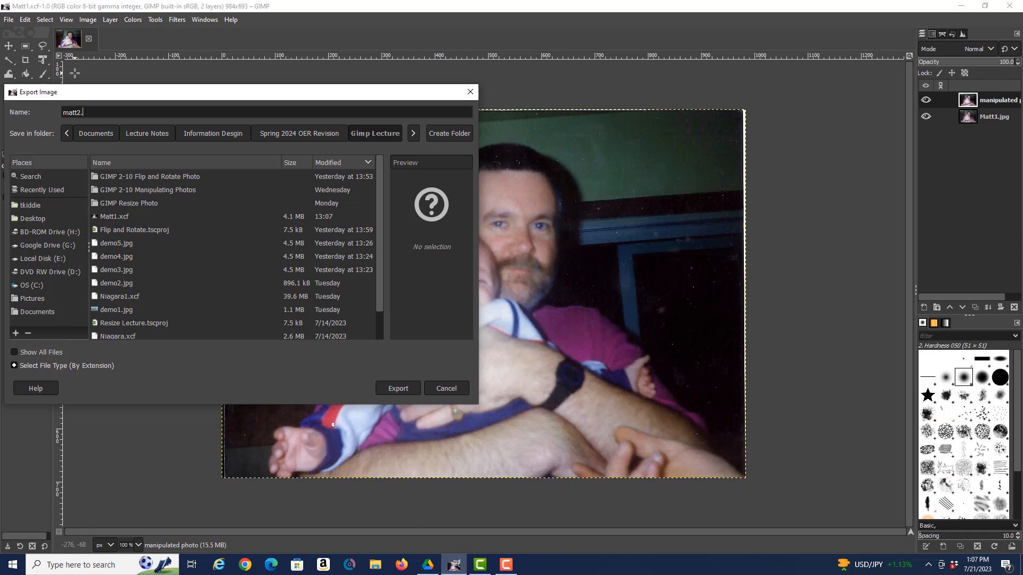
type("jpg")
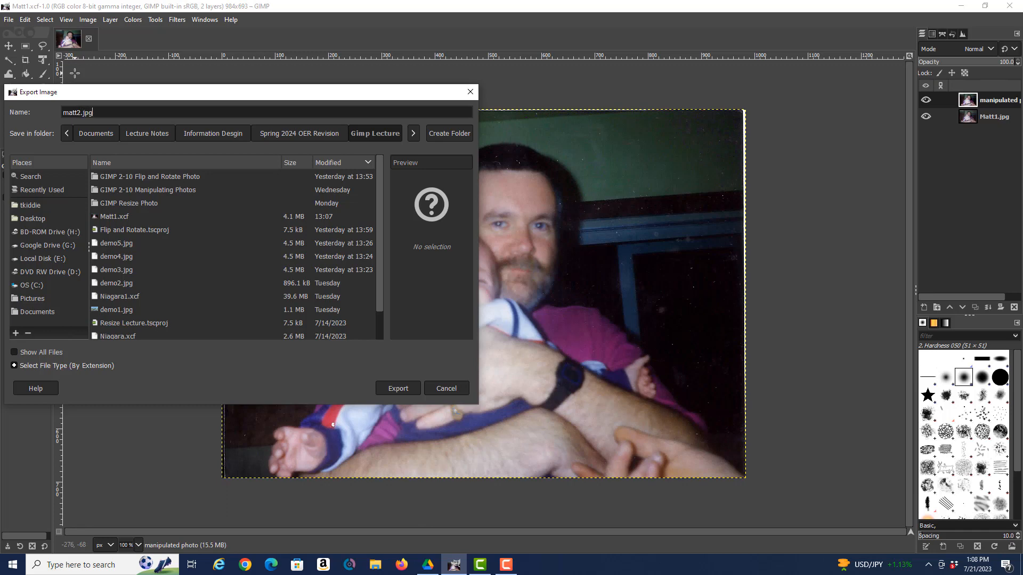
mouse_move(133, 296)
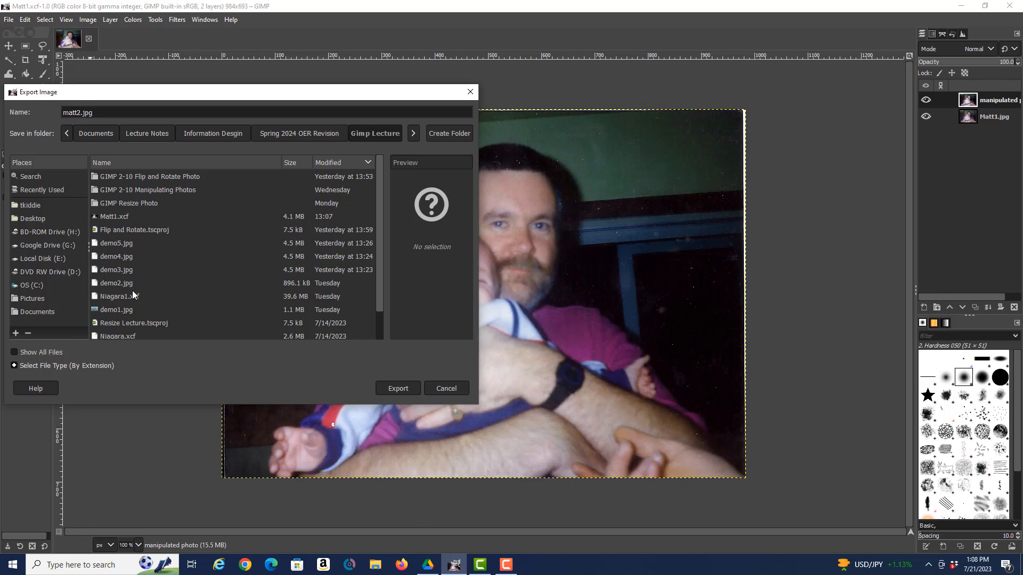
Export matt2.jpg to the Gimp Lecture folder with the JPEG options confirmed
left_click(397, 388)
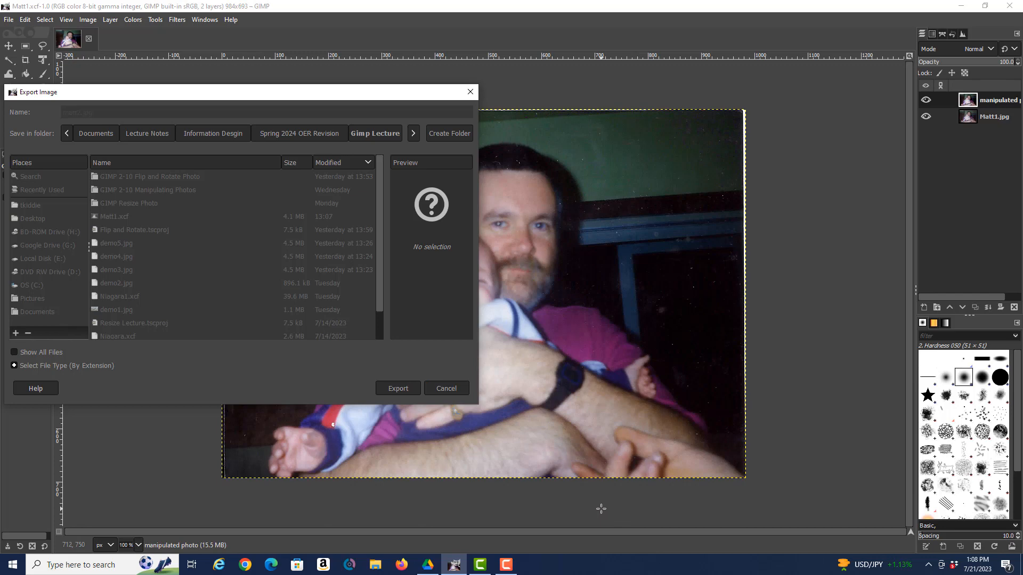
left_click(397, 388)
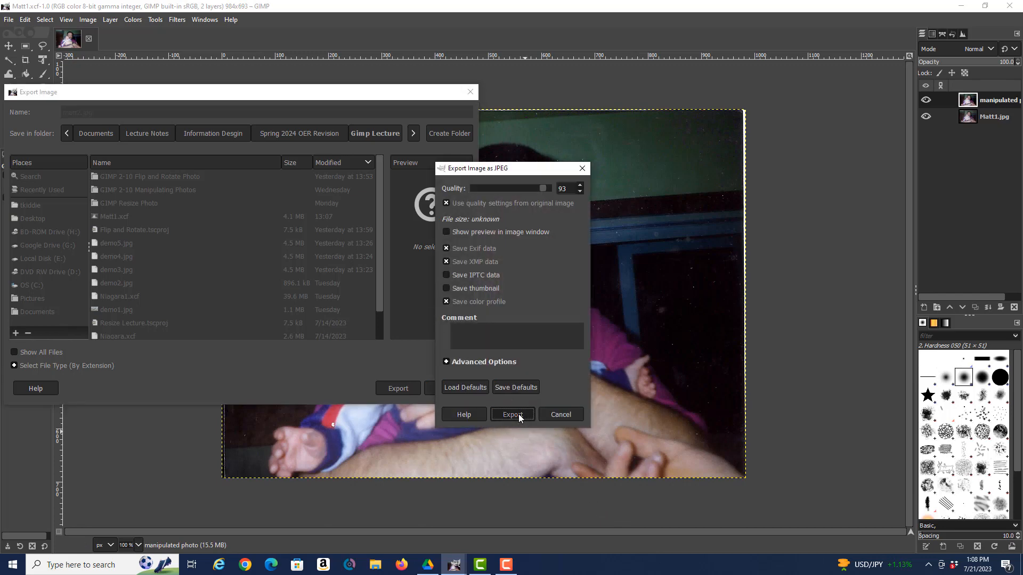
left_click(512, 414)
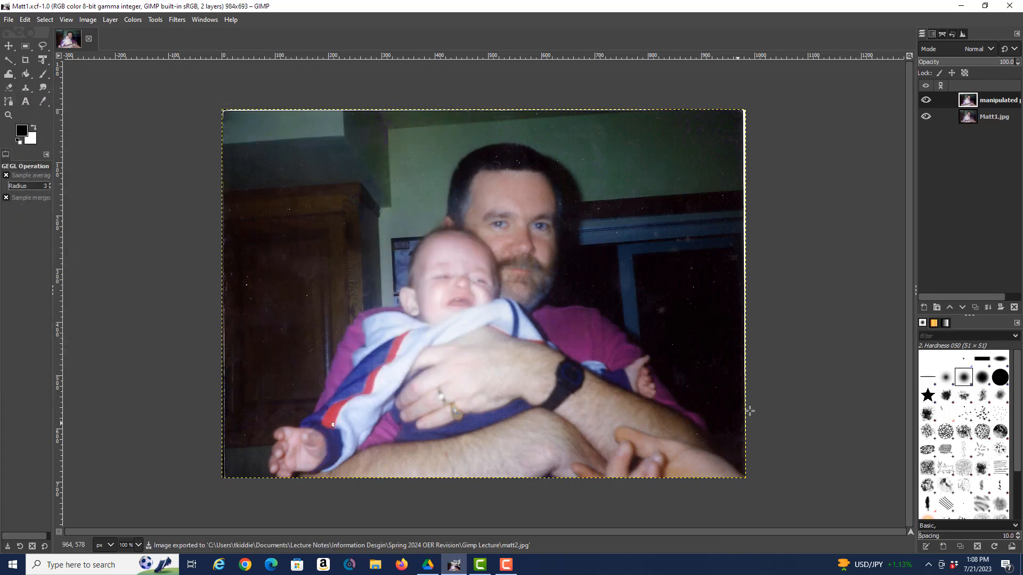
mouse_move(849, 221)
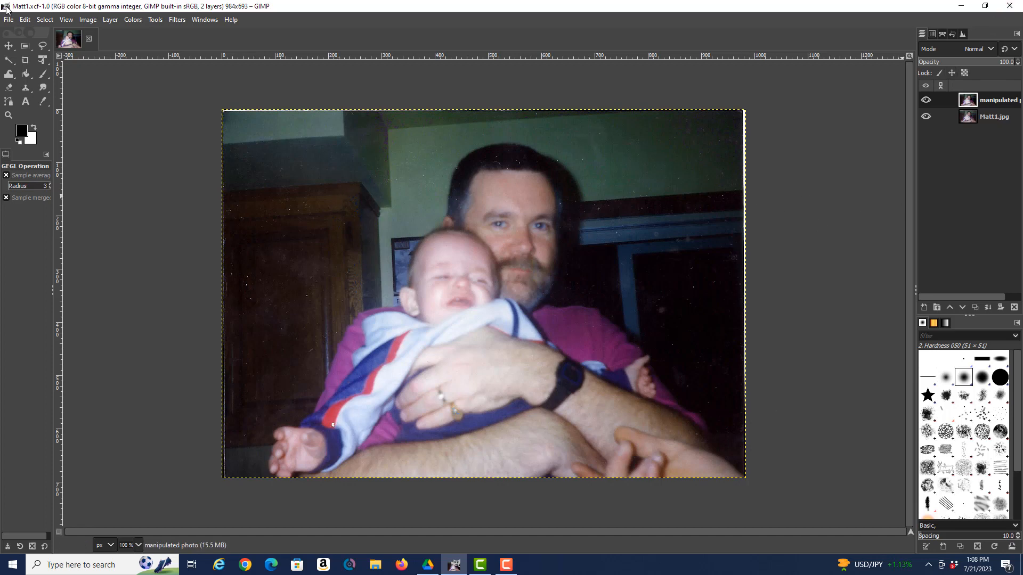
Close all open images with File > Close All
left_click(8, 19)
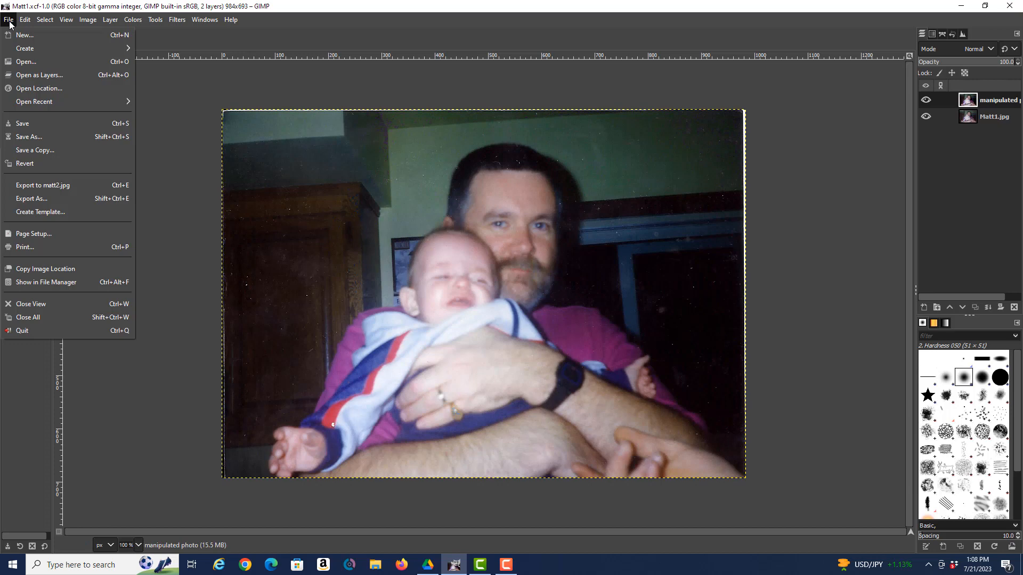
mouse_move(33, 317)
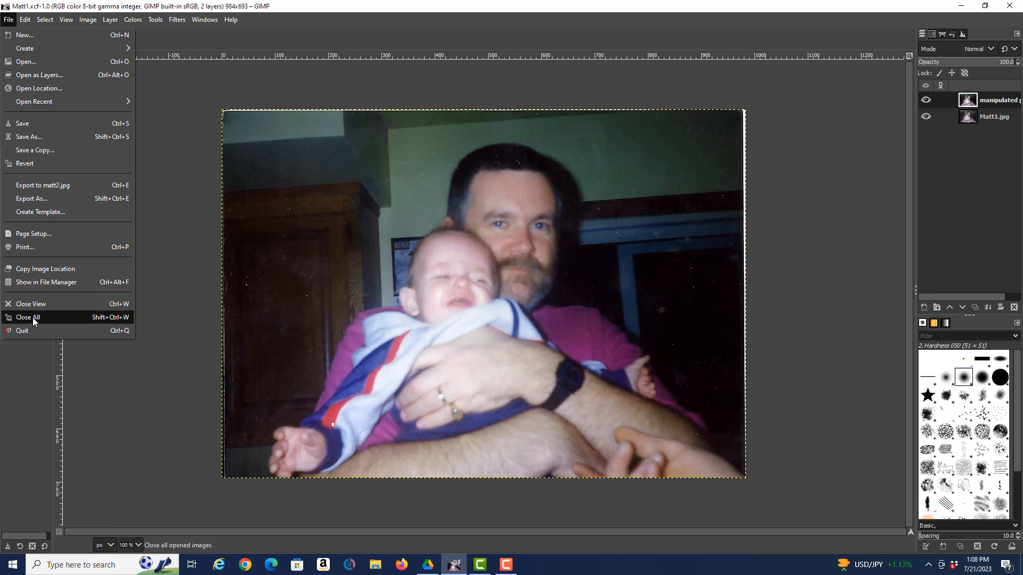
left_click(29, 316)
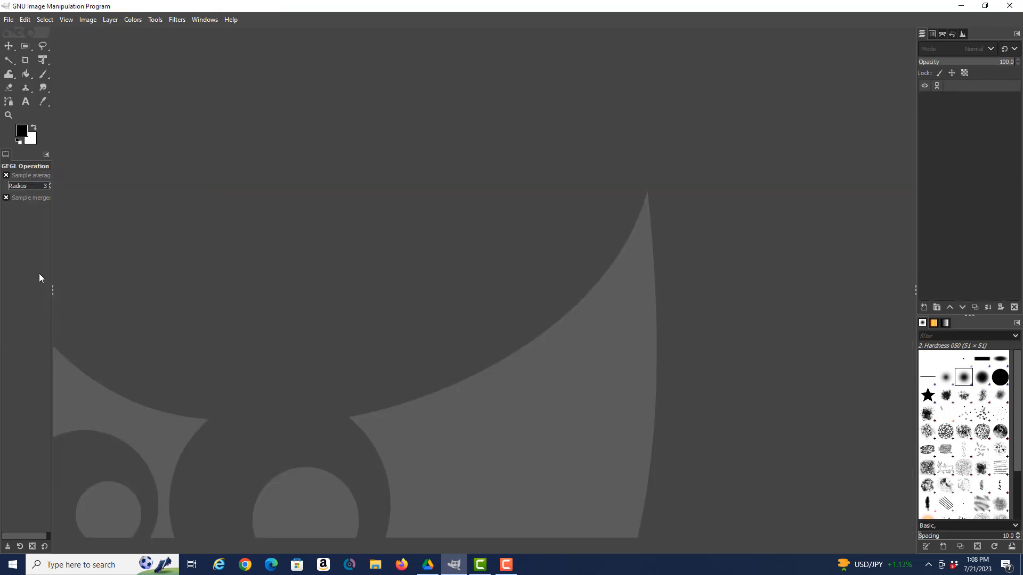
Reopen Matt1.jpg and convert it to the built-in sRGB color profile
left_click(9, 19)
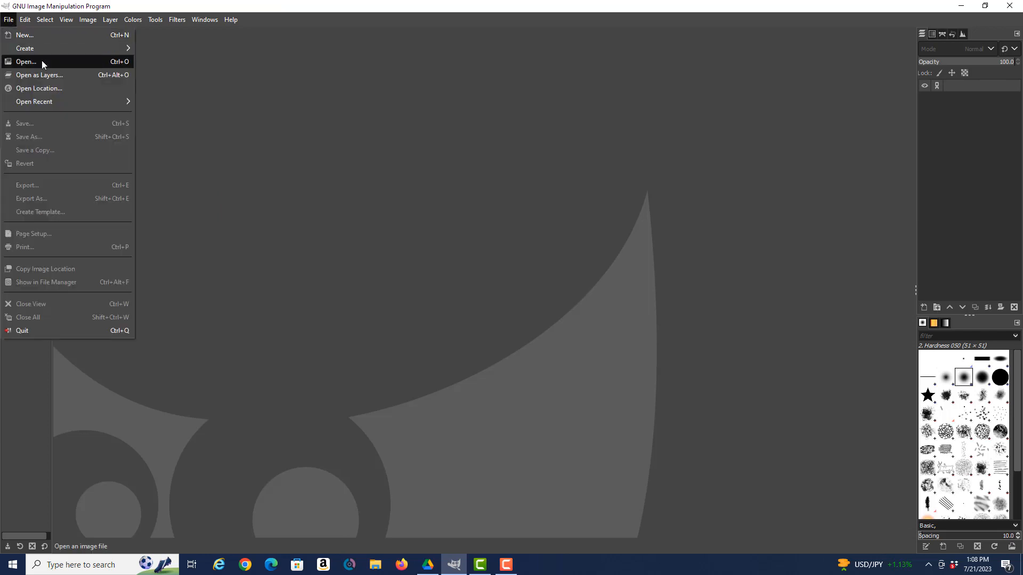
left_click(27, 61)
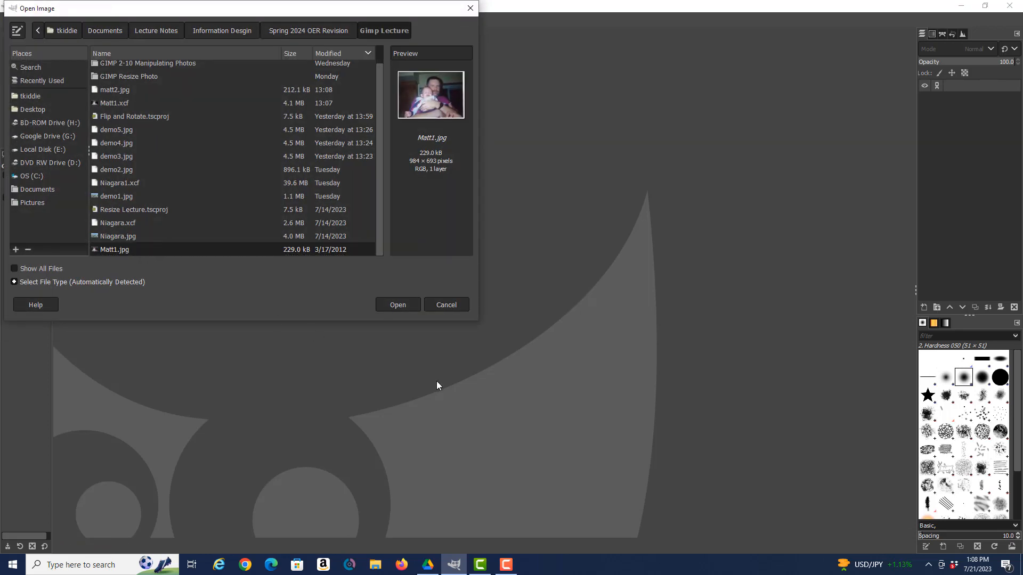
left_click(397, 304)
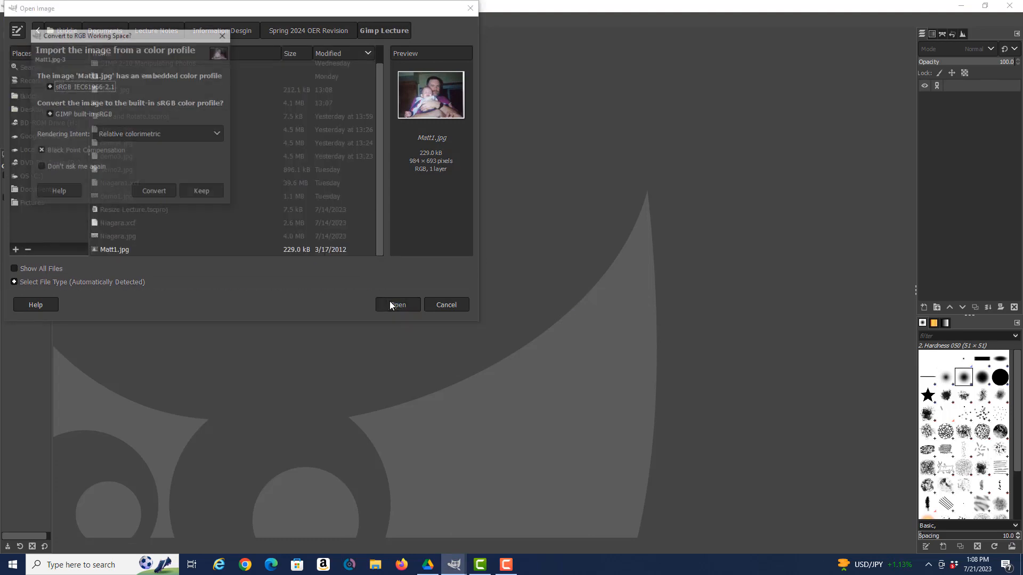
left_click(154, 192)
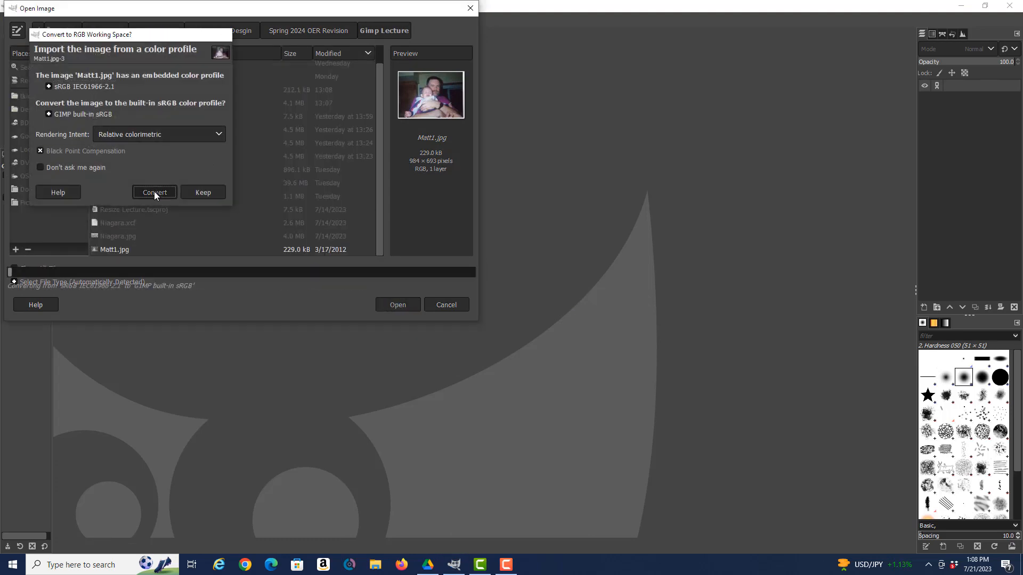
left_click(154, 192)
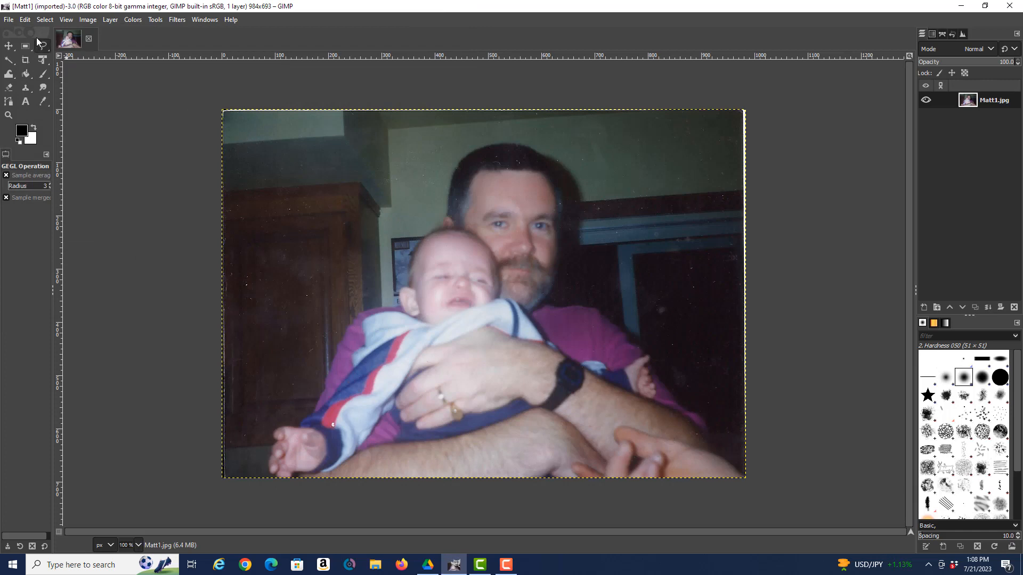
left_click(24, 19)
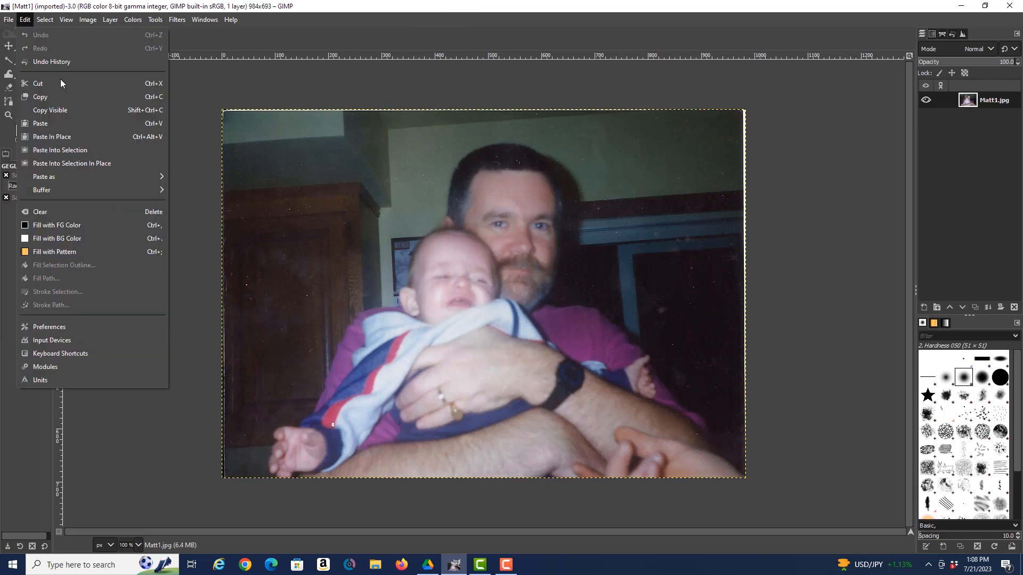
mouse_move(37, 83)
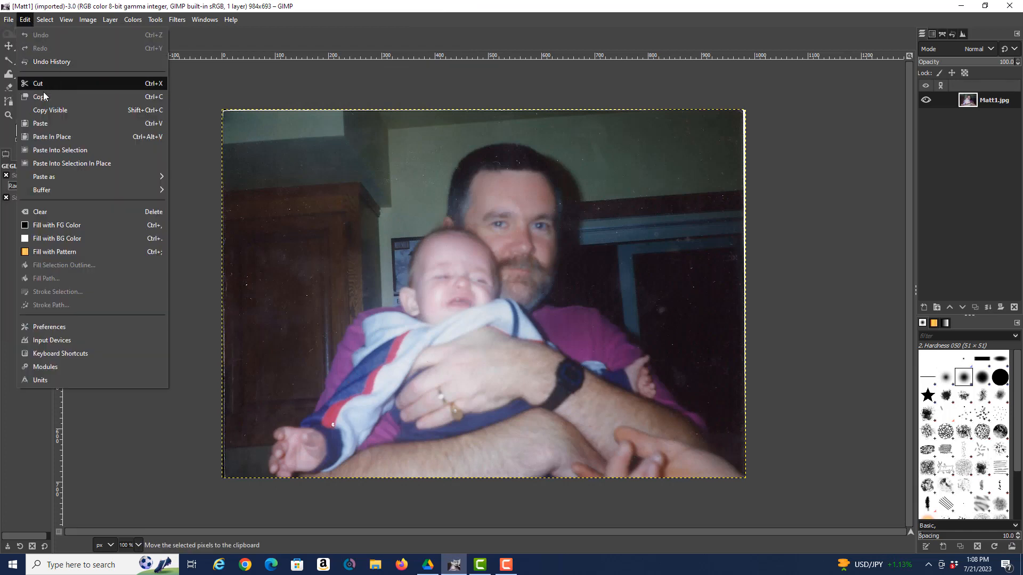
mouse_move(41, 96)
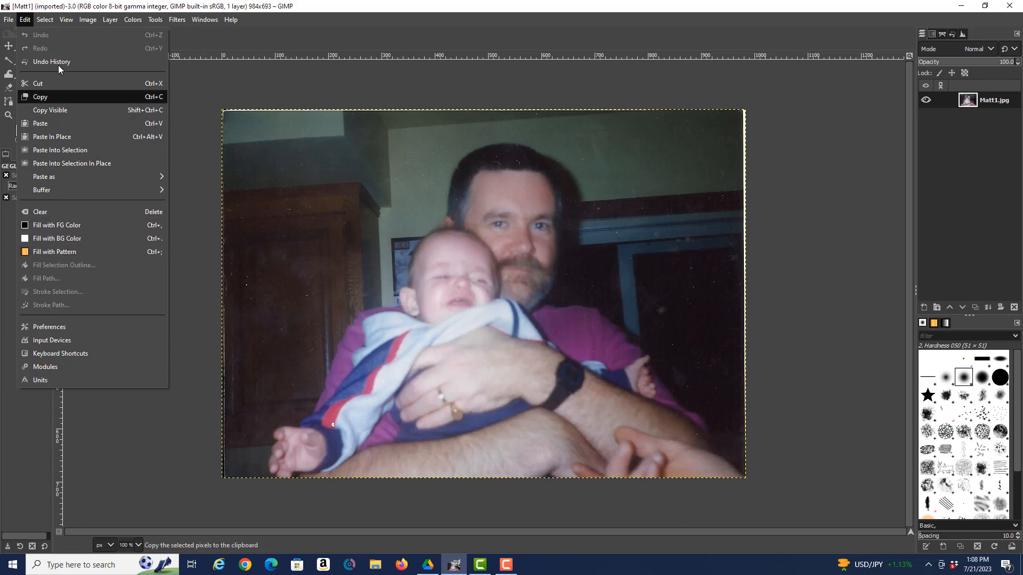
left_click(8, 19)
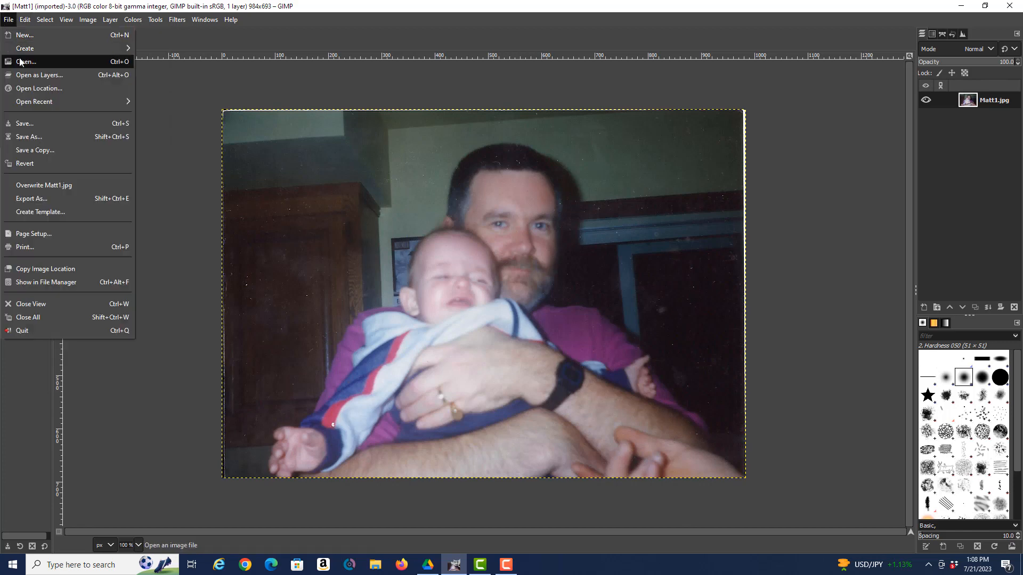
Open matt2.jpg from the Gimp Lecture folder as a second image
left_click(26, 62)
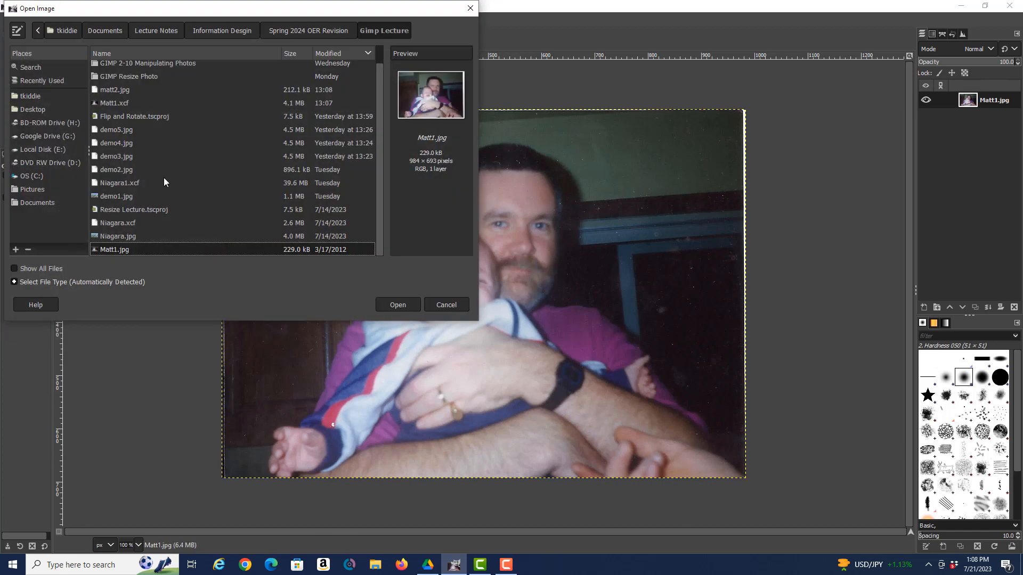
mouse_move(135, 152)
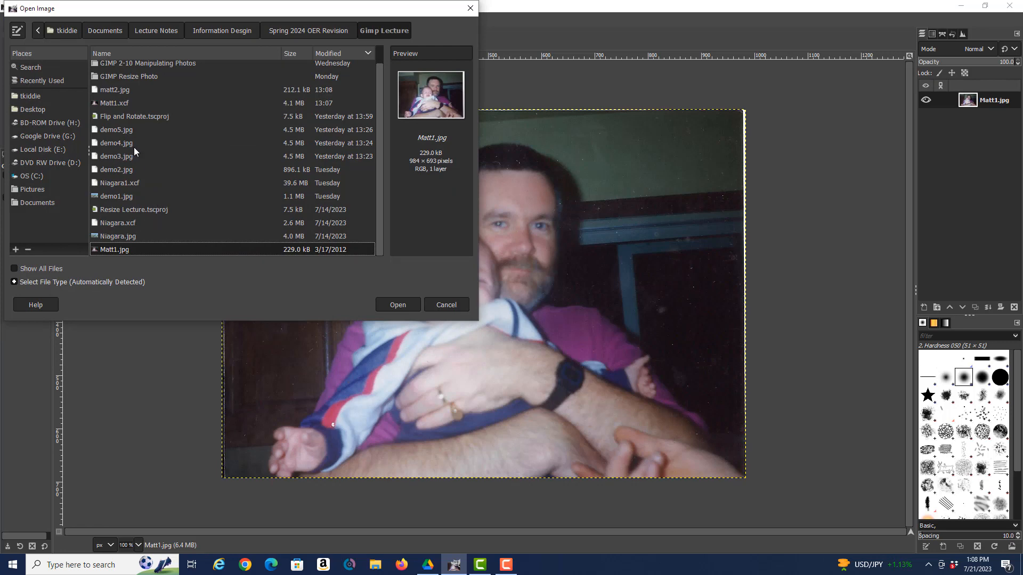
mouse_move(173, 229)
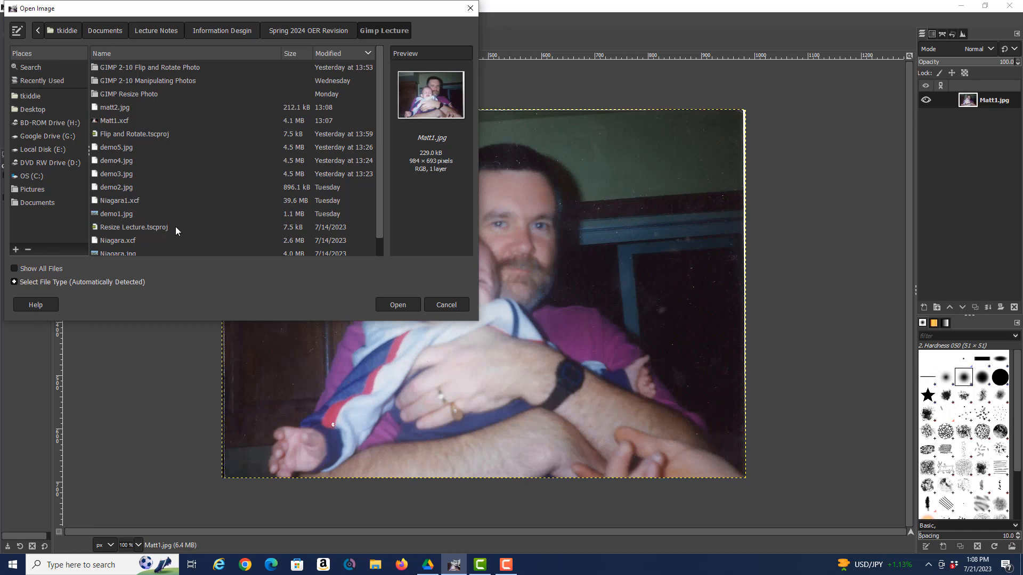
mouse_move(120, 116)
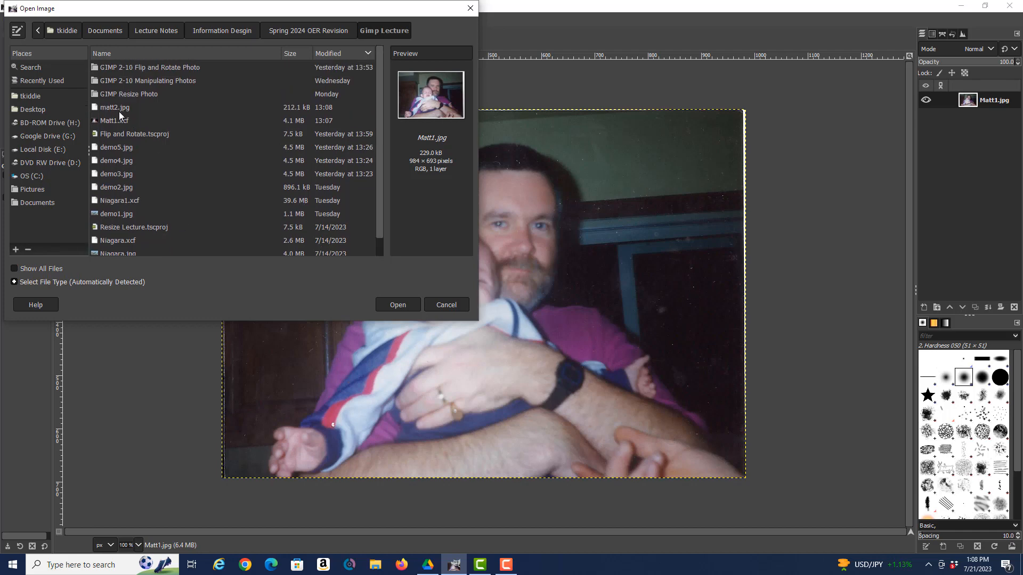
left_click(113, 107)
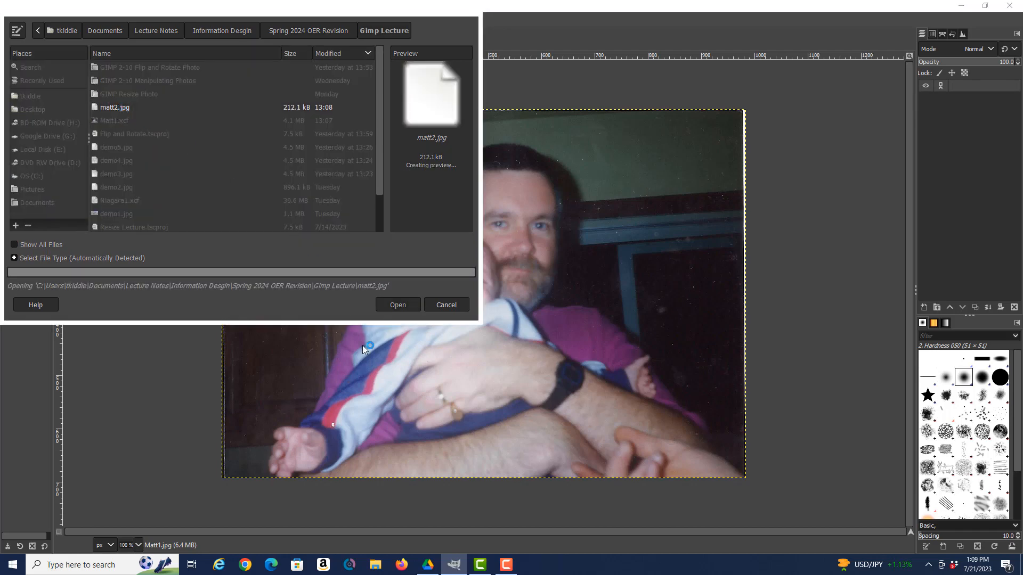
left_click(398, 305)
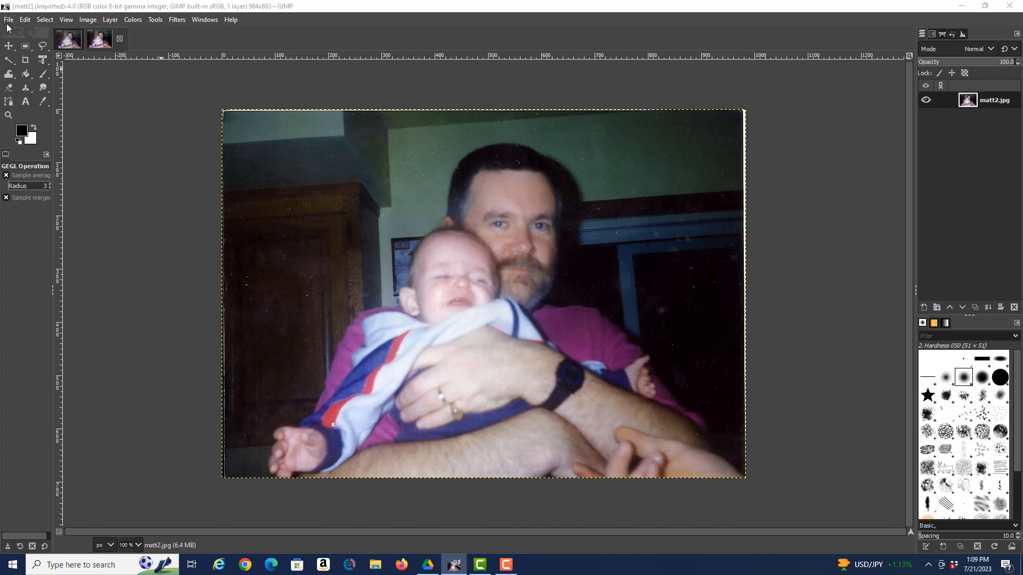
mouse_move(534, 308)
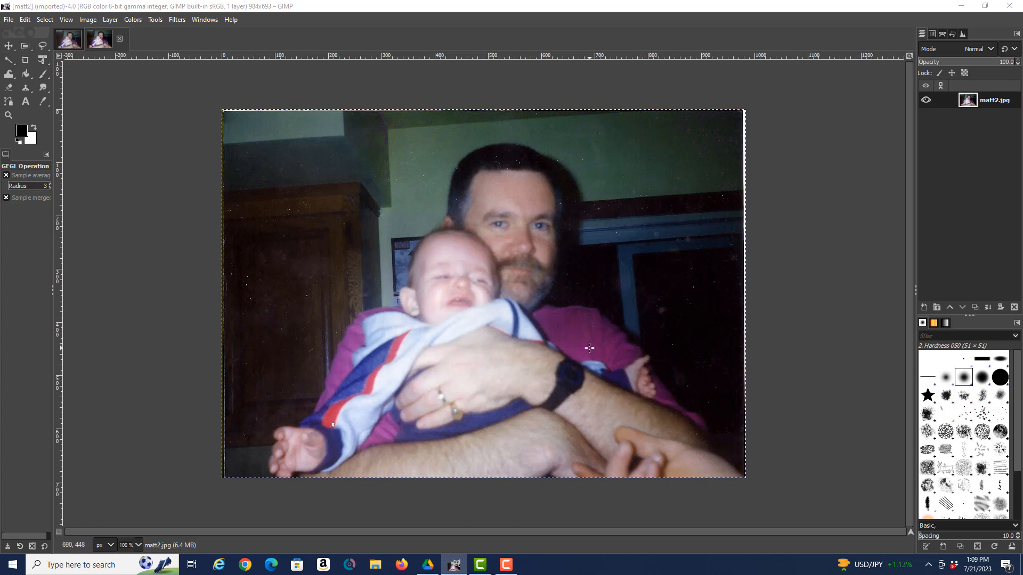
mouse_move(672, 375)
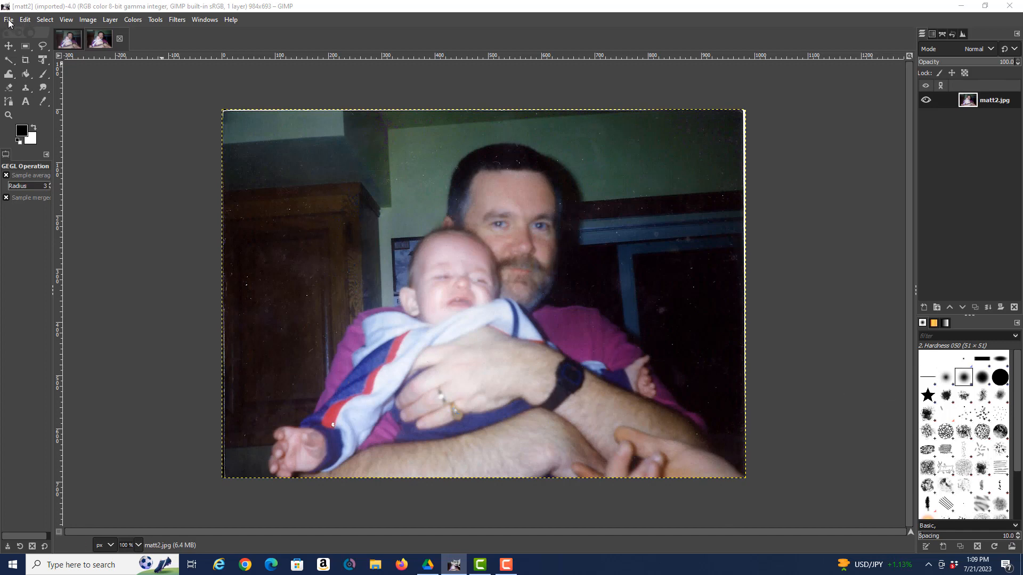
left_click(10, 19)
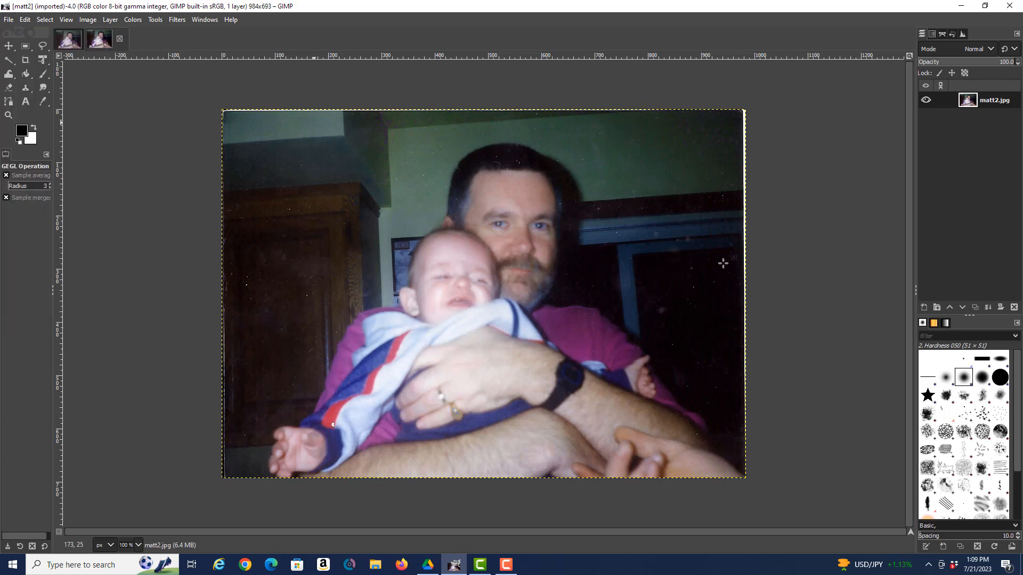
mouse_move(577, 356)
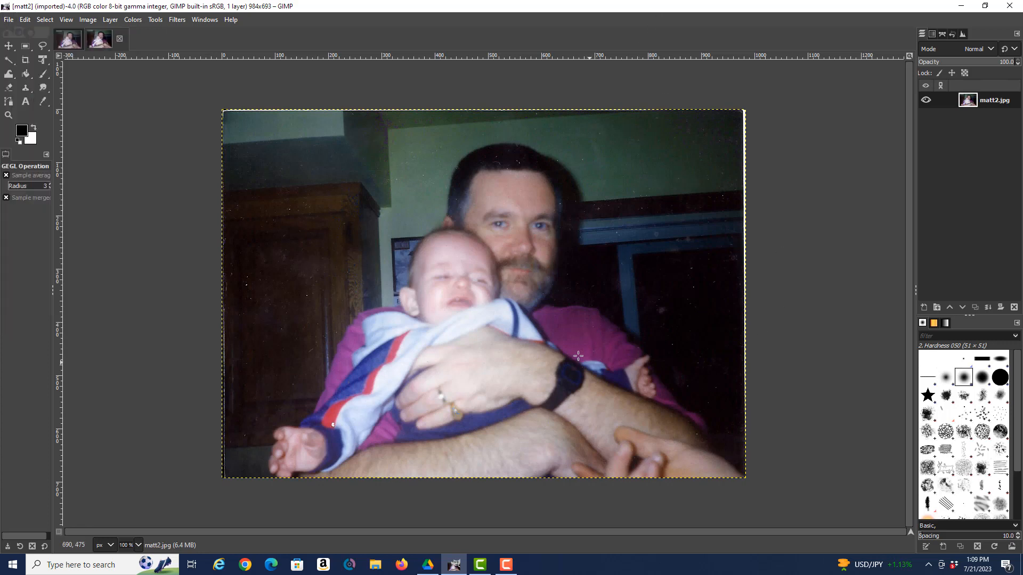
mouse_move(320, 395)
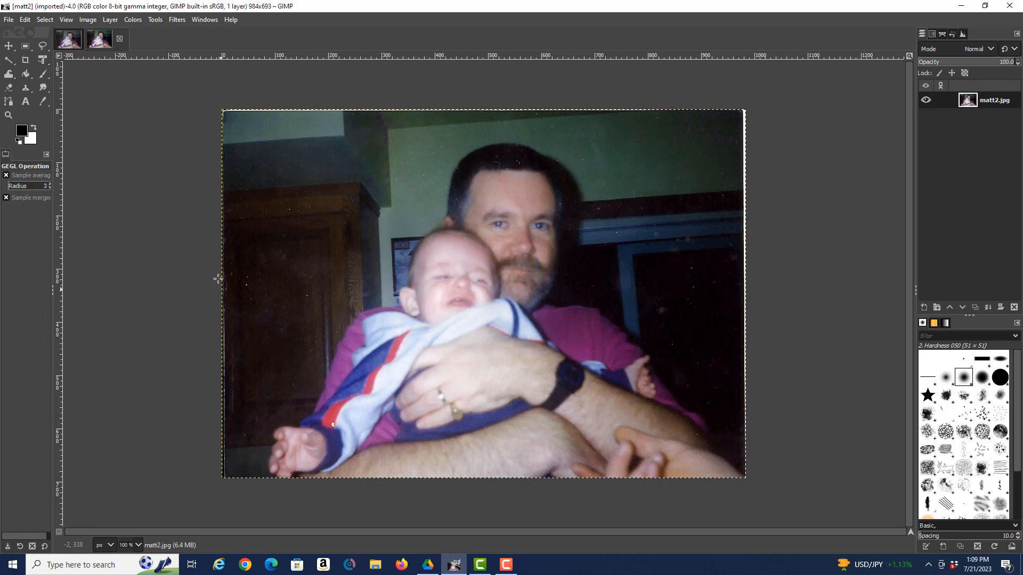
left_click(8, 19)
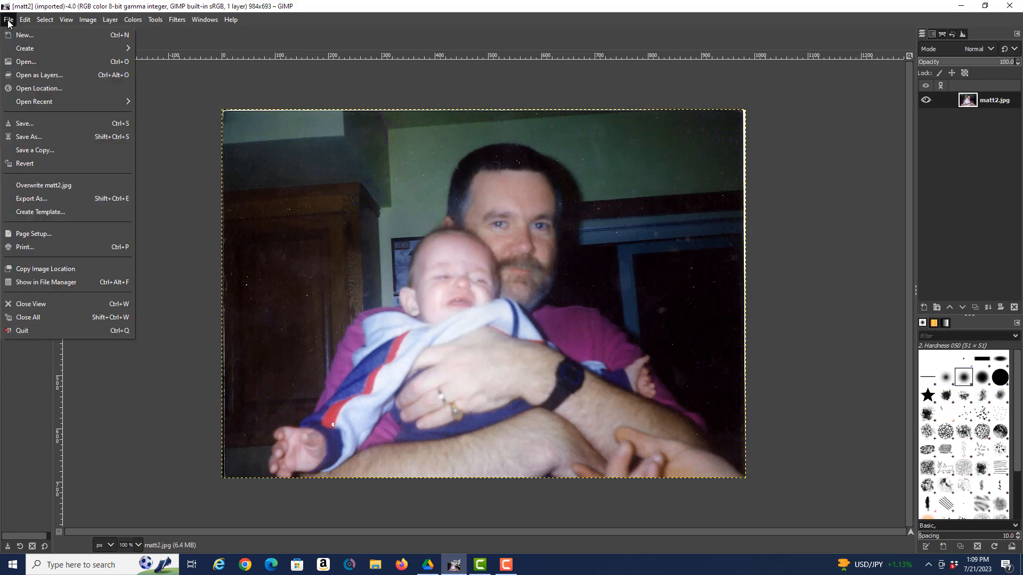
left_click(10, 19)
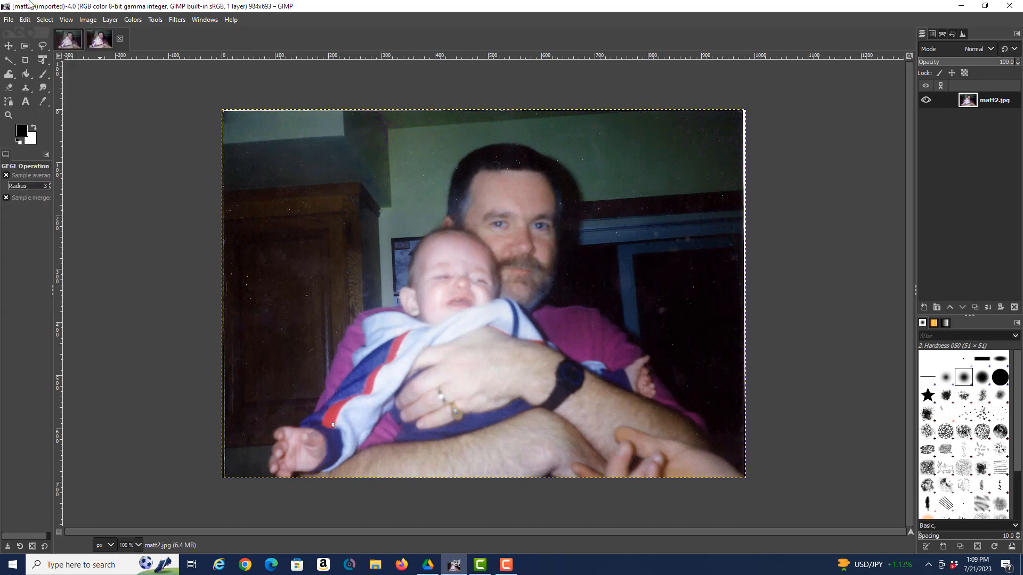